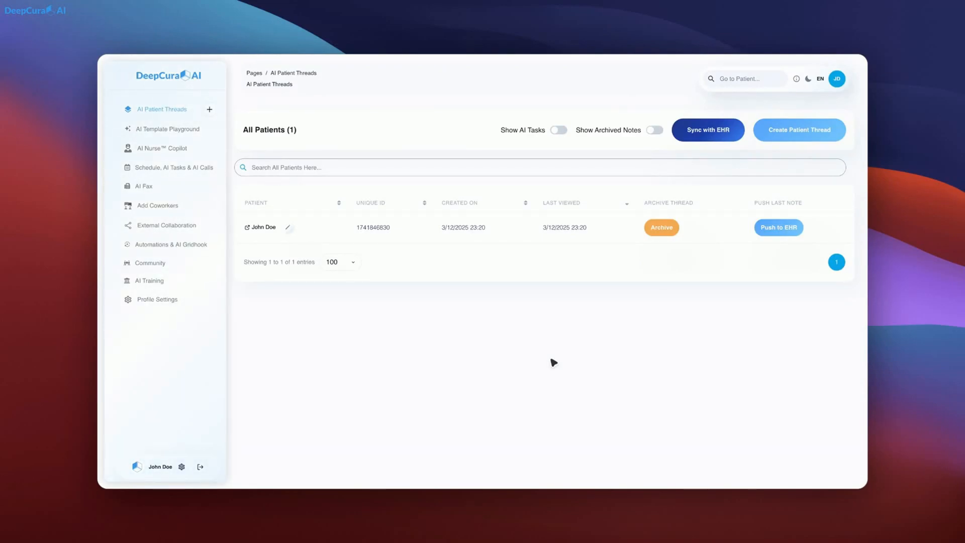
mouse_move(488, 304)
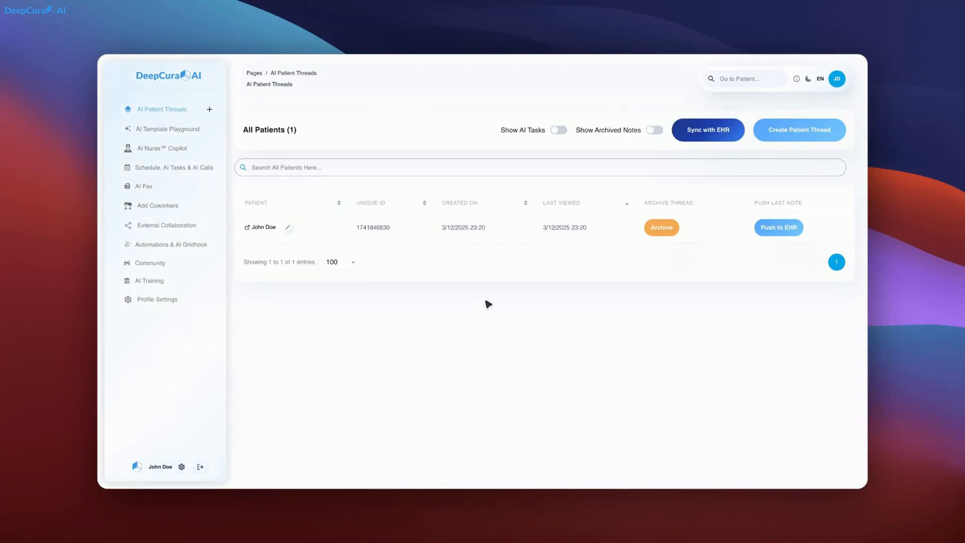
mouse_move(153, 129)
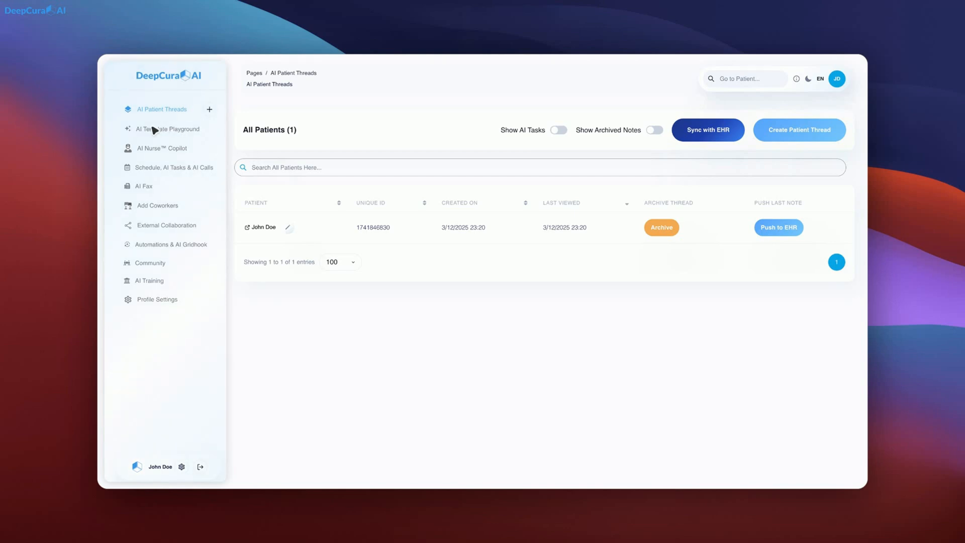
Open AI Template Playground and start a 'Talk to my Template' voice conversation
click(169, 128)
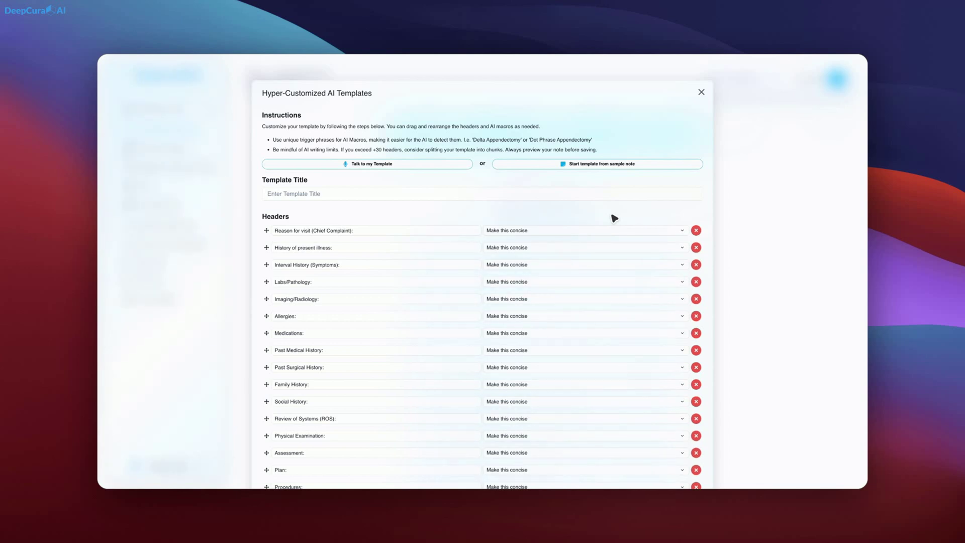
mouse_move(503, 210)
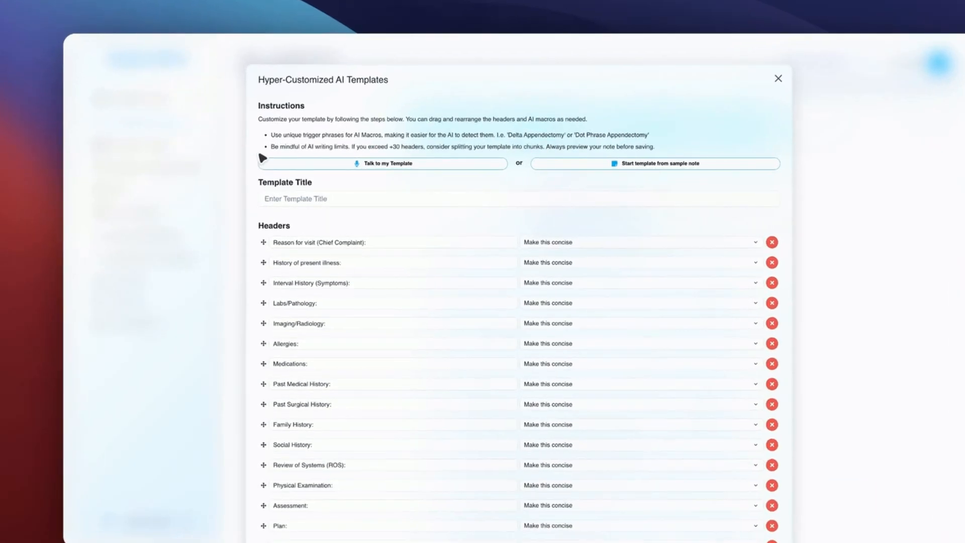
click(383, 163)
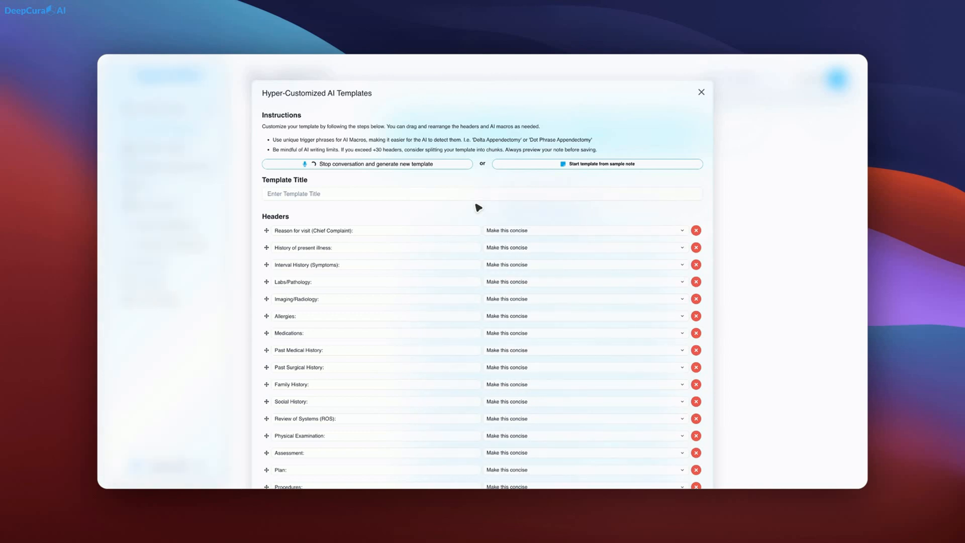
mouse_move(445, 191)
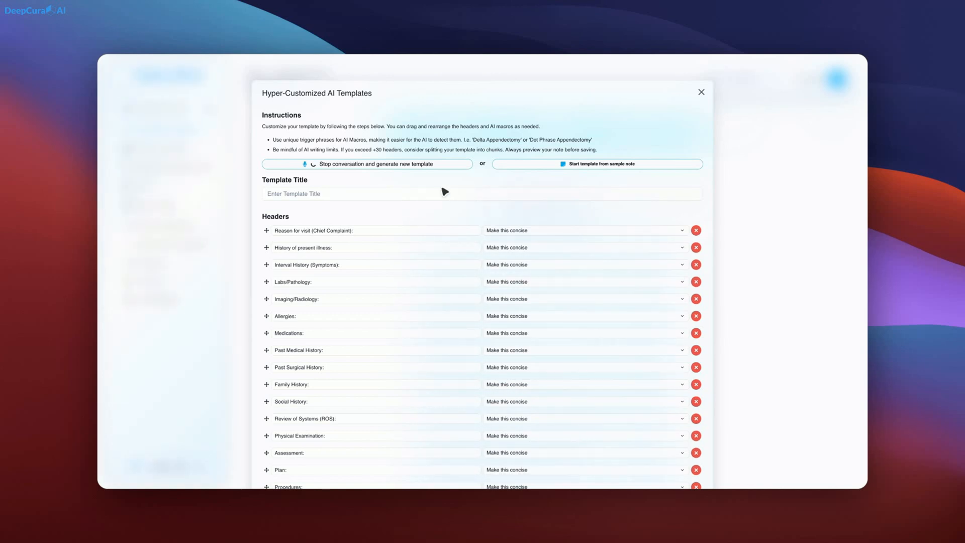
End the voice conversation so DeepCura starts generating the template
click(367, 164)
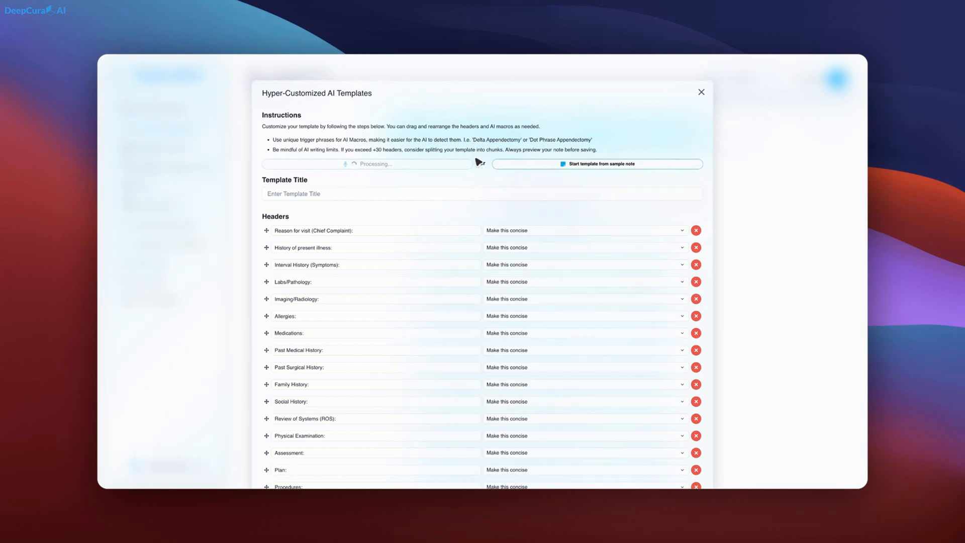
mouse_move(479, 208)
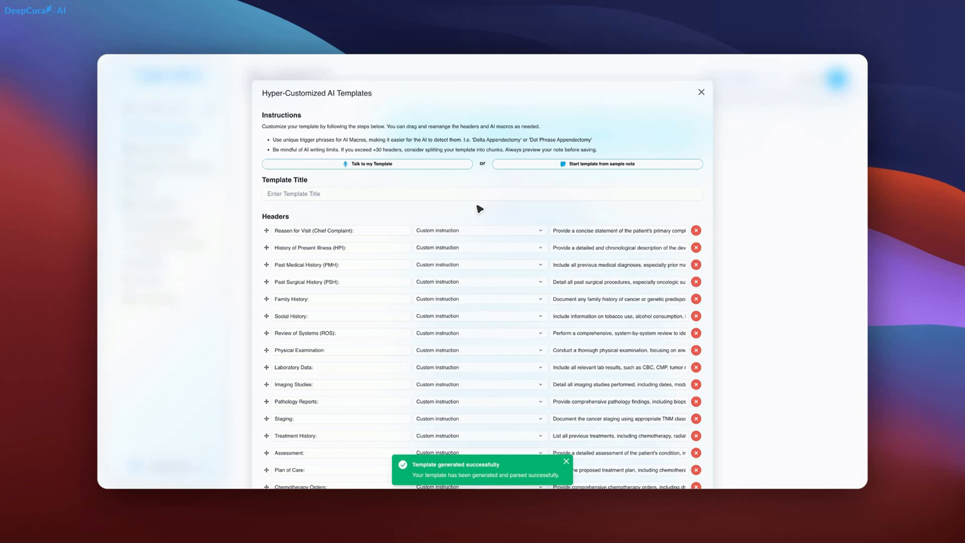
Scroll through the generated header list toward the AI Macros section
scroll(down, 3)
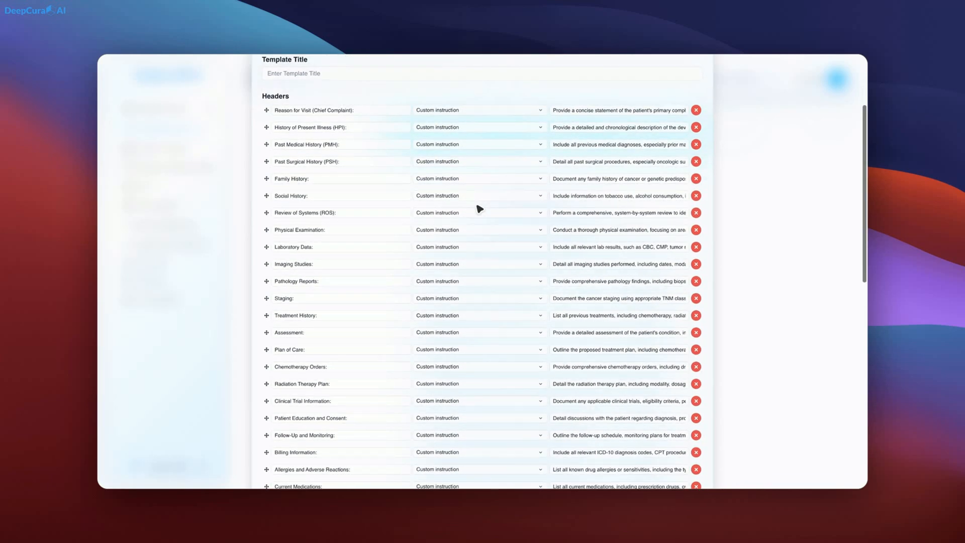
scroll(down, 3)
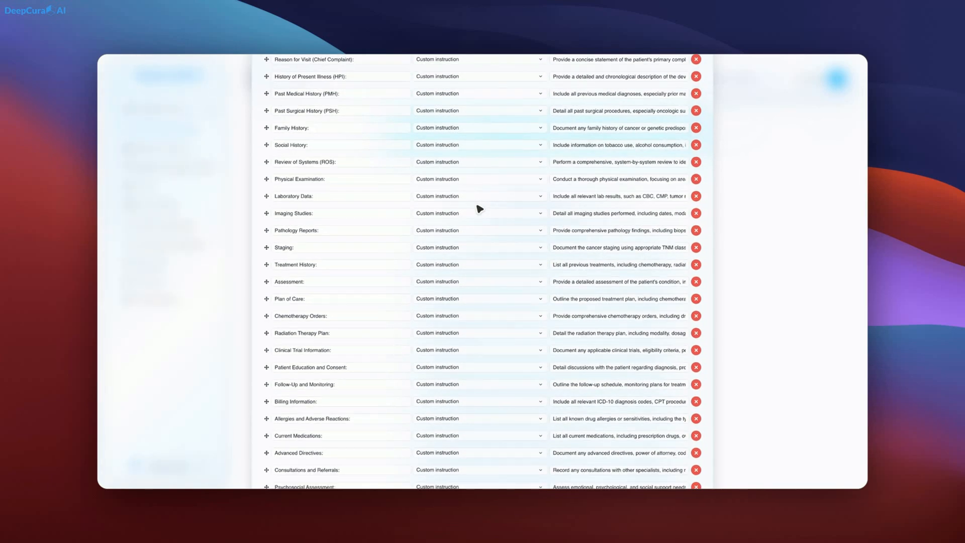
scroll(down, 3)
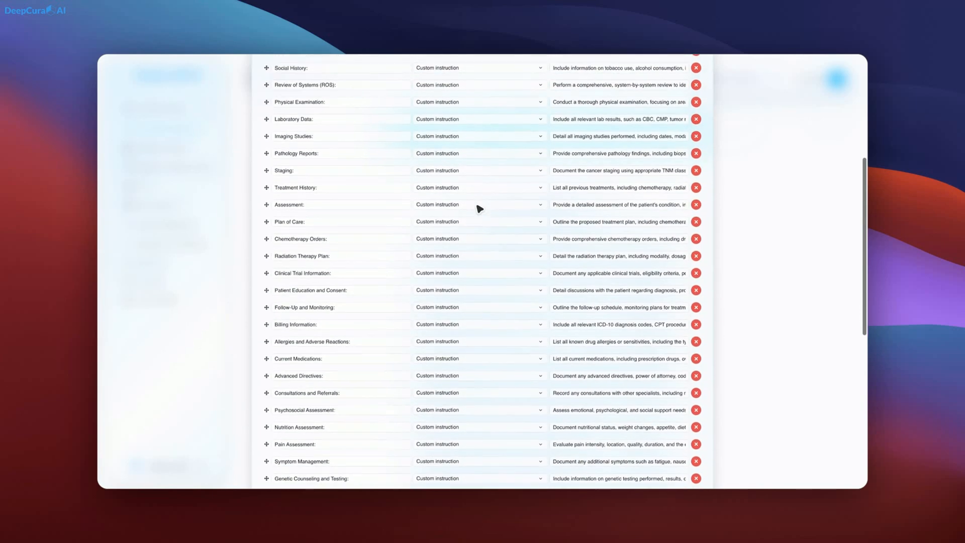
scroll(down, 3)
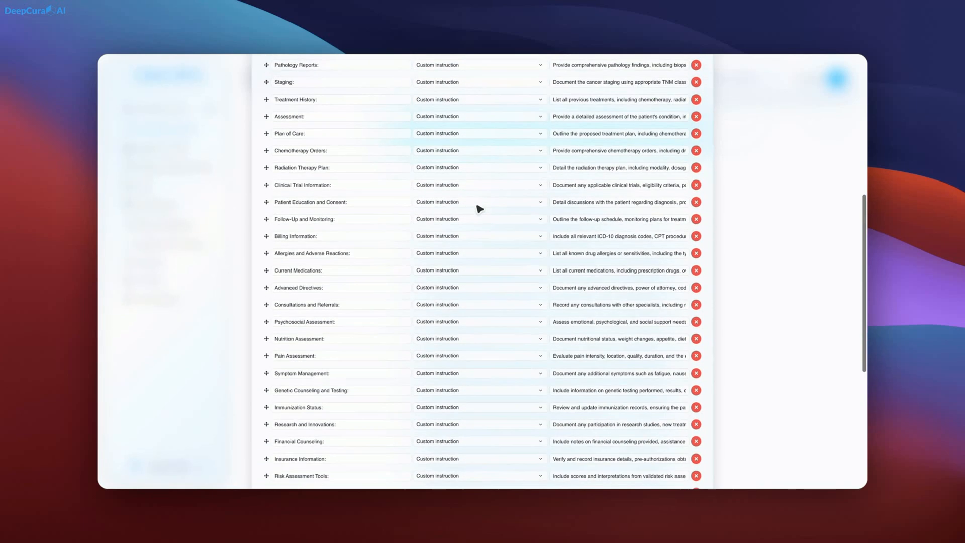
scroll(down, 3)
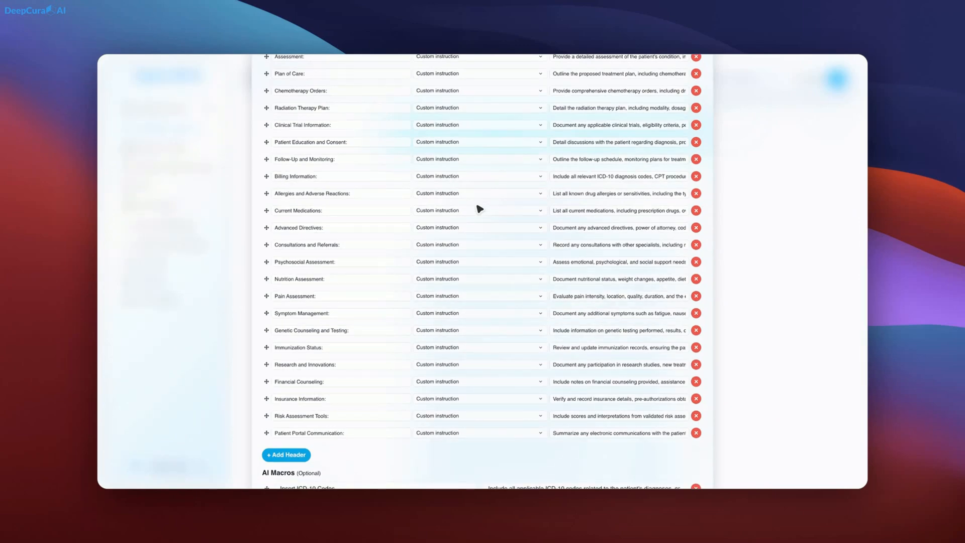
scroll(up, 3)
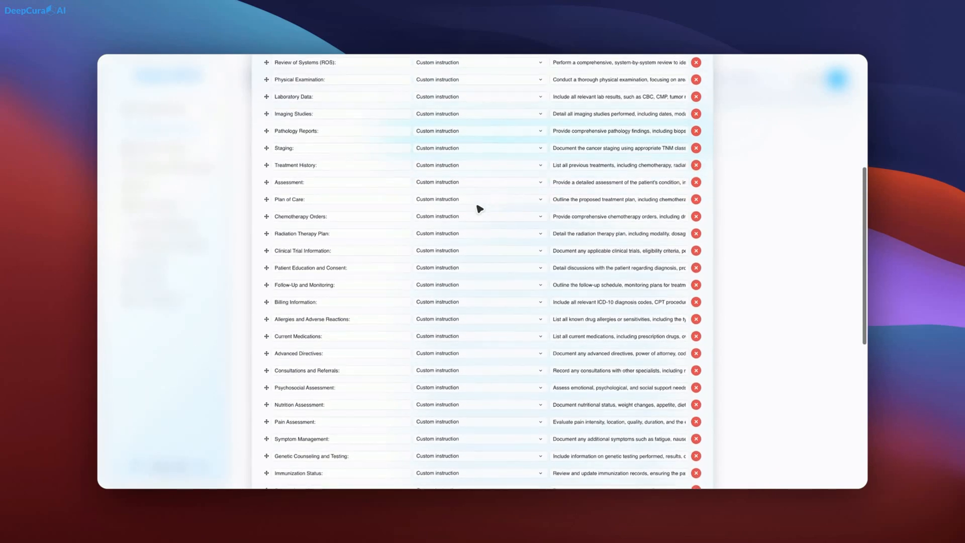
scroll(up, 3)
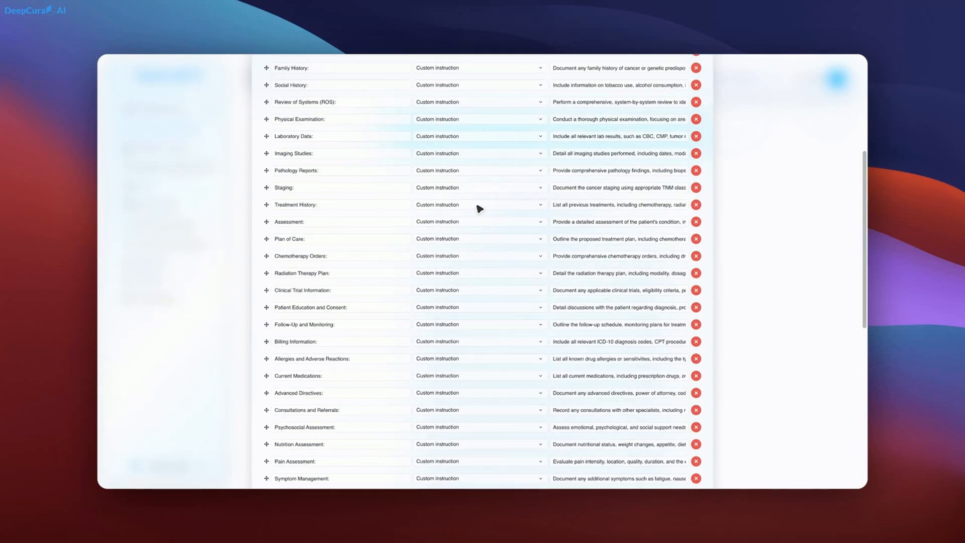
scroll(up, 3)
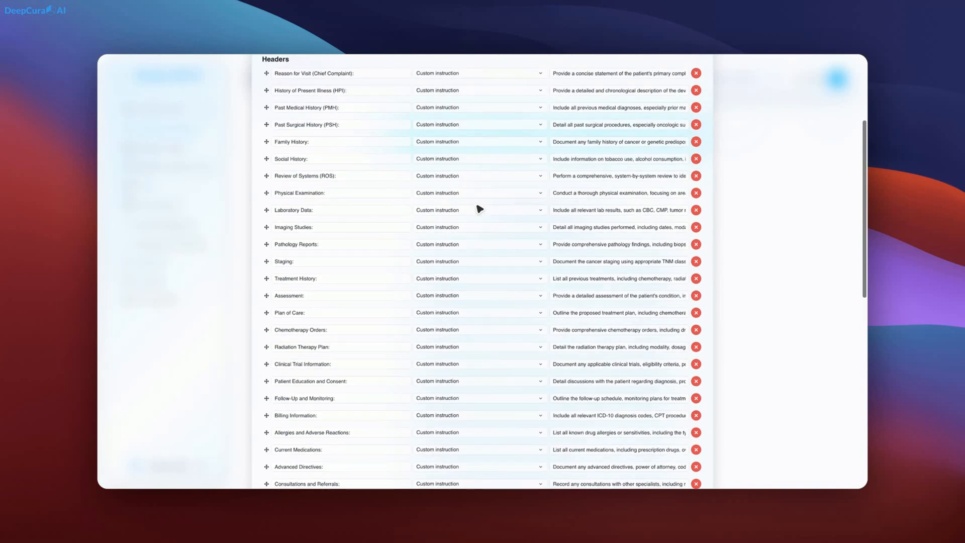
scroll(down, 3)
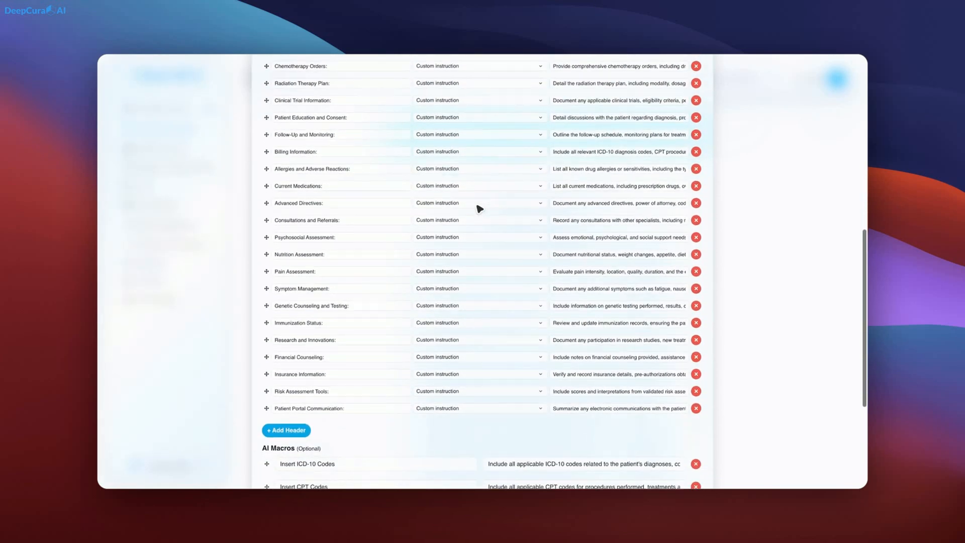
scroll(down, 3)
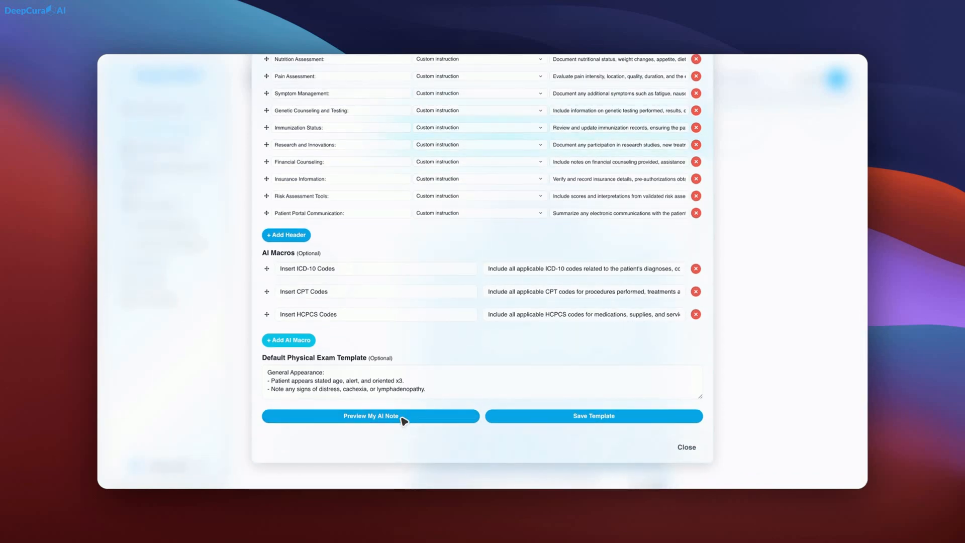
mouse_move(433, 386)
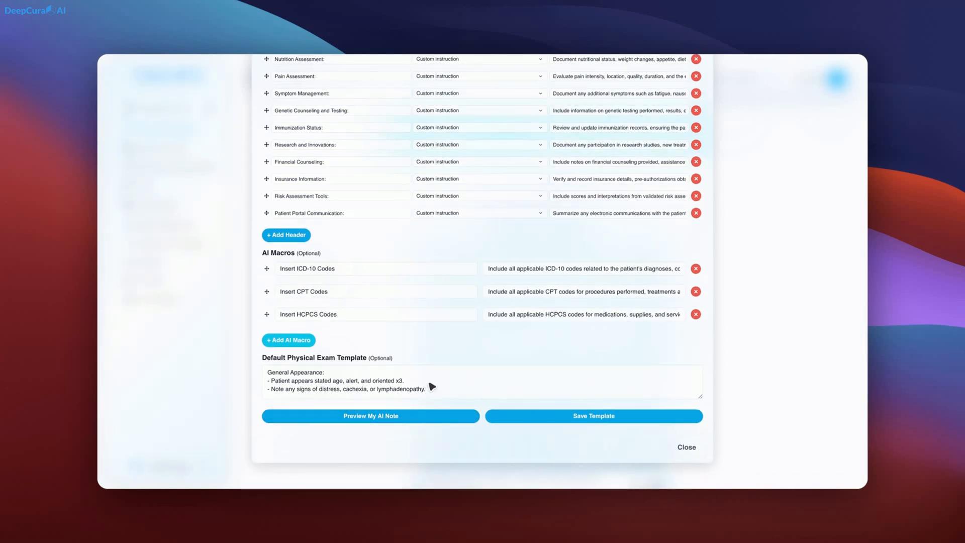
Review the remaining headers, ICD-10/CPT/HCPCS macros and default physical exam text
scroll(down, 3)
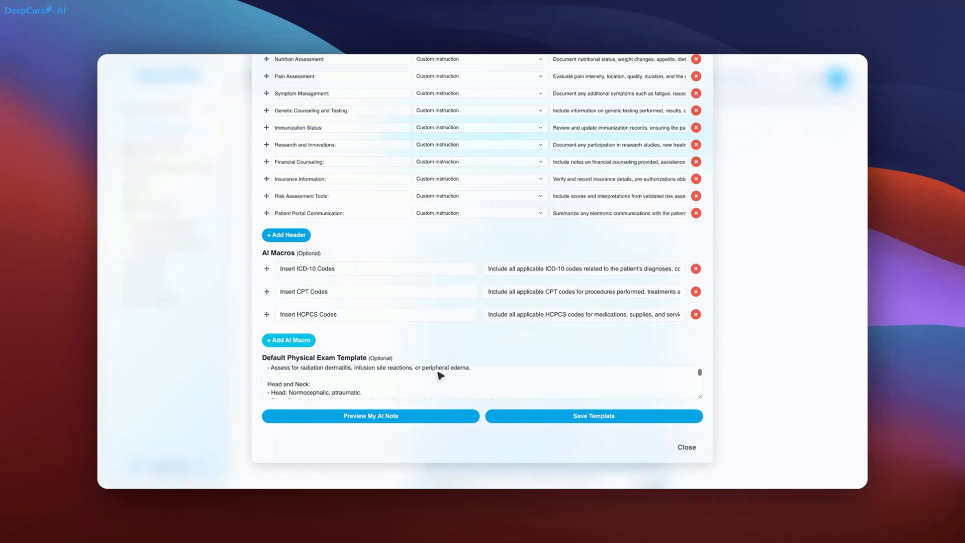
scroll(down, 3)
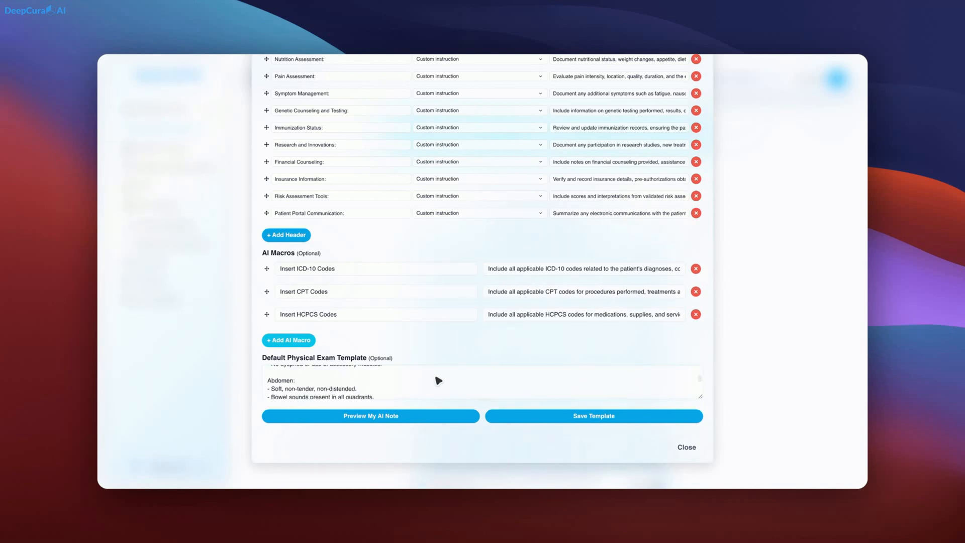
scroll(down, 3)
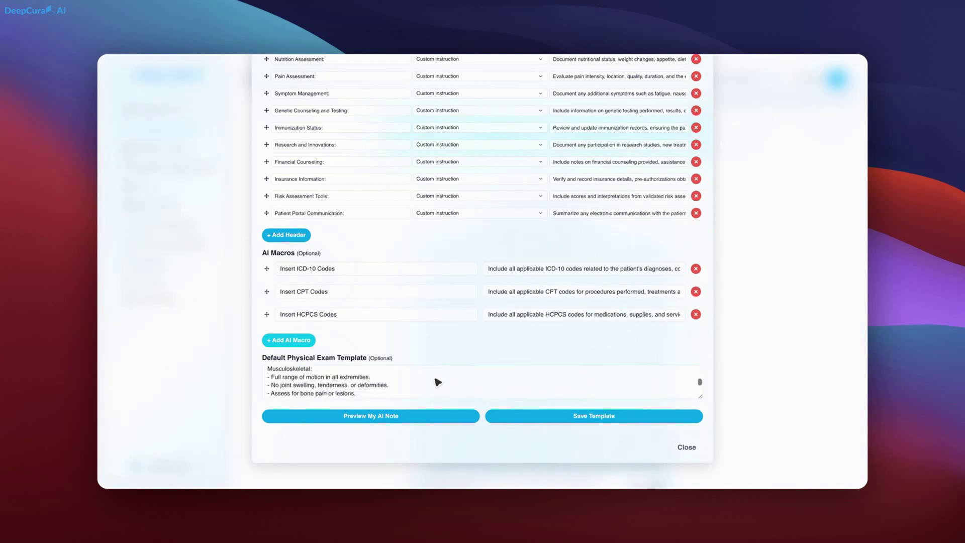
scroll(down, 3)
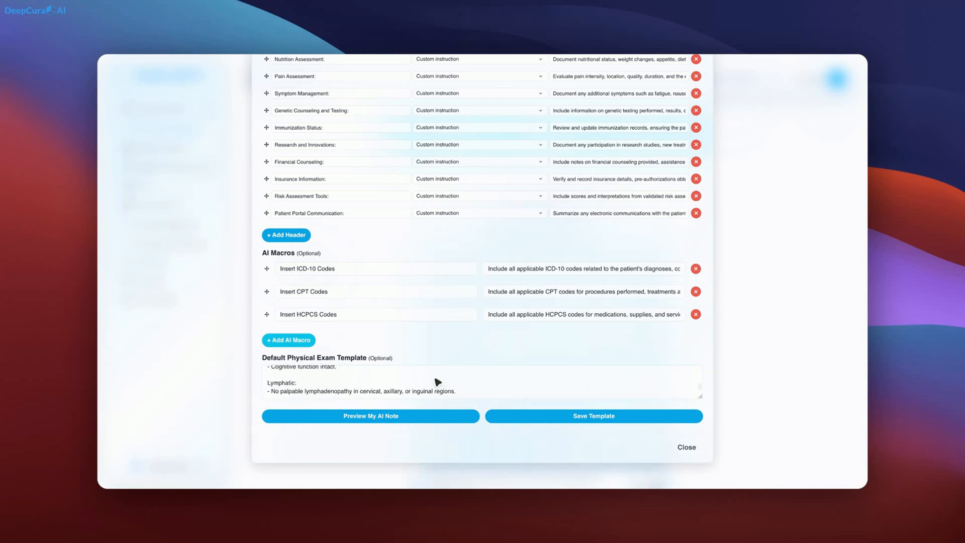
mouse_move(473, 324)
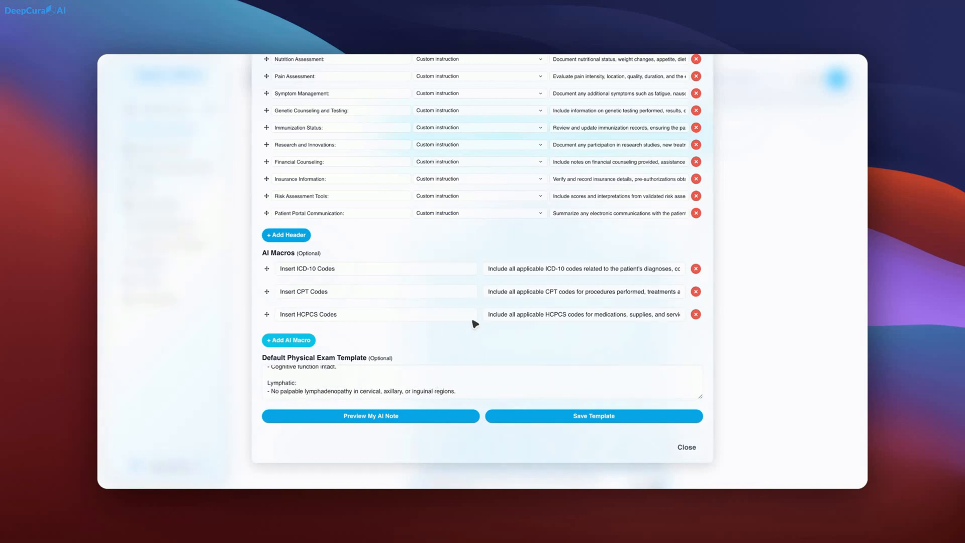
scroll(up, 3)
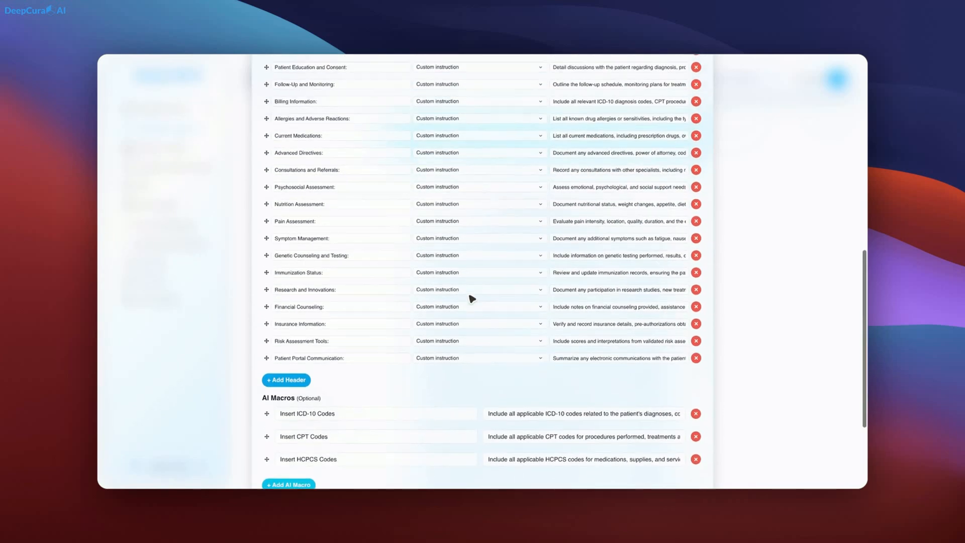
scroll(up, 3)
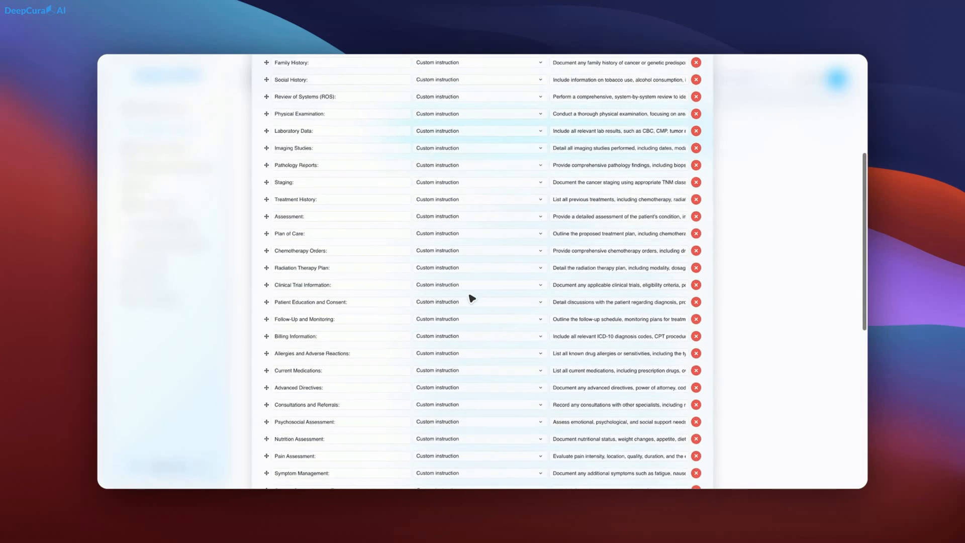
scroll(up, 3)
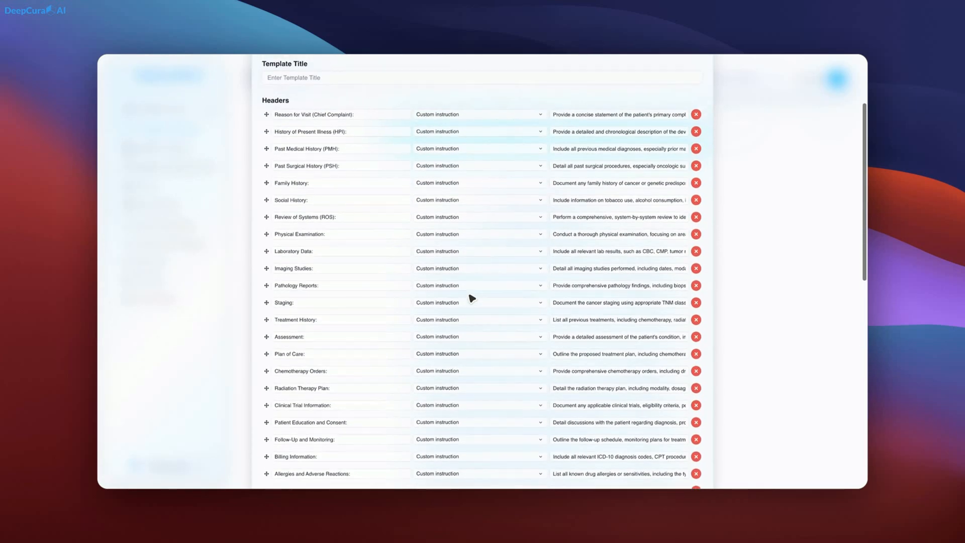
scroll(down, 3)
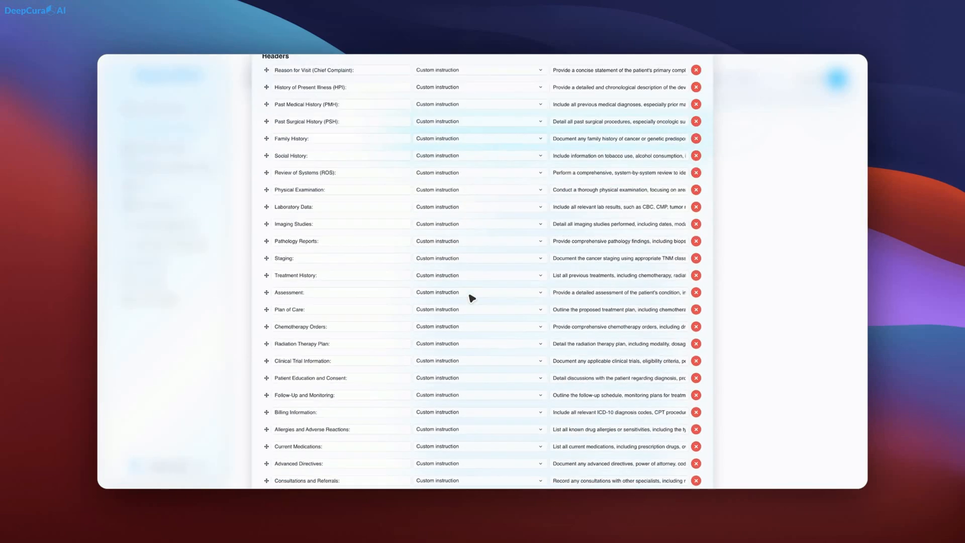
scroll(down, 3)
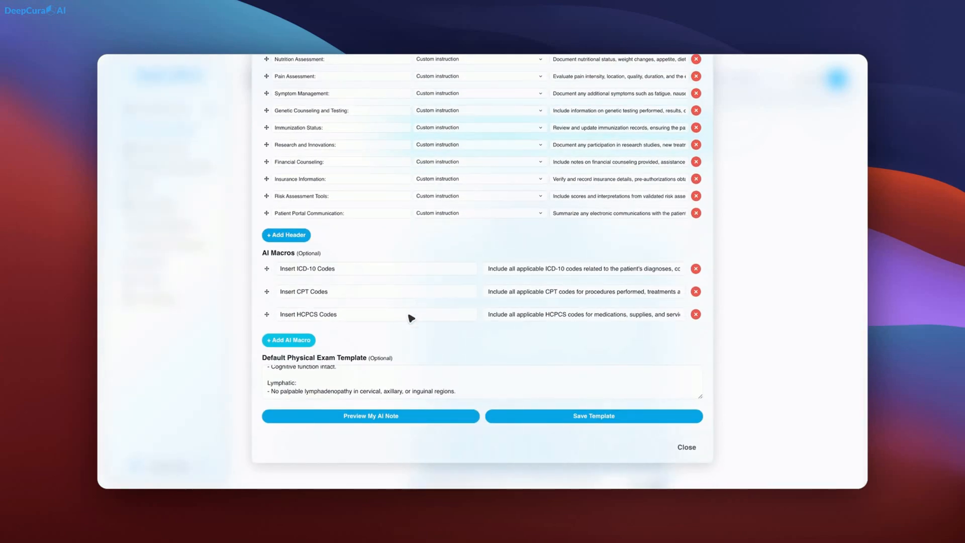
mouse_move(363, 430)
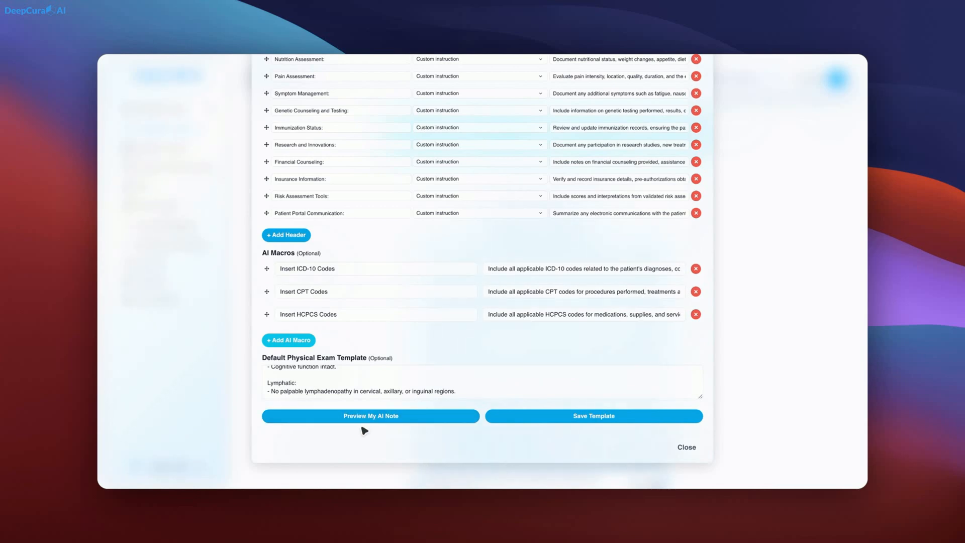
Open Preview My AI Note and start a synthetic transcript
click(369, 415)
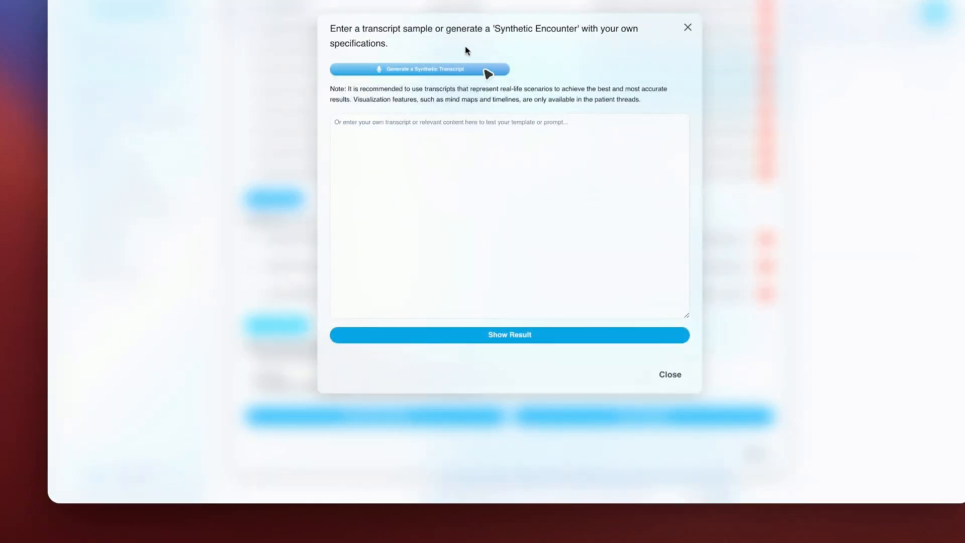
click(420, 68)
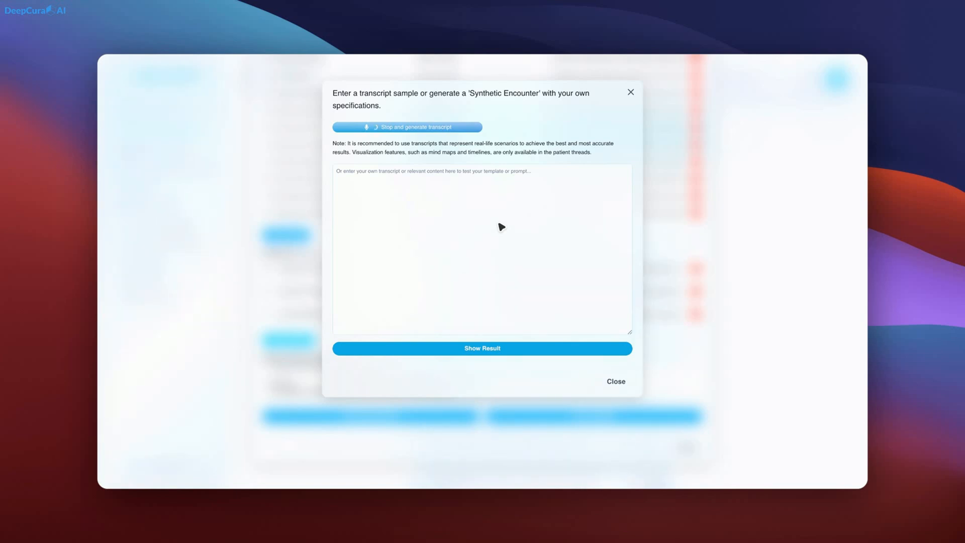
mouse_move(483, 197)
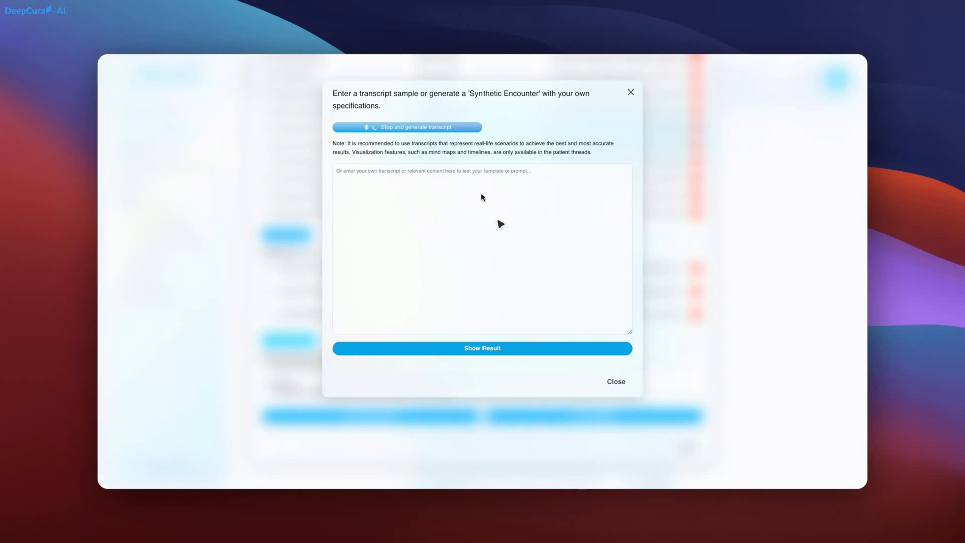
mouse_move(415, 127)
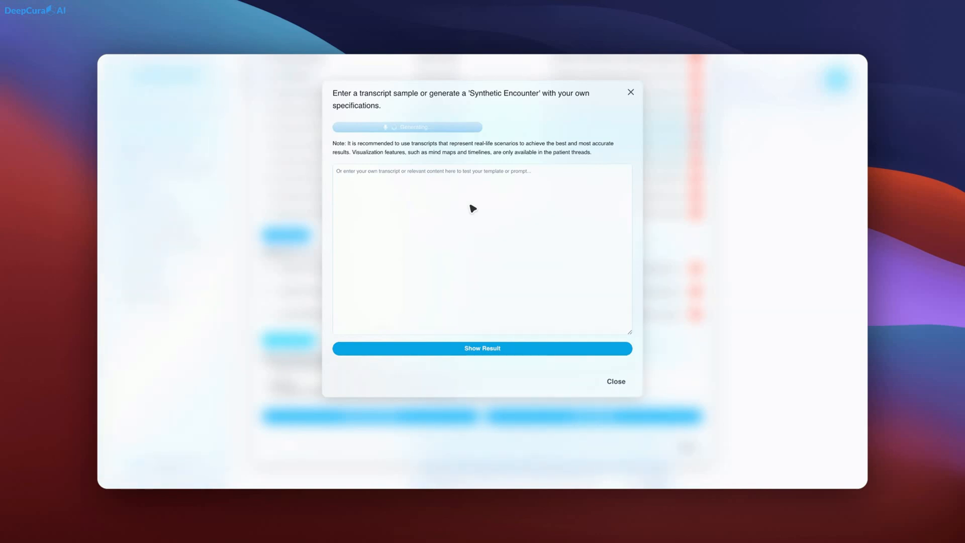
Read through the generated synthetic oncology consultation transcript in the preview box
click(406, 127)
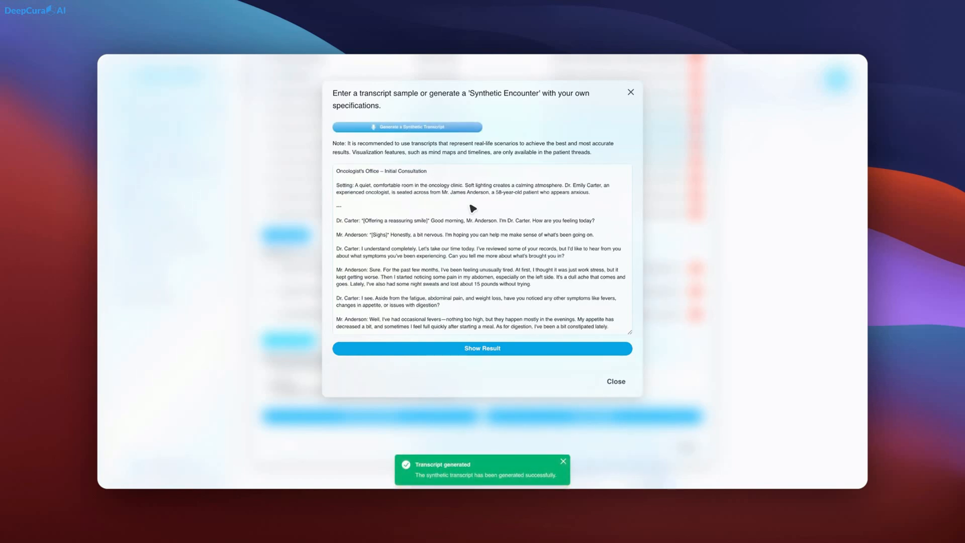
mouse_move(460, 218)
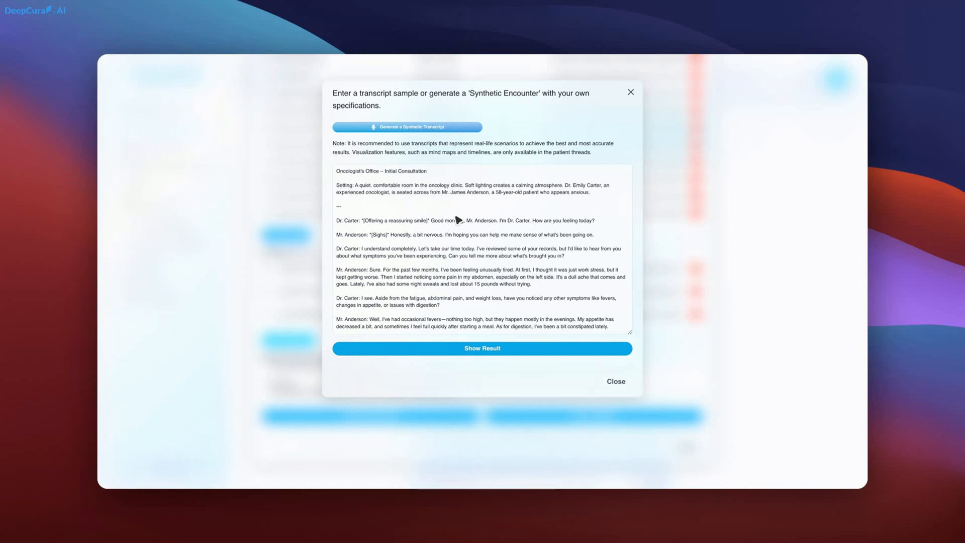
scroll(down, 3)
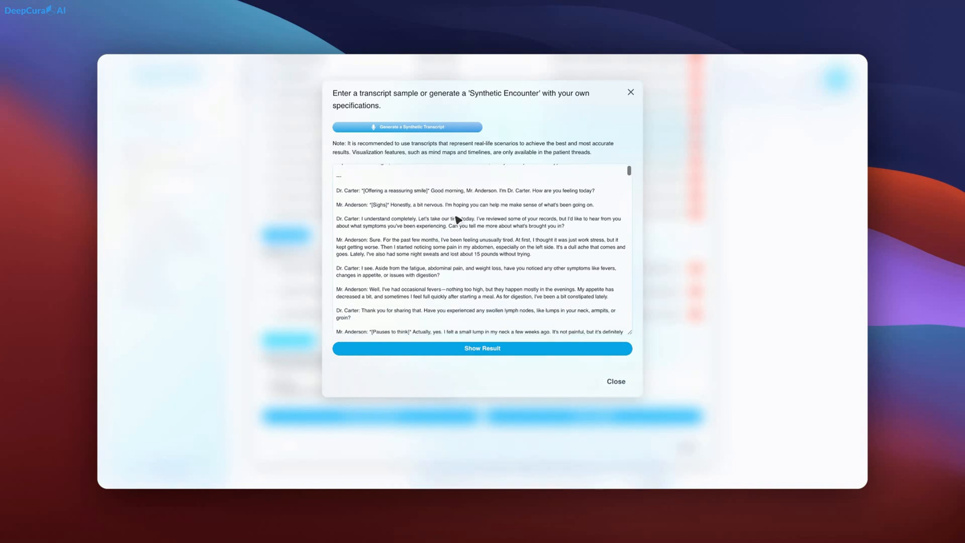
scroll(down, 3)
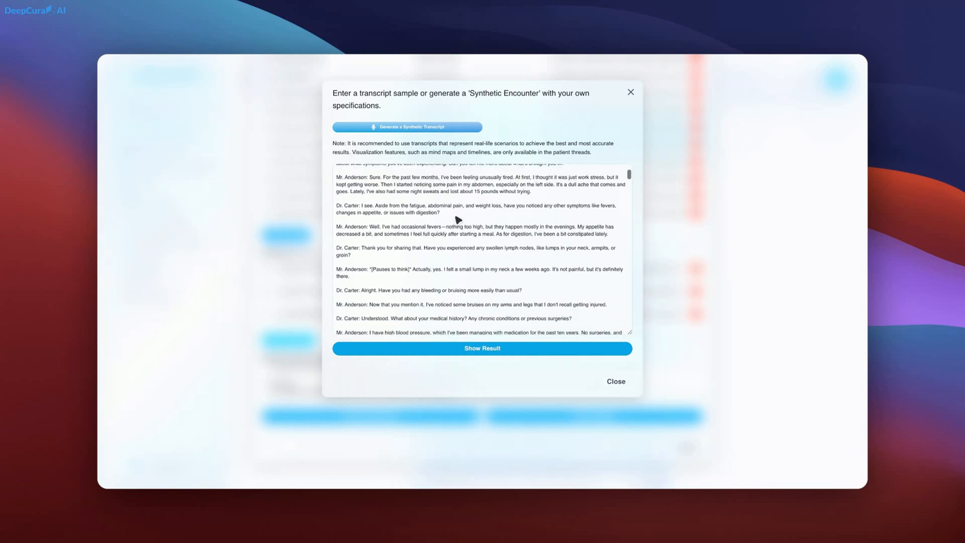
scroll(down, 3)
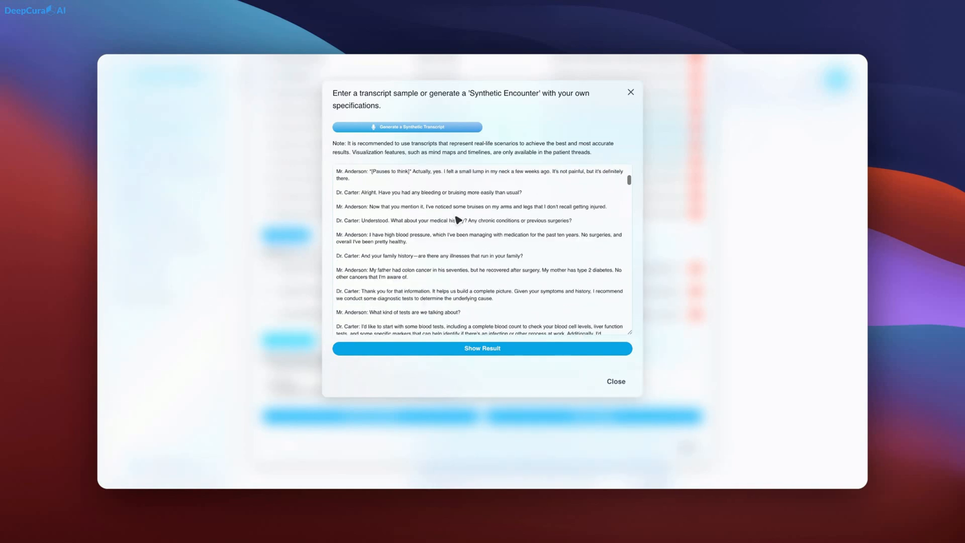
scroll(down, 3)
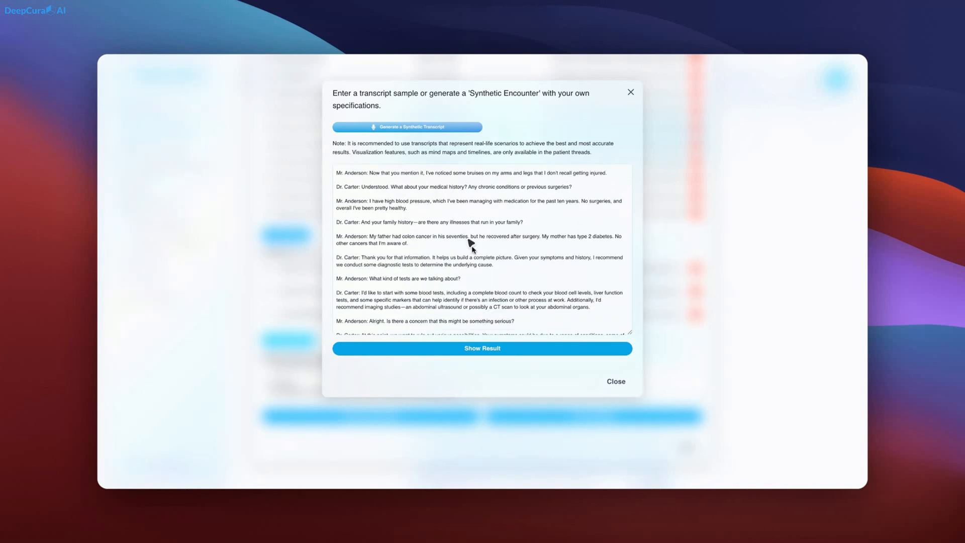
scroll(down, 3)
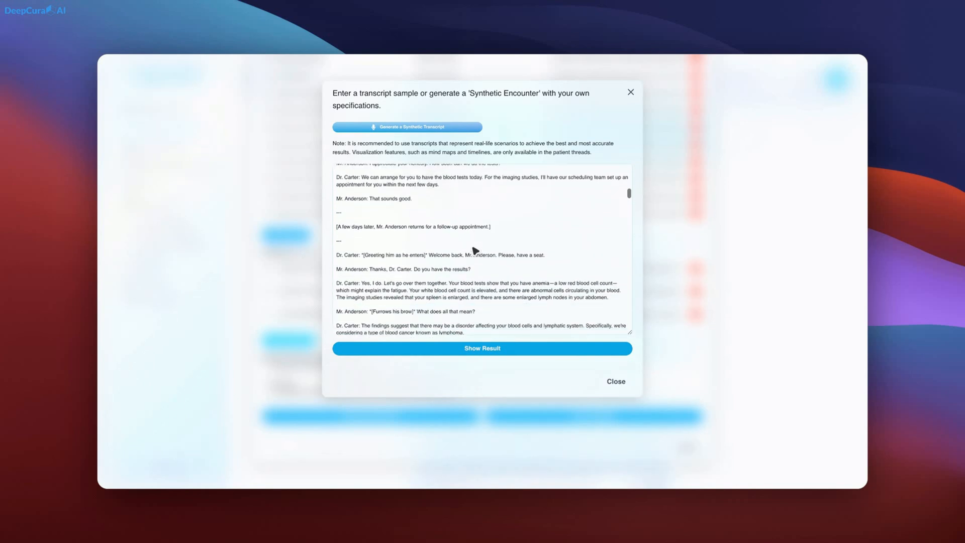
scroll(down, 3)
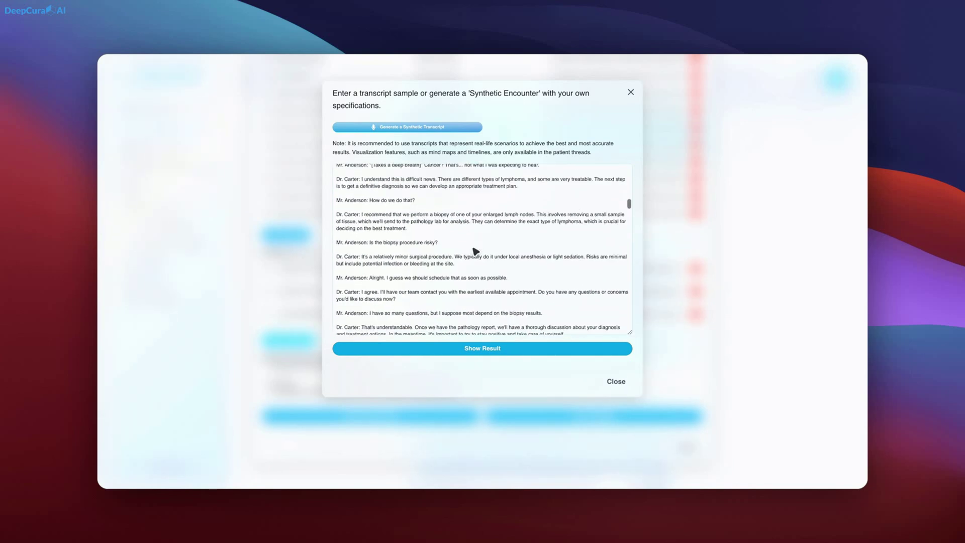
scroll(down, 3)
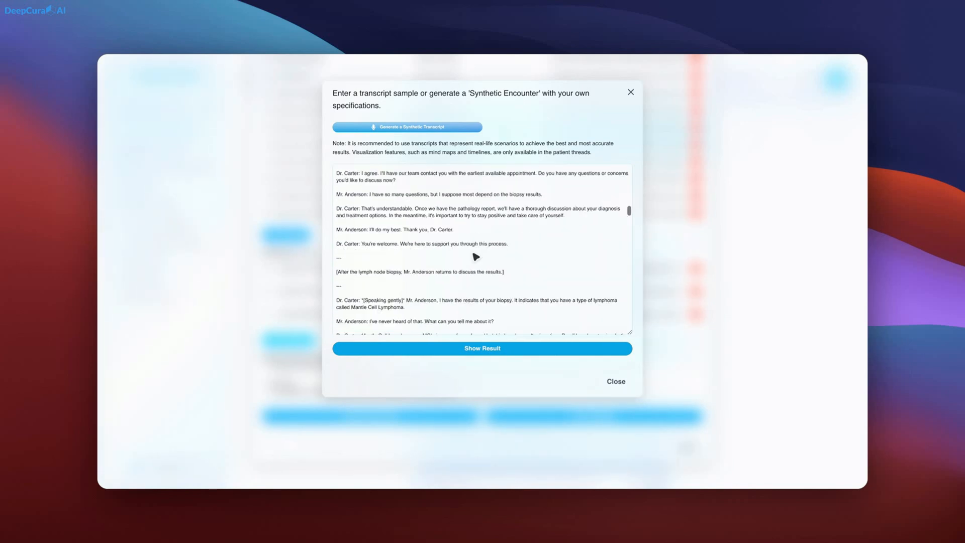
scroll(down, 3)
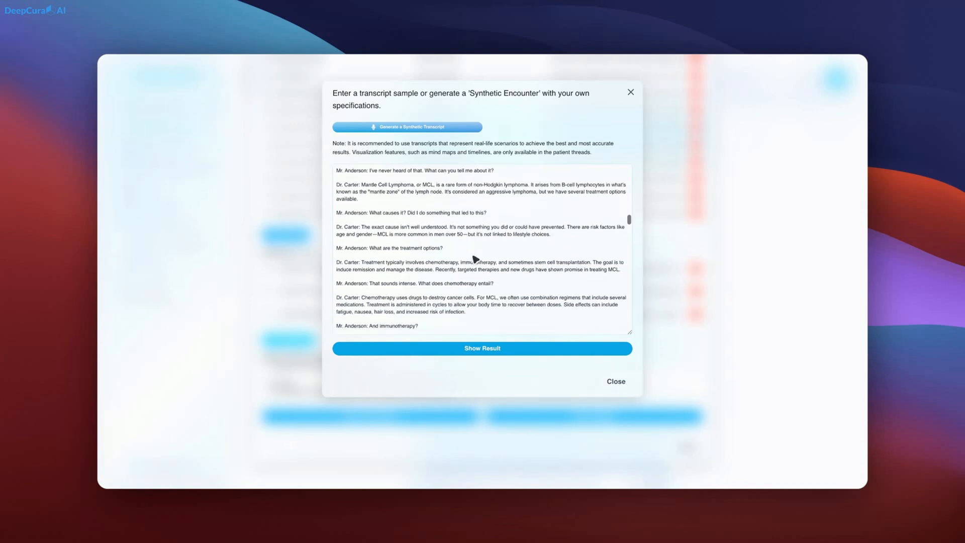
scroll(down, 3)
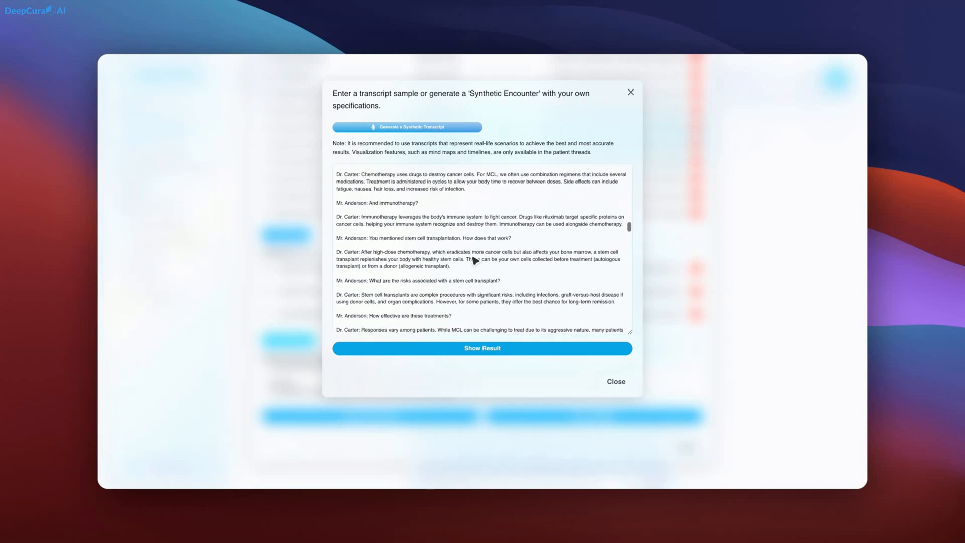
scroll(down, 3)
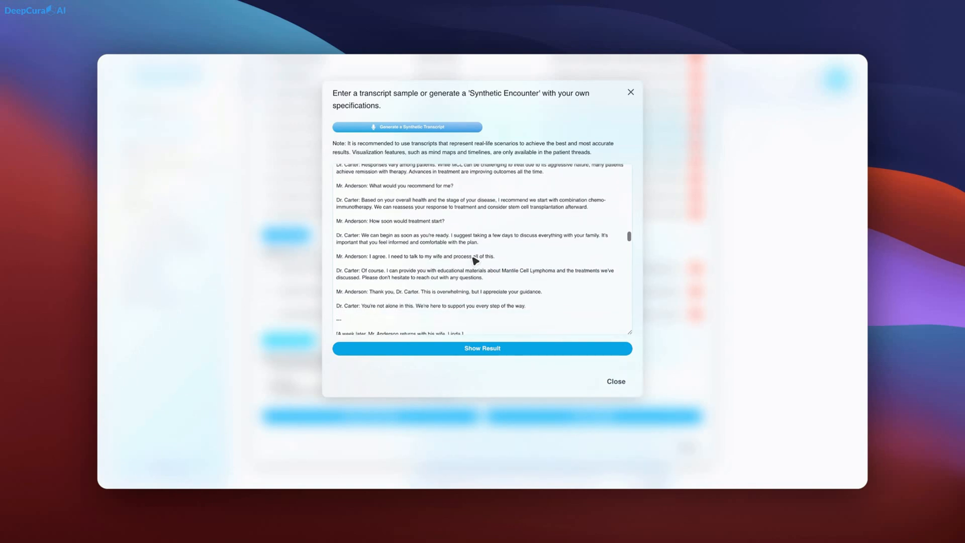
scroll(down, 3)
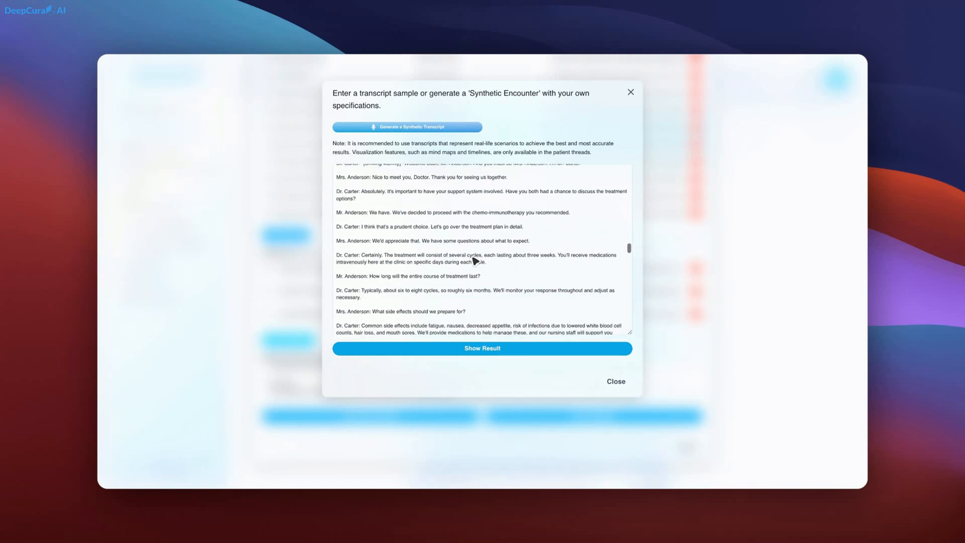
scroll(down, 3)
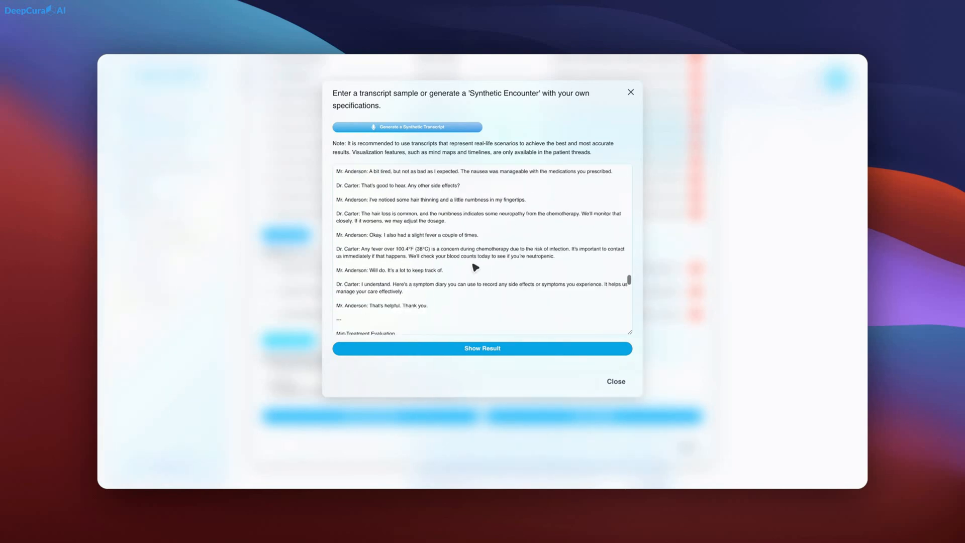
scroll(down, 3)
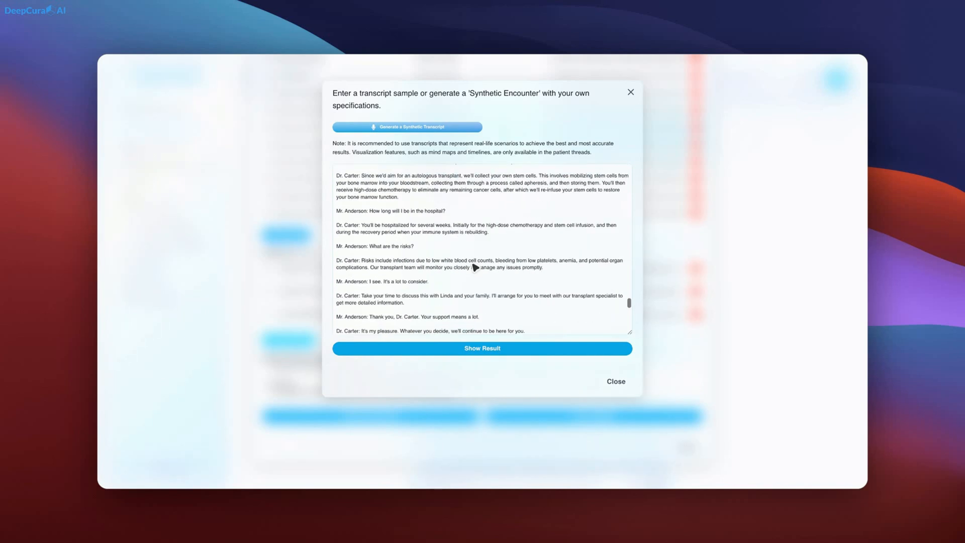
scroll(down, 3)
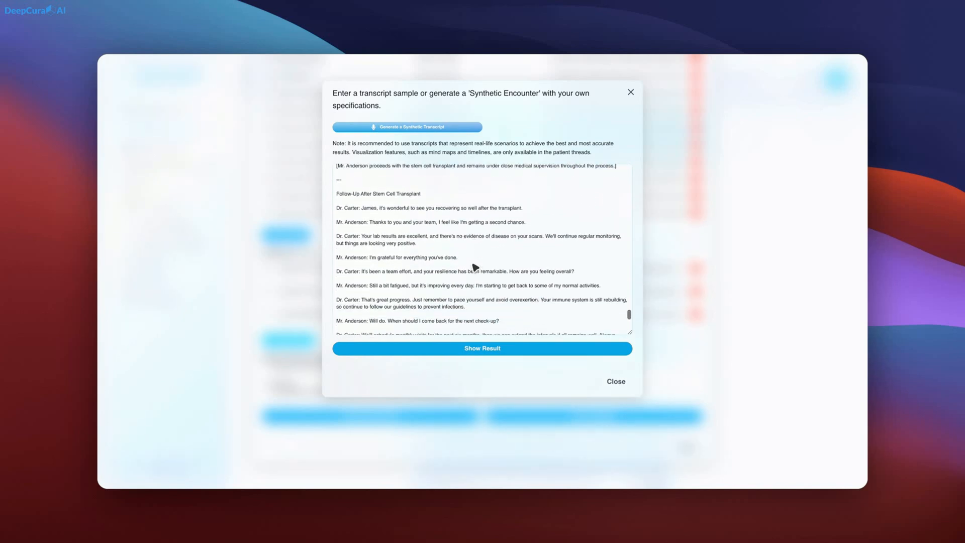
scroll(down, 3)
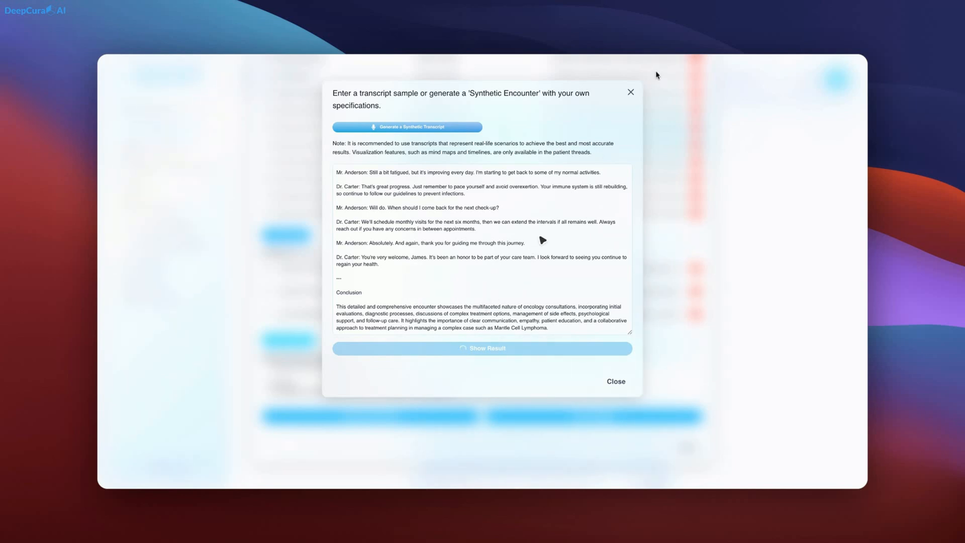
mouse_move(582, 155)
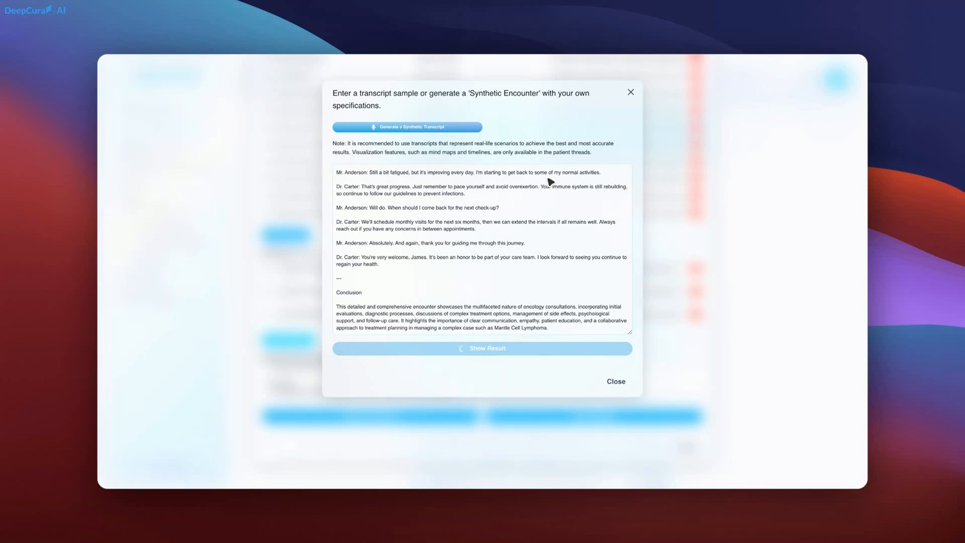
Show the AI note result built from the oncology transcript
click(482, 348)
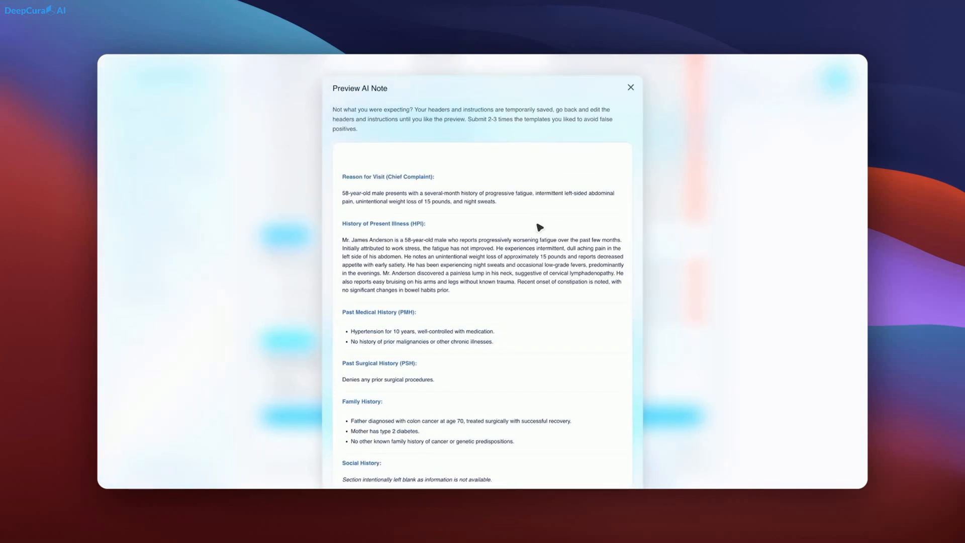
Scroll the preview AI note down to its final Patient Portal Communication section
scroll(up, 3)
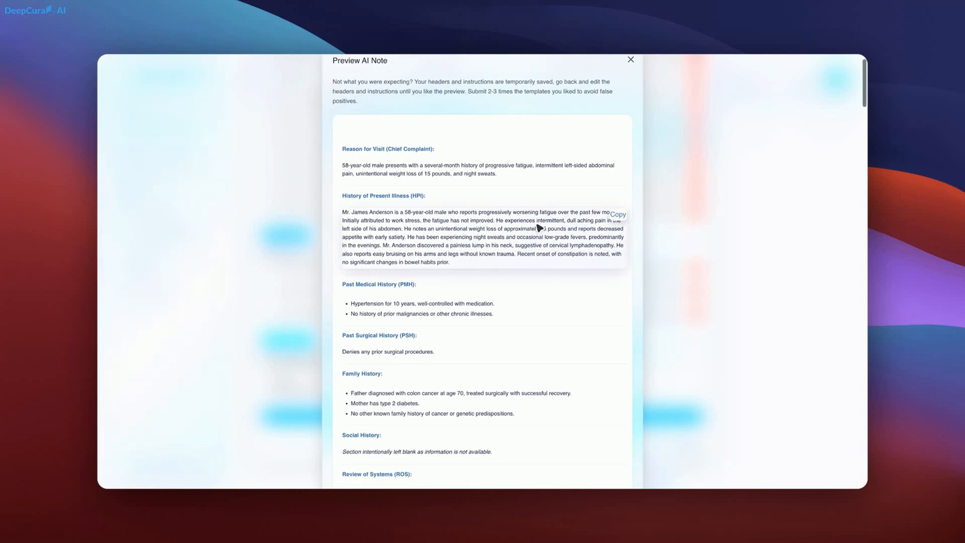
scroll(down, 3)
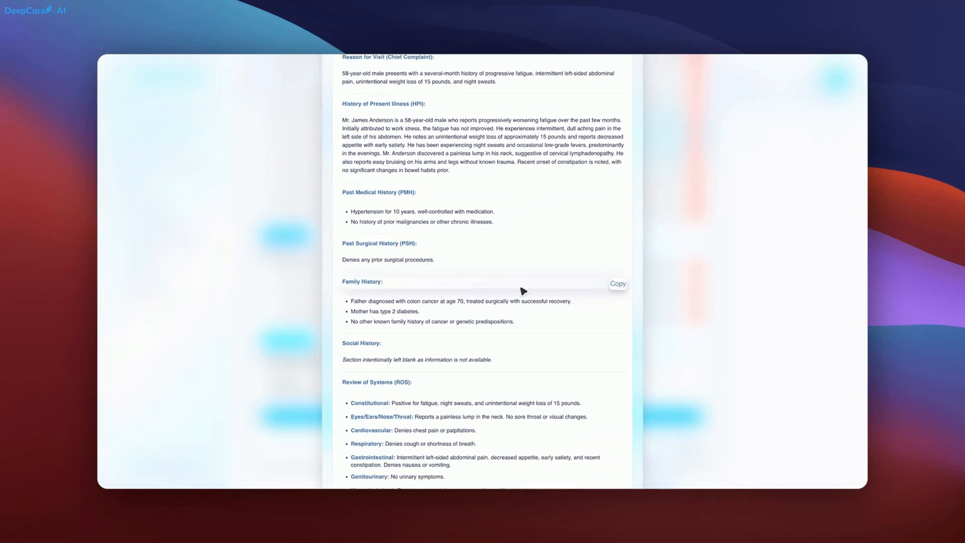
scroll(down, 3)
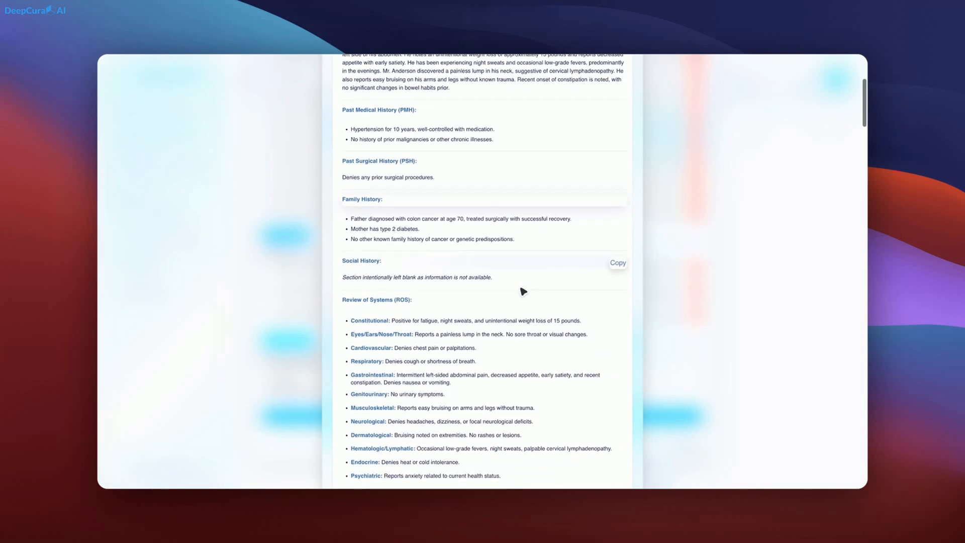
scroll(down, 3)
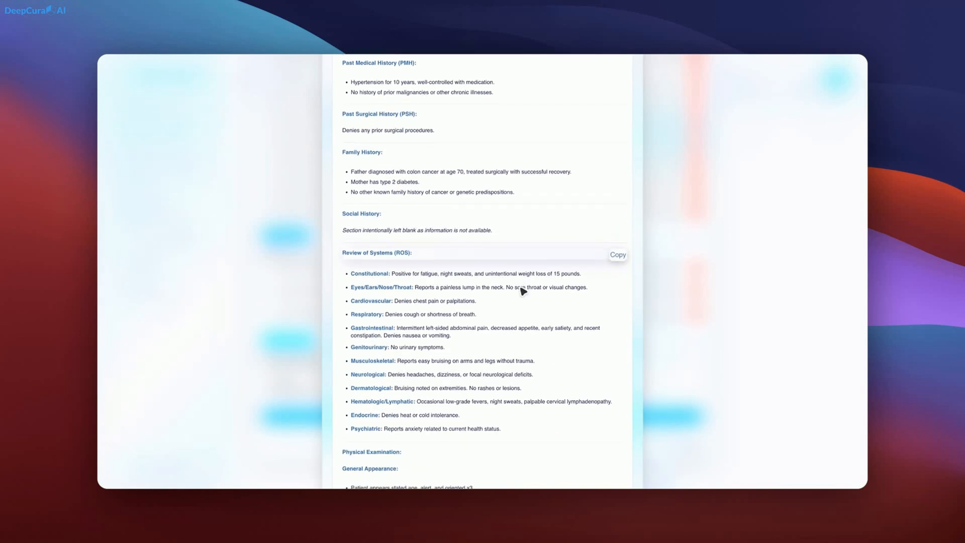
scroll(down, 3)
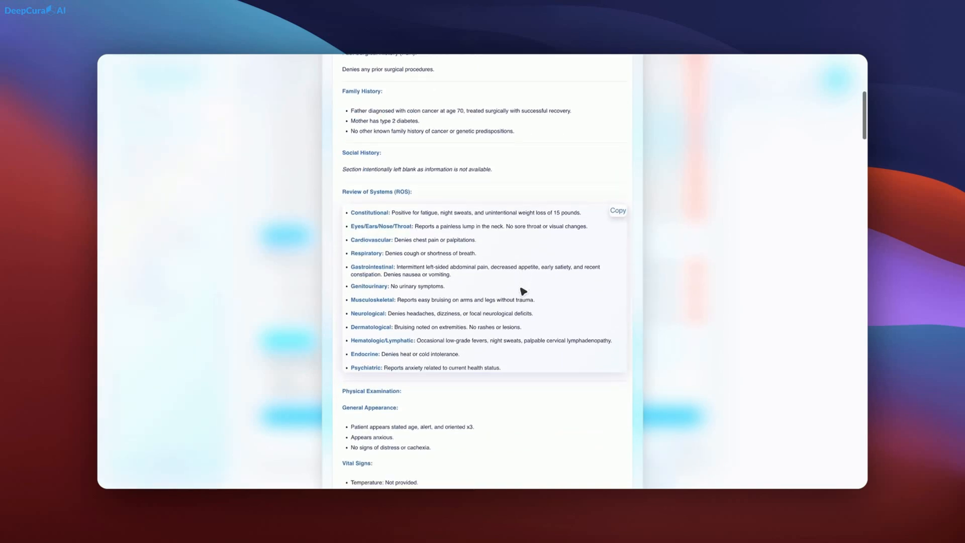
scroll(down, 3)
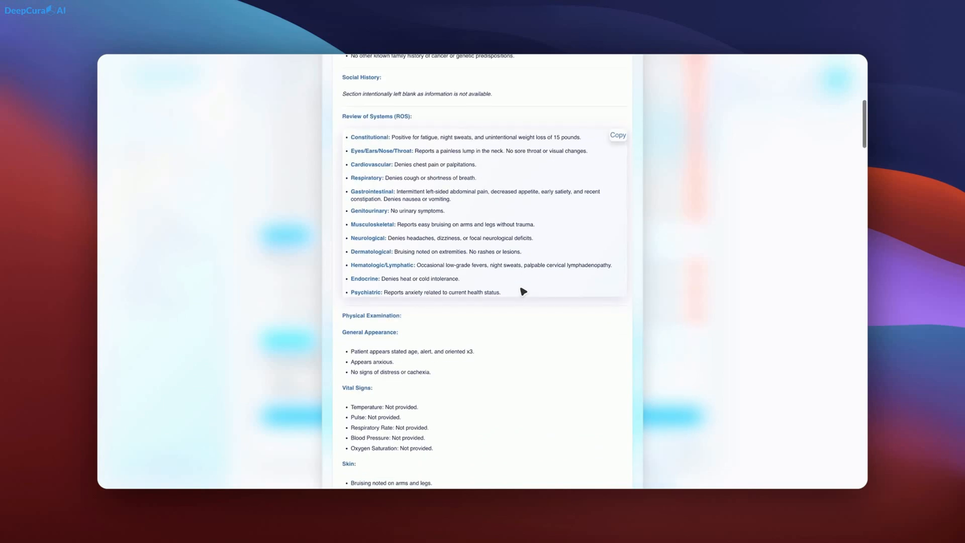
scroll(down, 3)
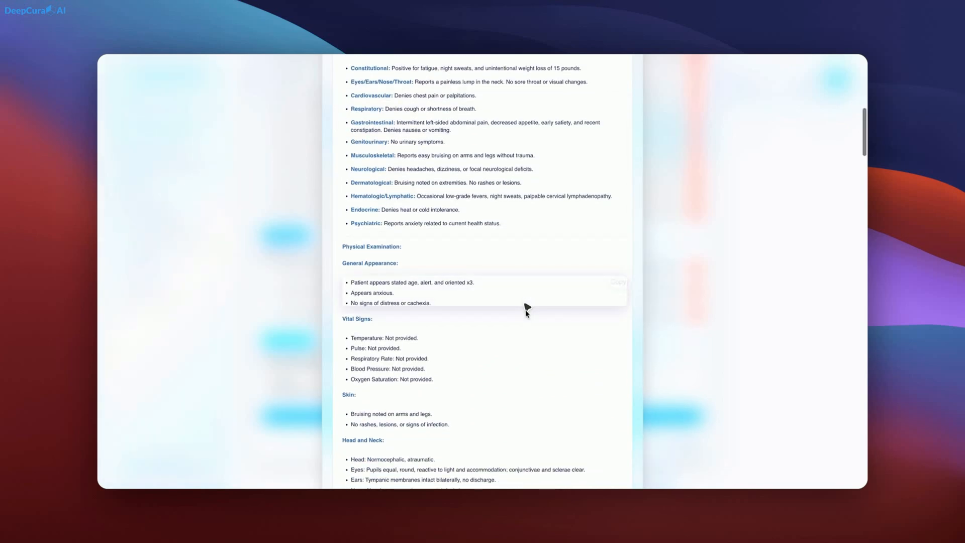
scroll(down, 3)
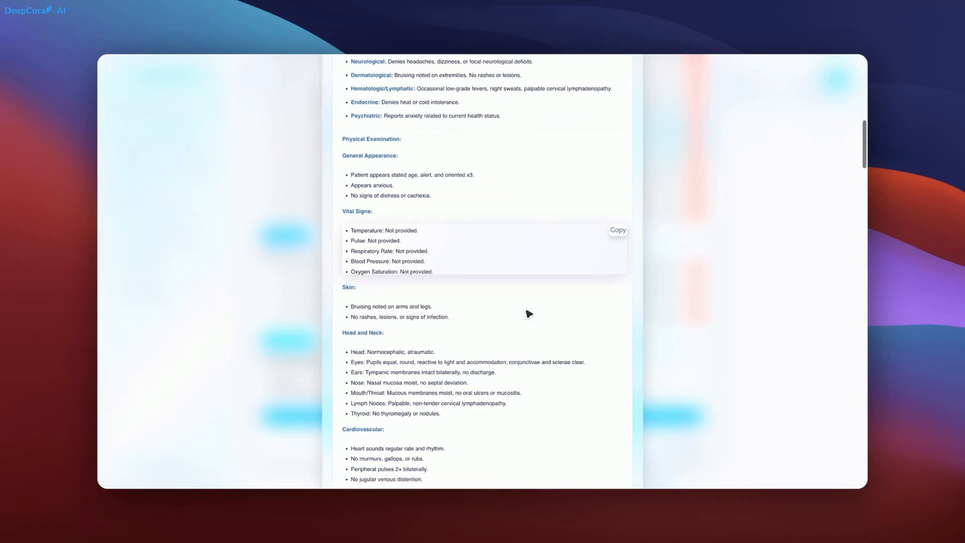
scroll(down, 3)
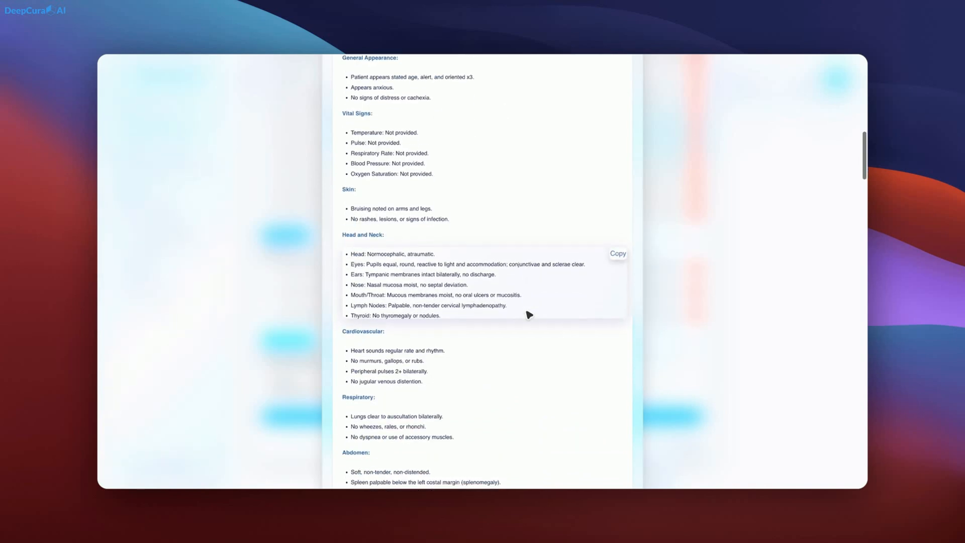
scroll(down, 3)
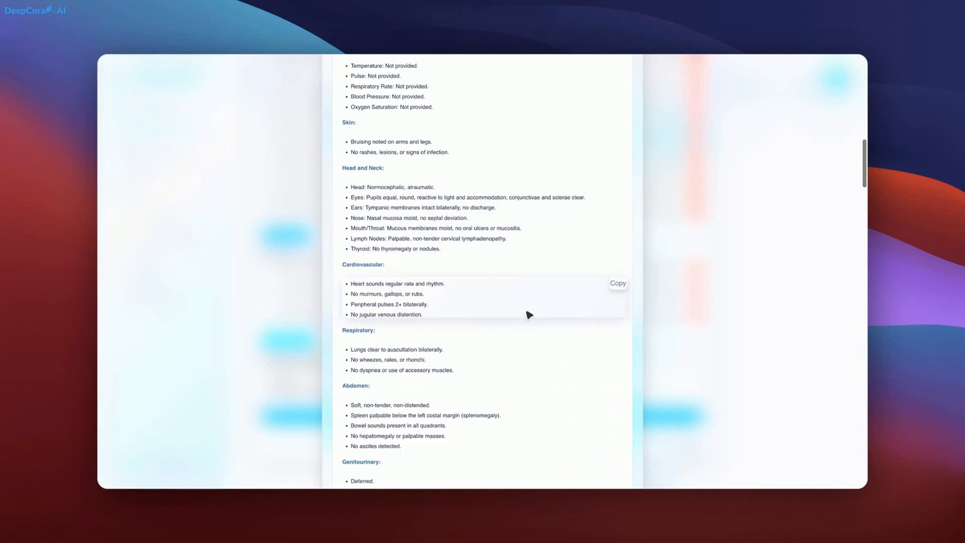
scroll(down, 3)
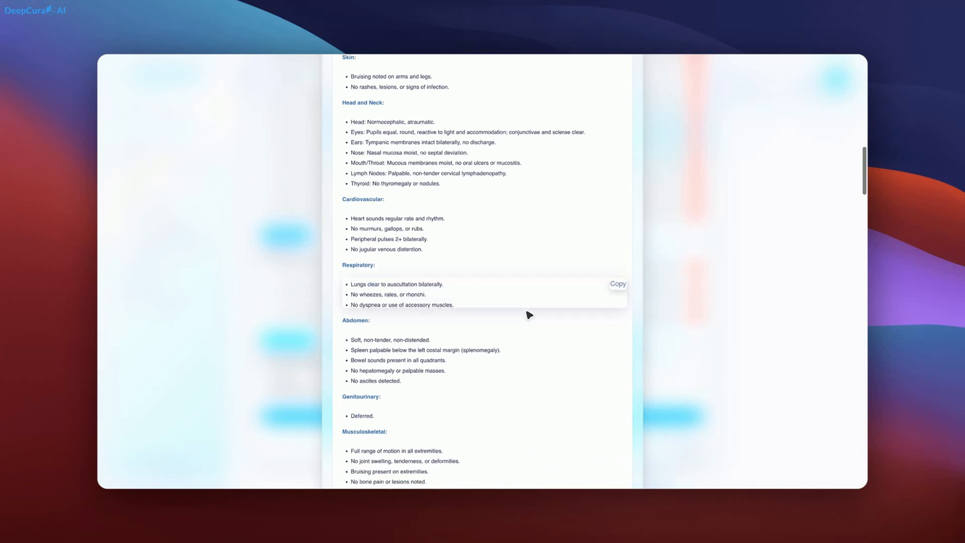
scroll(down, 3)
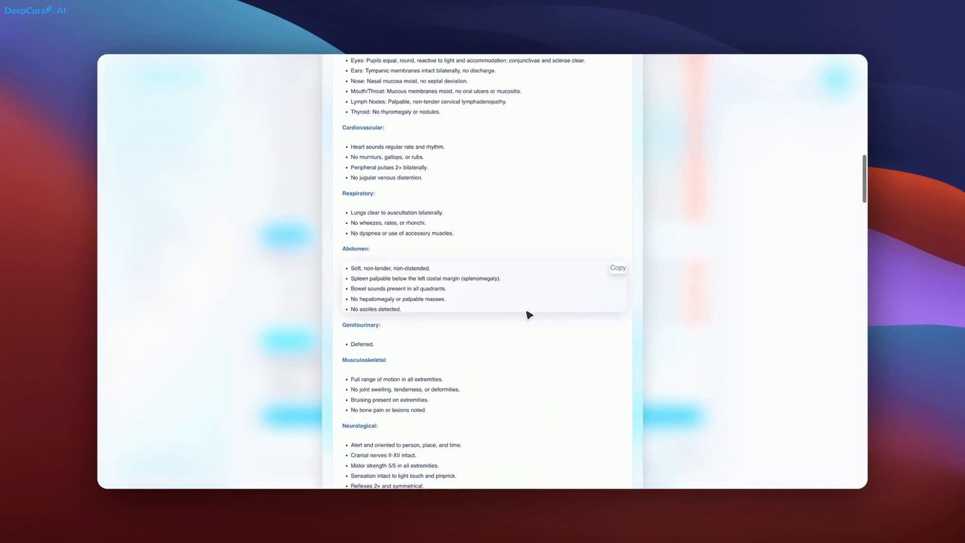
scroll(down, 3)
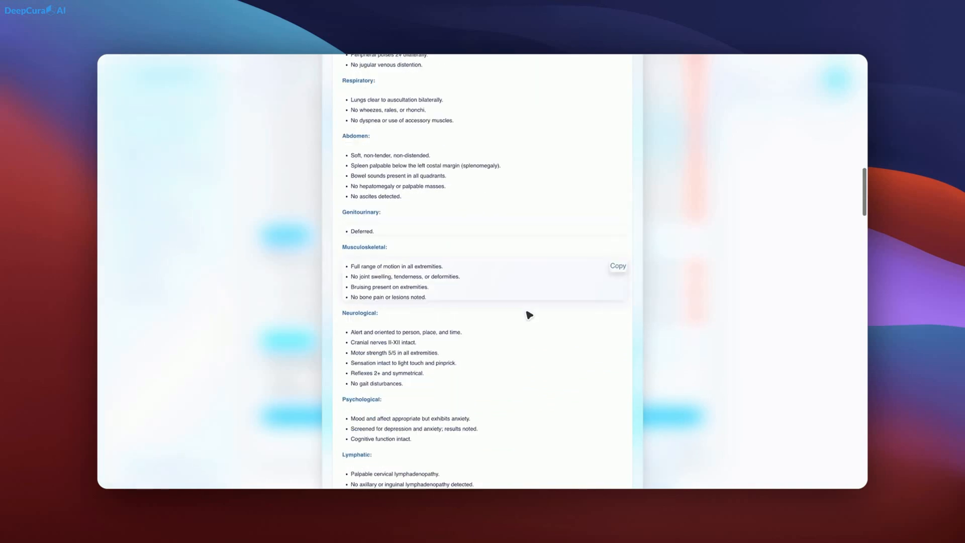
scroll(down, 3)
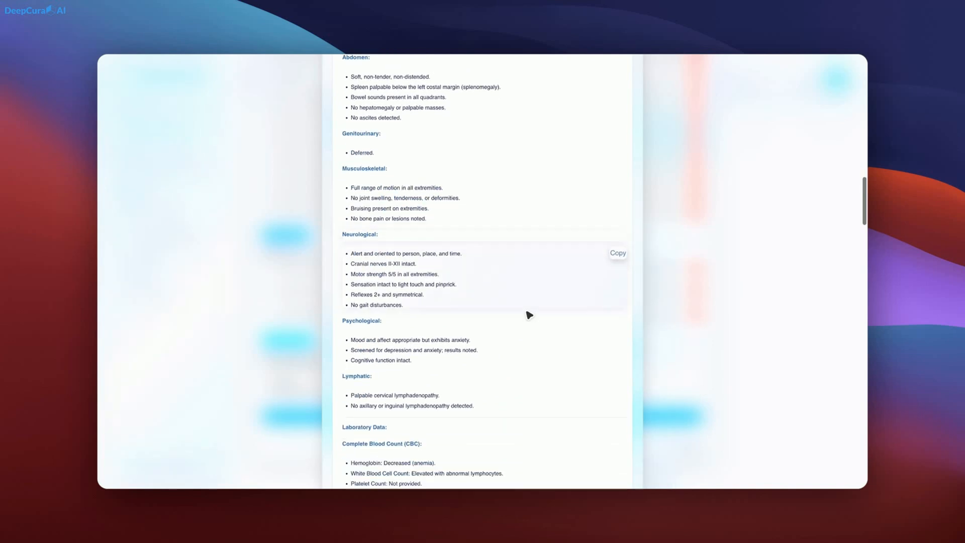
scroll(down, 3)
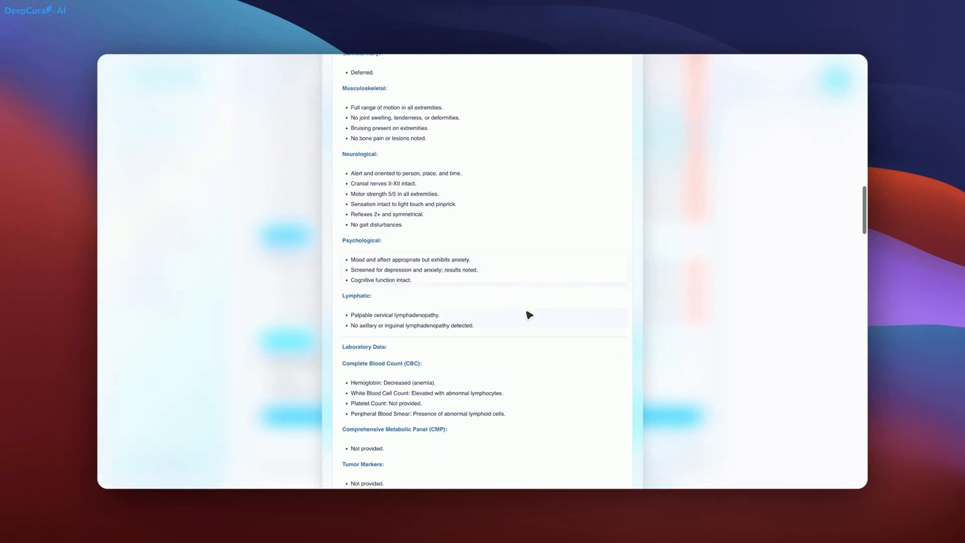
scroll(down, 3)
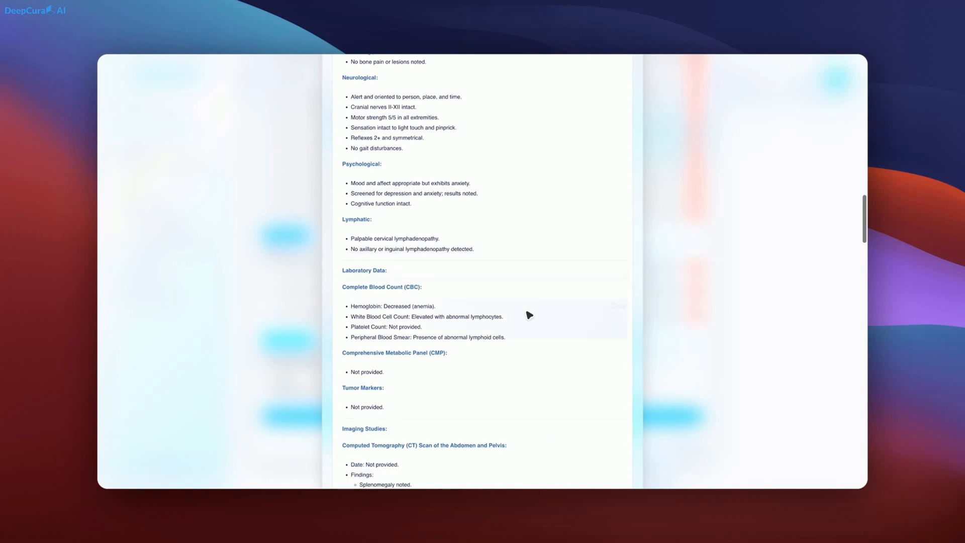
scroll(down, 3)
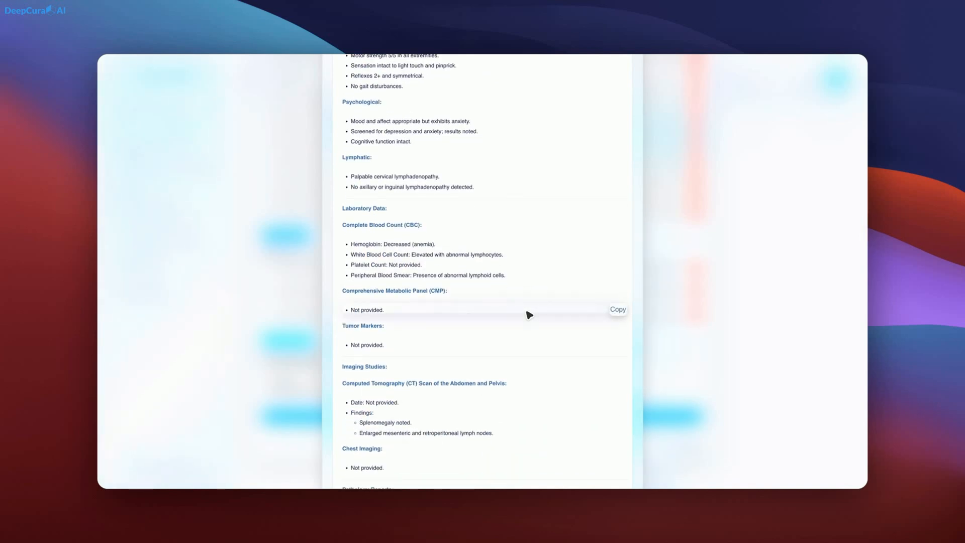
scroll(down, 3)
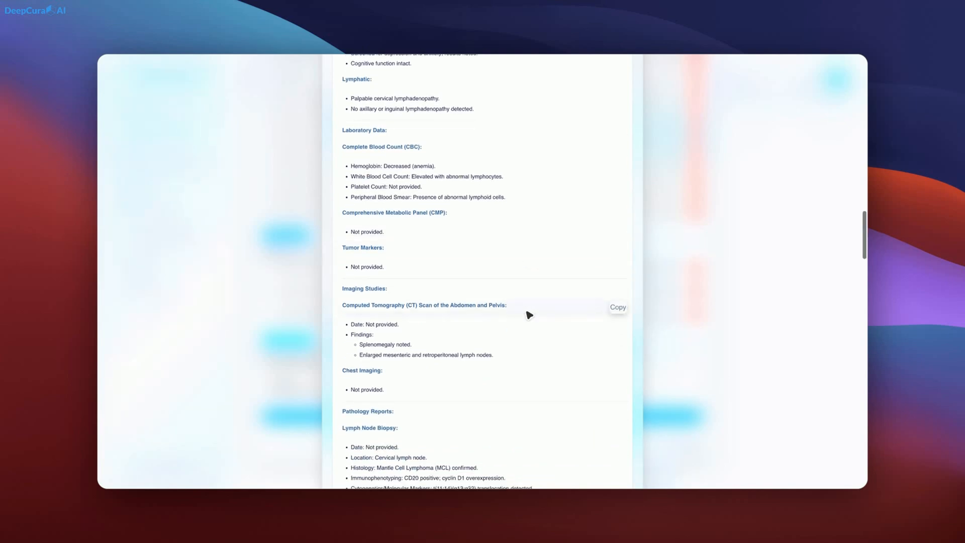
scroll(down, 3)
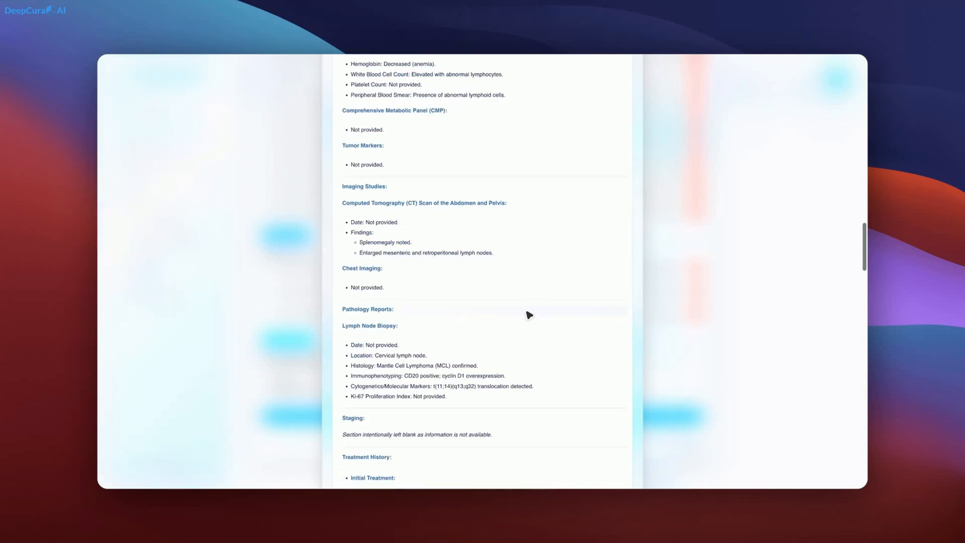
scroll(down, 3)
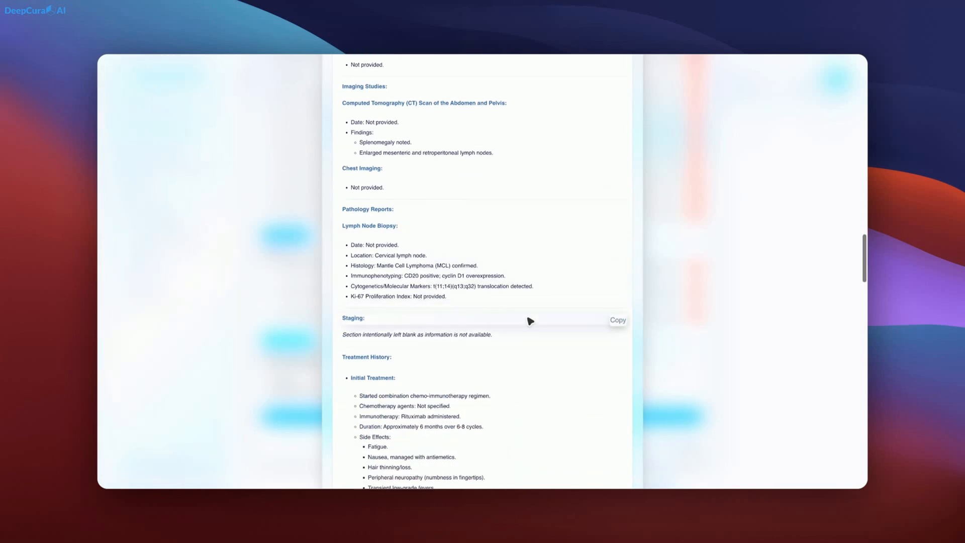
scroll(down, 3)
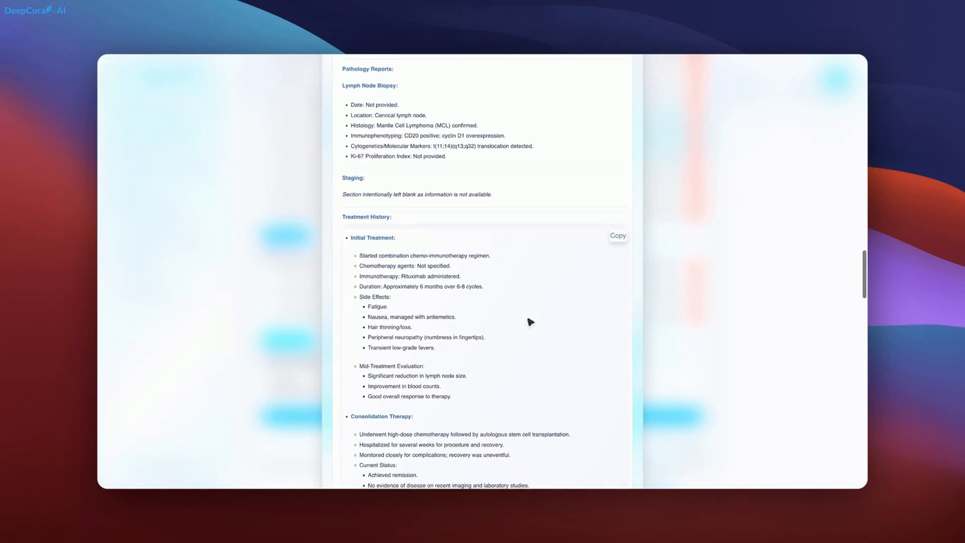
scroll(down, 3)
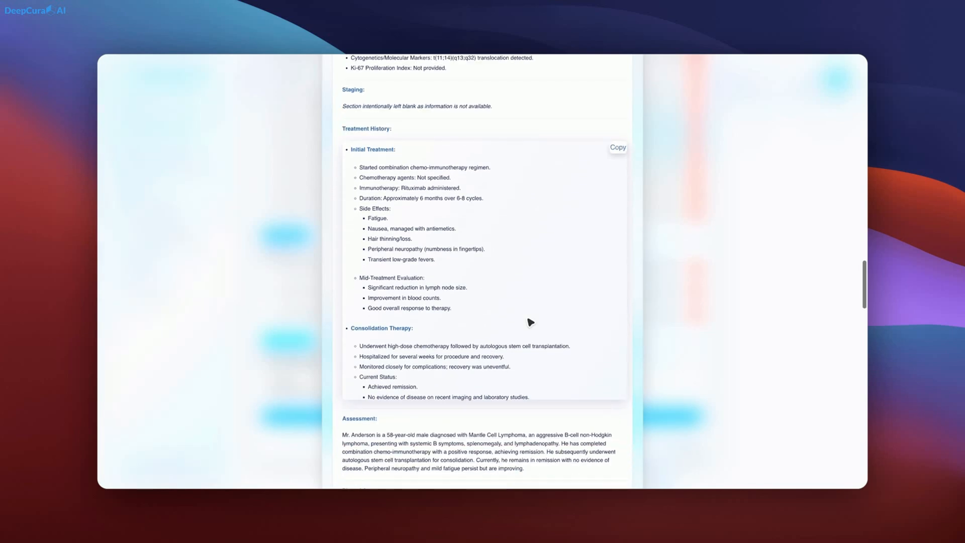
scroll(down, 3)
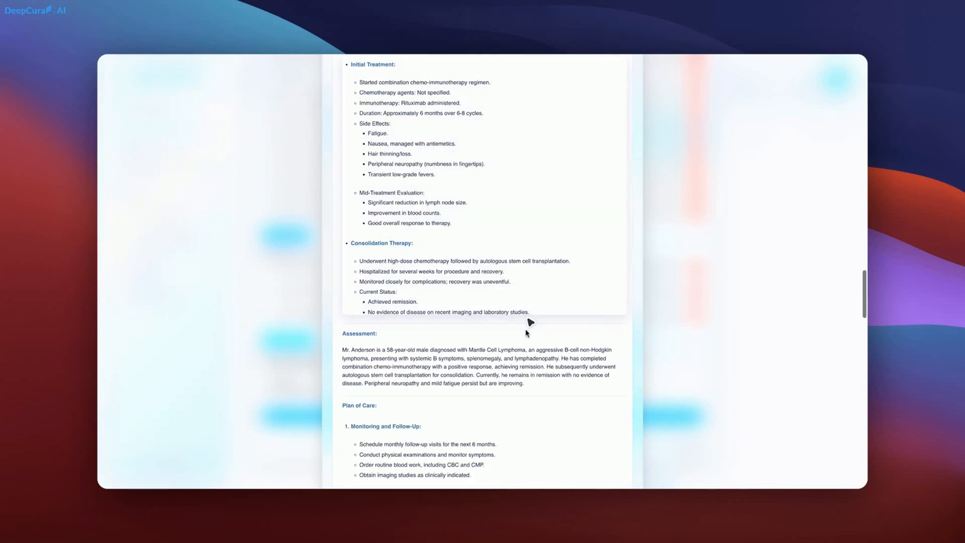
scroll(down, 3)
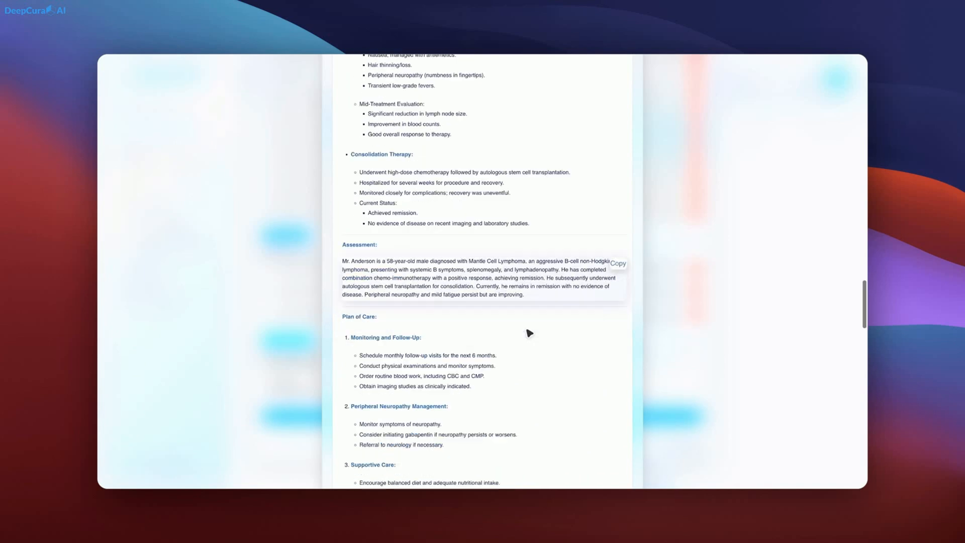
scroll(down, 3)
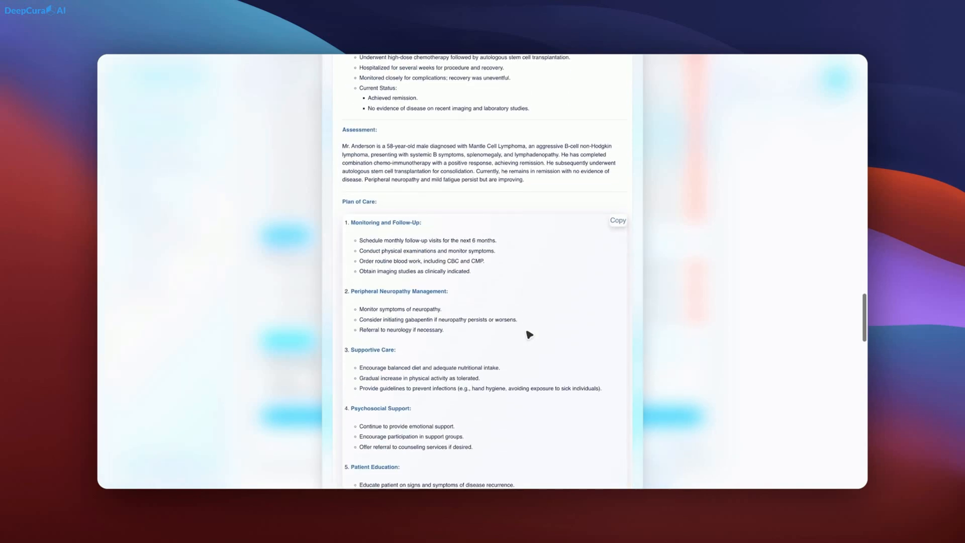
scroll(down, 3)
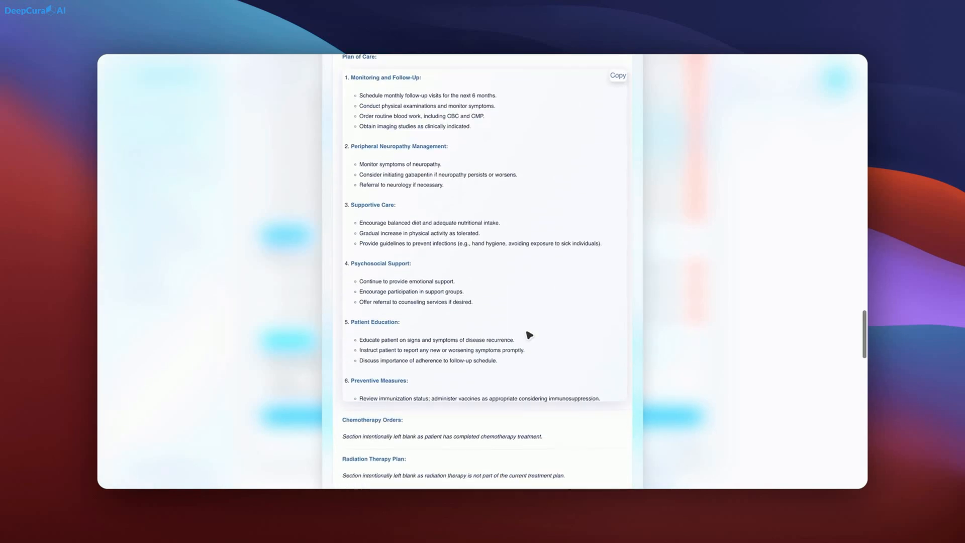
scroll(down, 3)
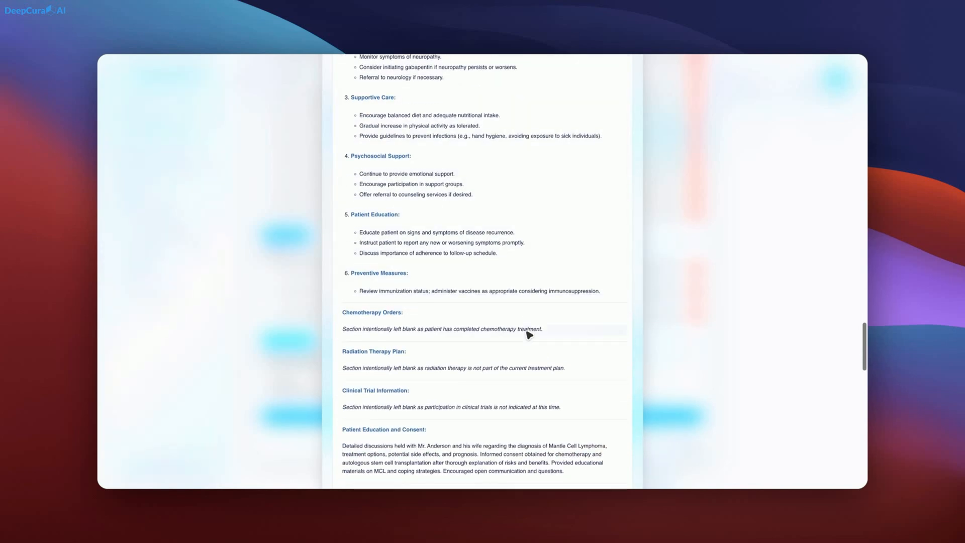
scroll(down, 3)
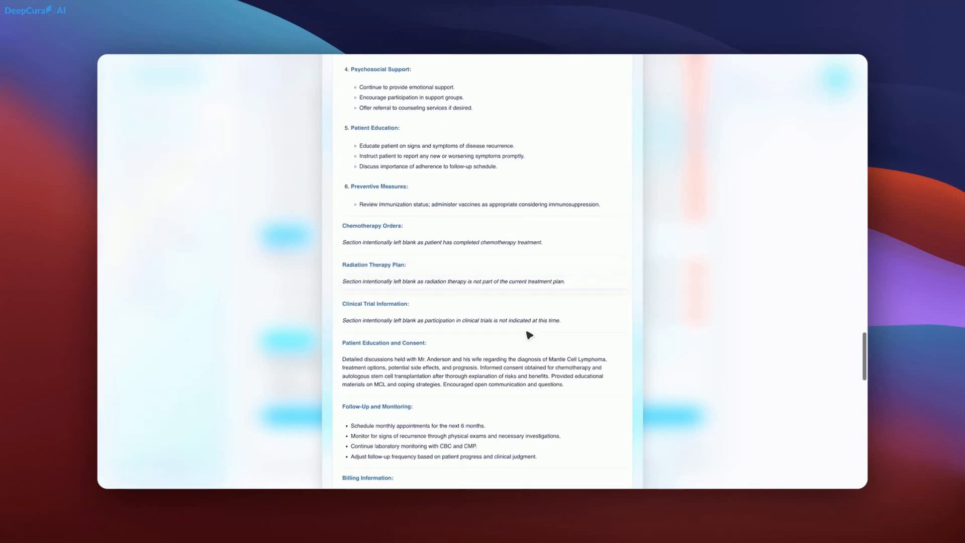
scroll(down, 3)
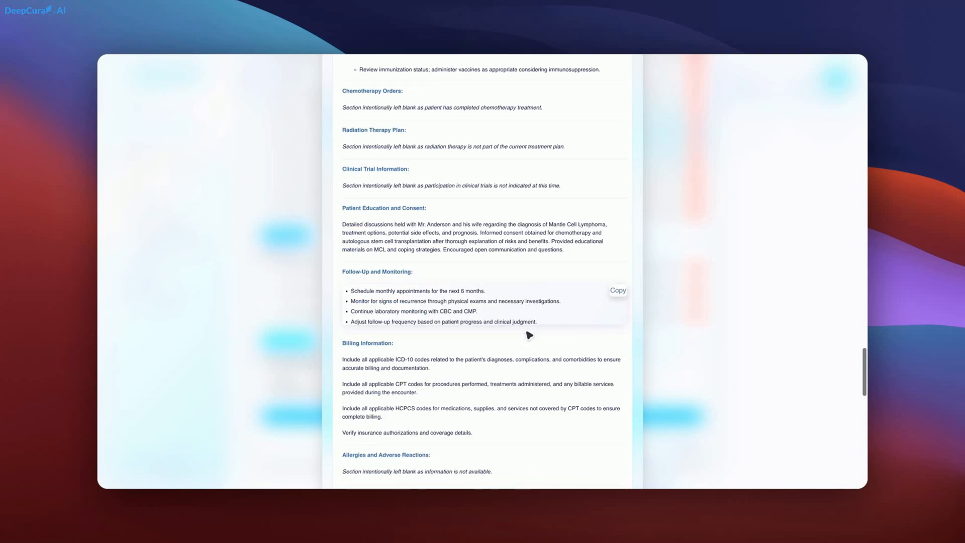
scroll(down, 3)
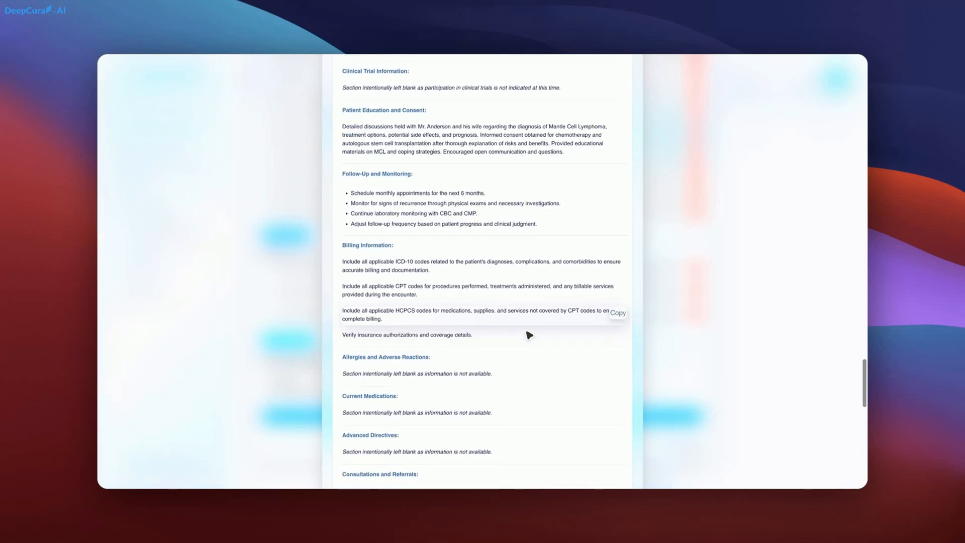
scroll(down, 3)
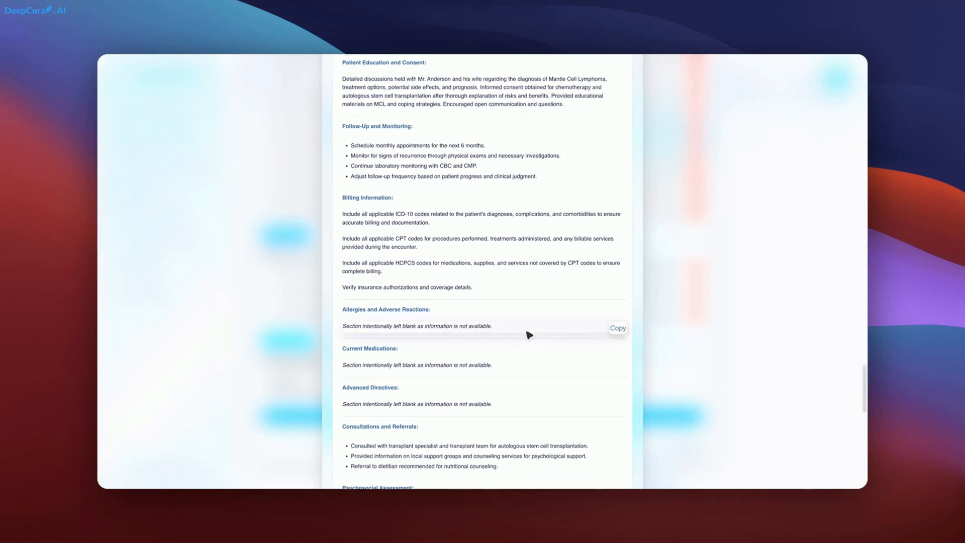
scroll(down, 3)
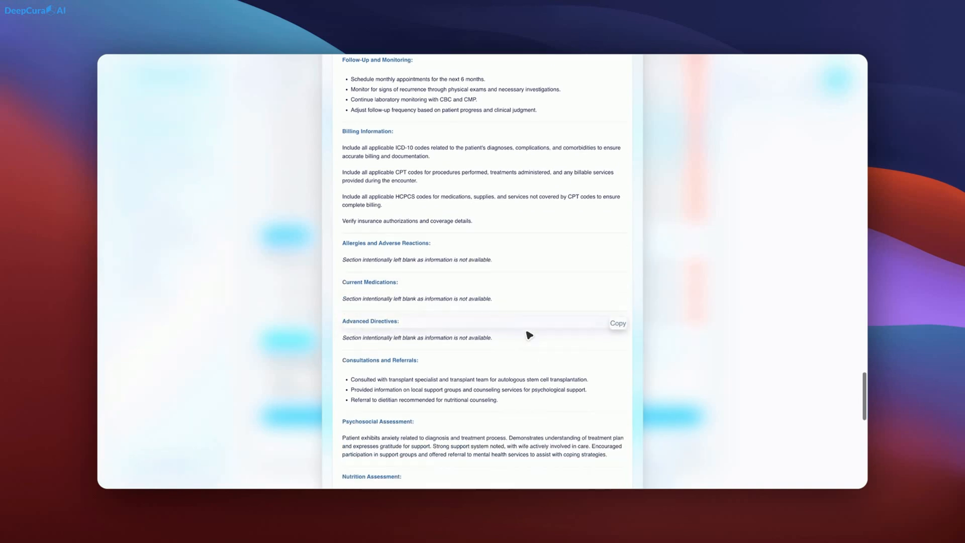
scroll(down, 3)
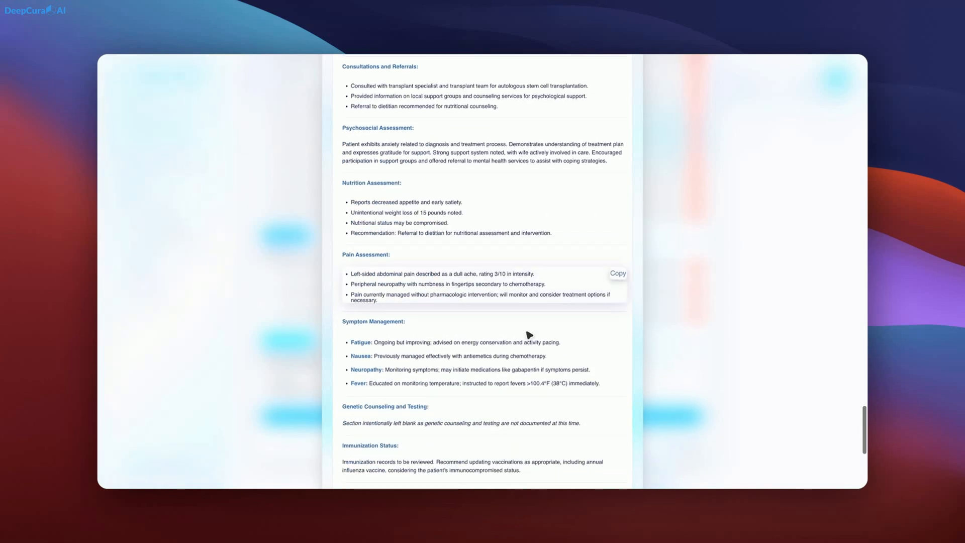
scroll(down, 3)
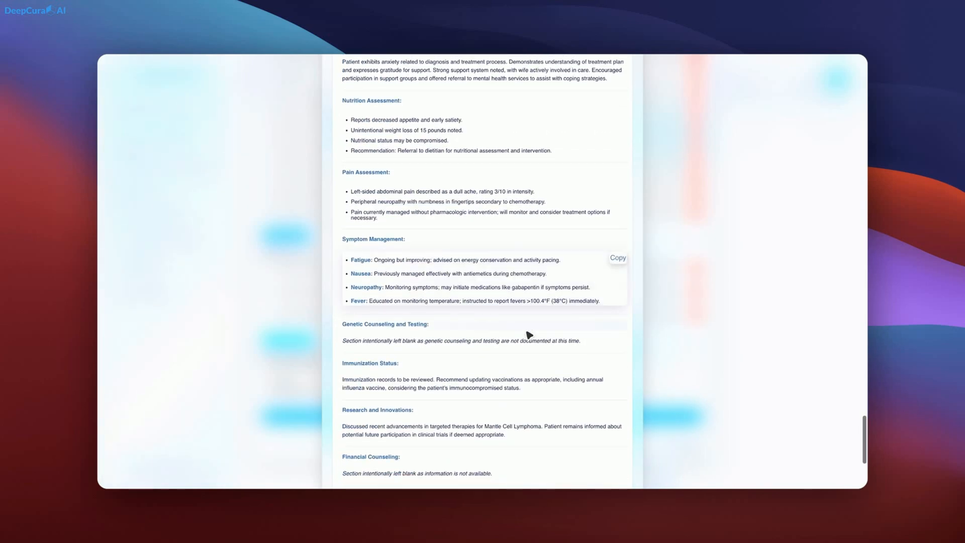
scroll(down, 3)
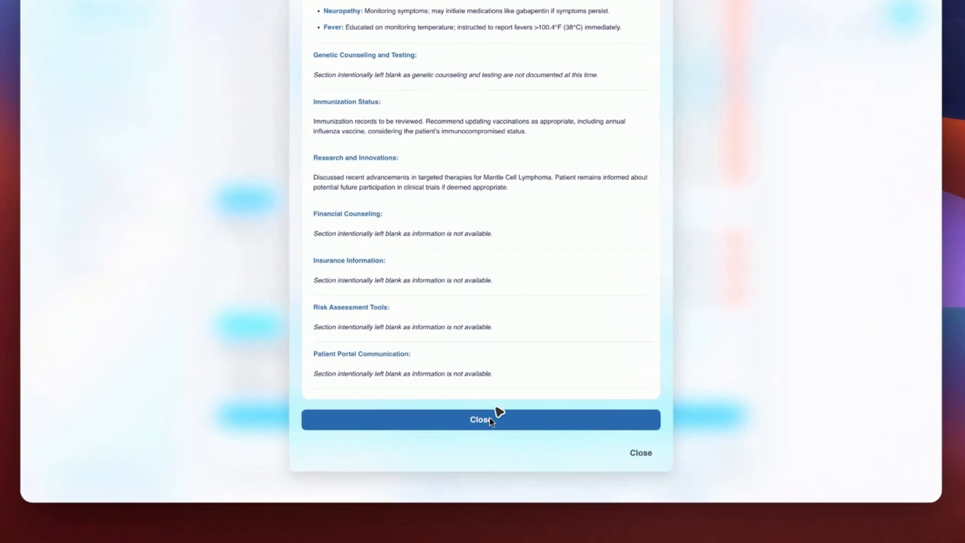
Close the note preview, then close the cancer care template dialog
click(481, 419)
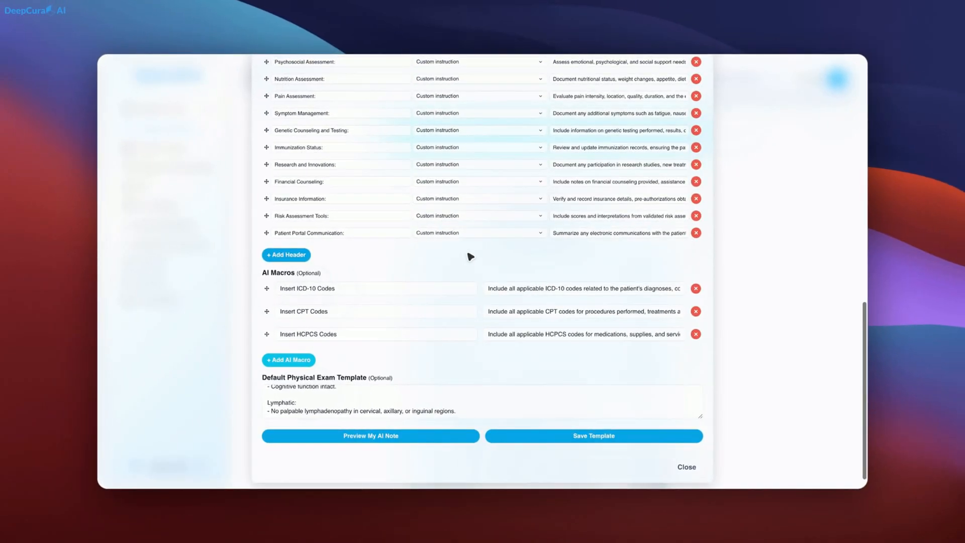
scroll(up, 3)
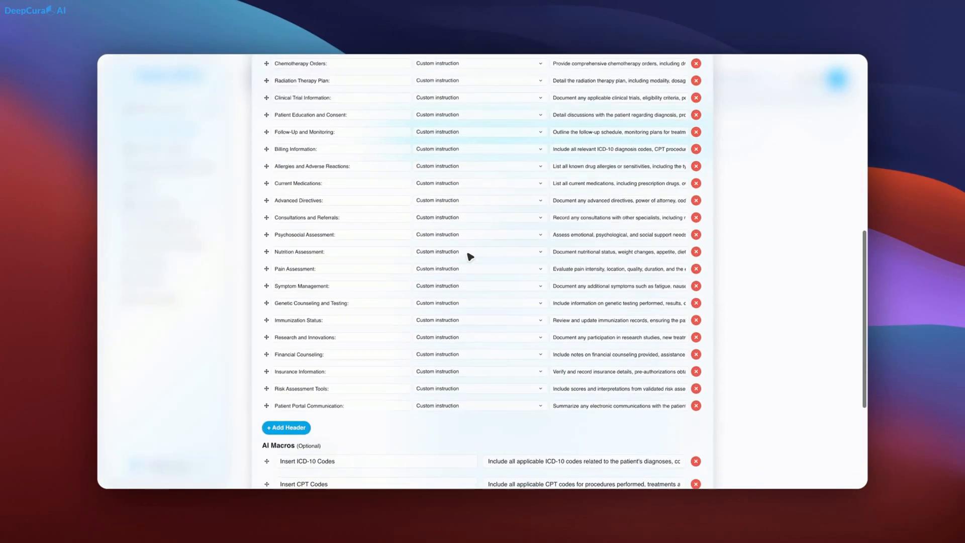
scroll(up, 3)
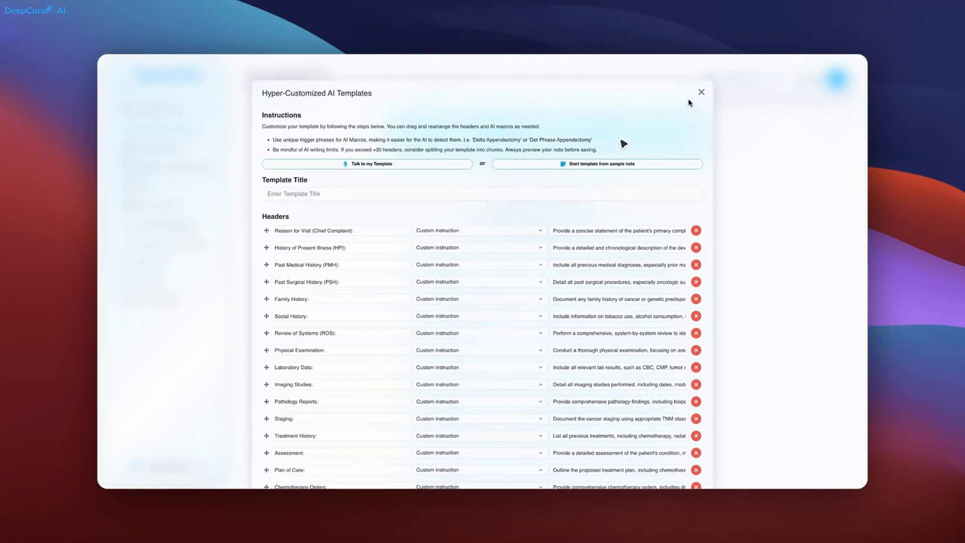
click(700, 92)
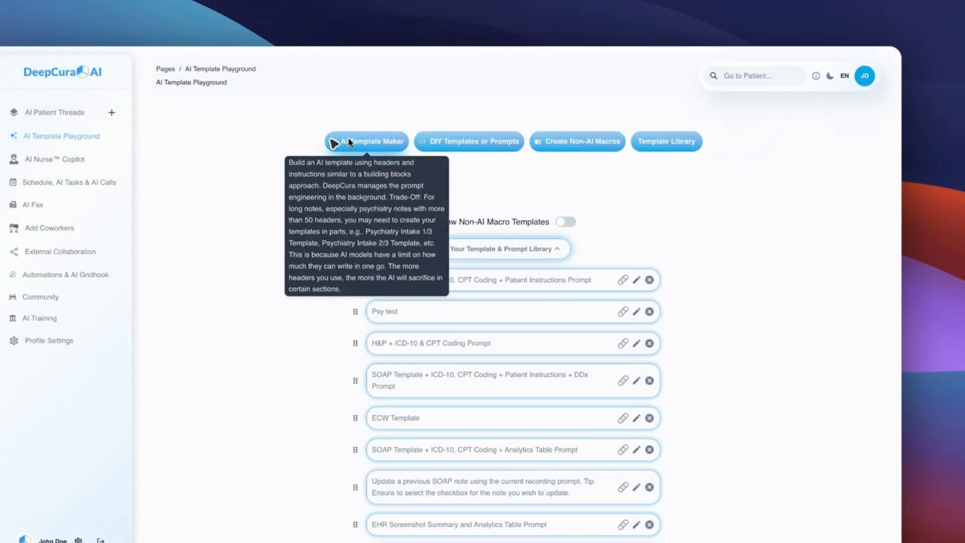
Describe a cardiology template by voice in AI Template Maker and generate it
click(366, 141)
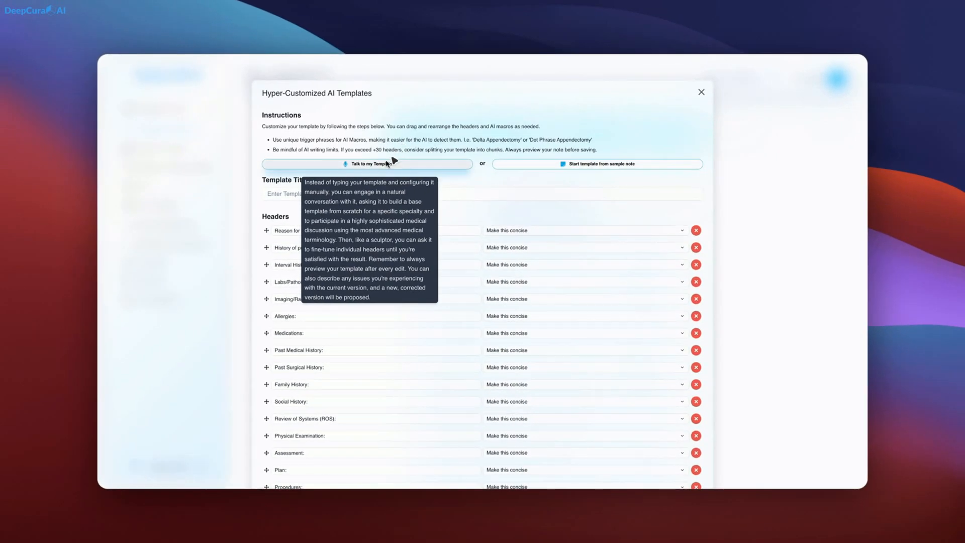
click(367, 164)
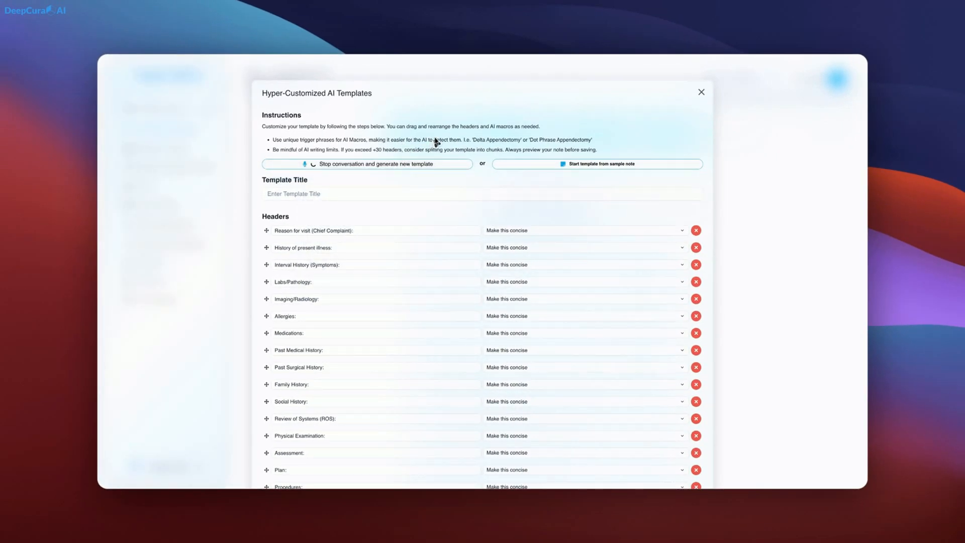
mouse_move(436, 142)
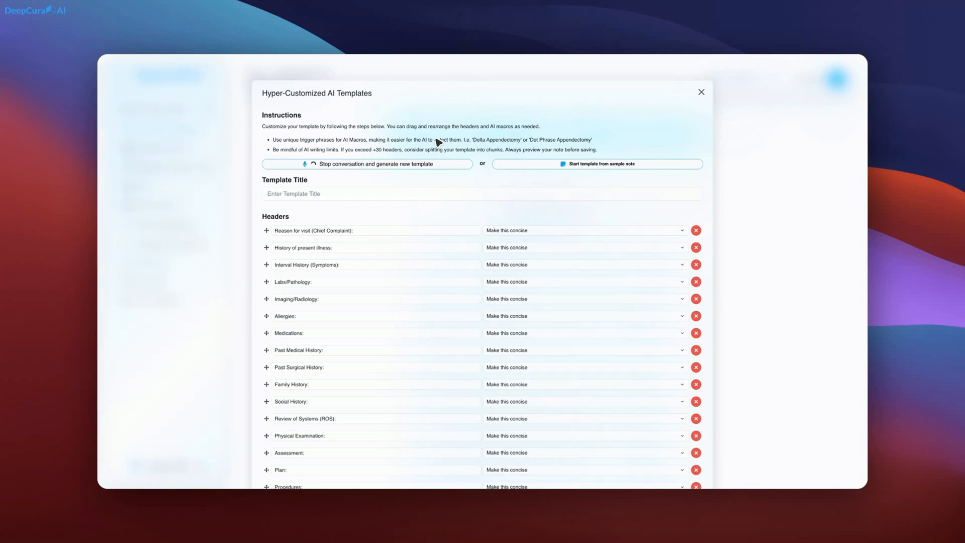
mouse_move(386, 164)
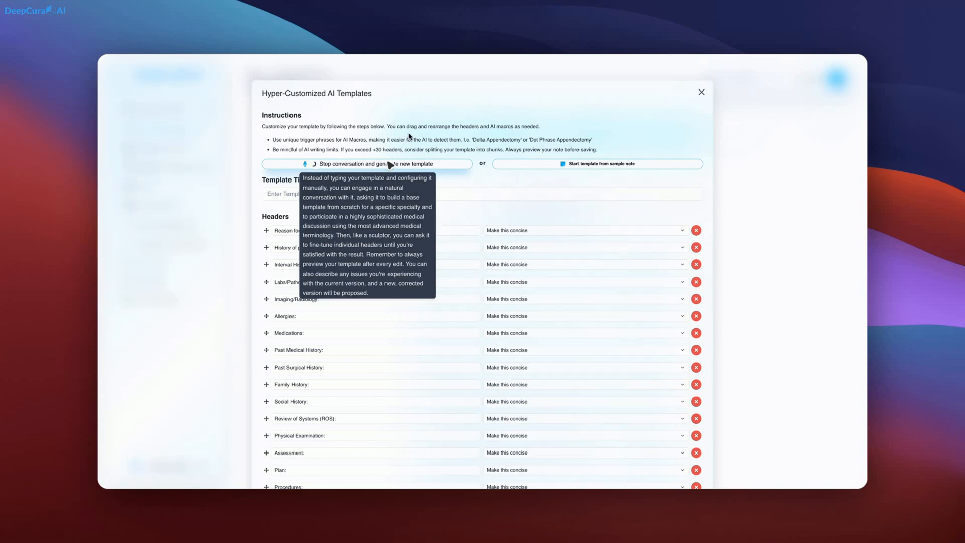
mouse_move(411, 137)
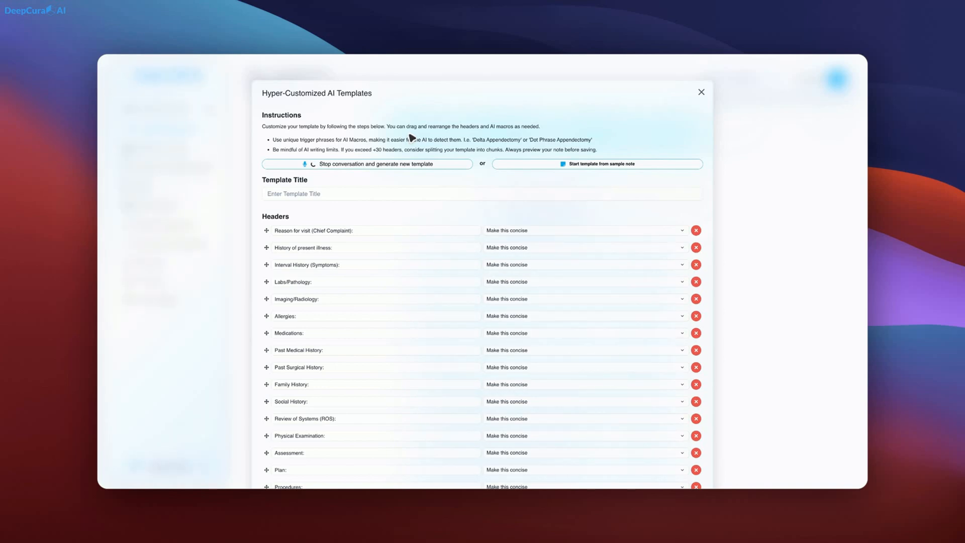
click(367, 164)
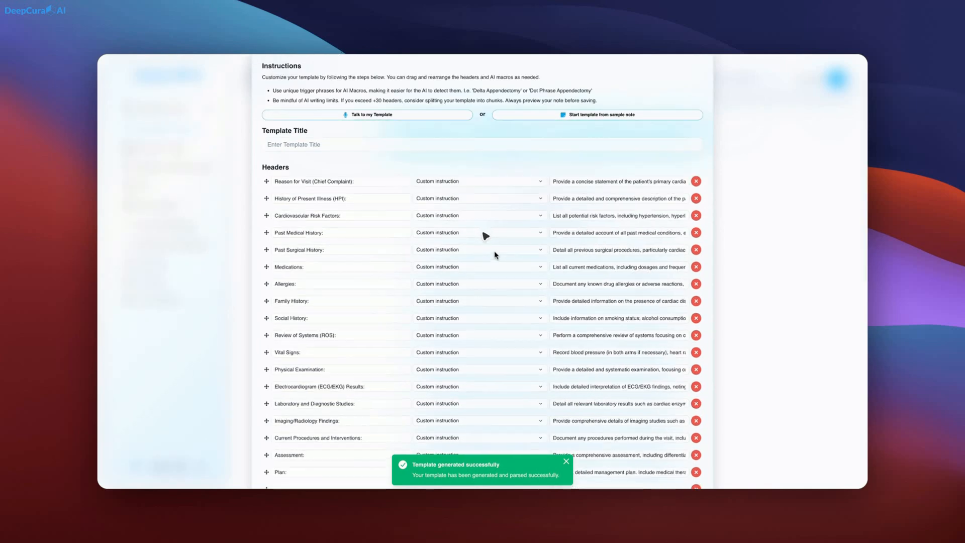
Scroll through the cardiology headers, AI Macros and Default Physical Exam Template text
scroll(down, 3)
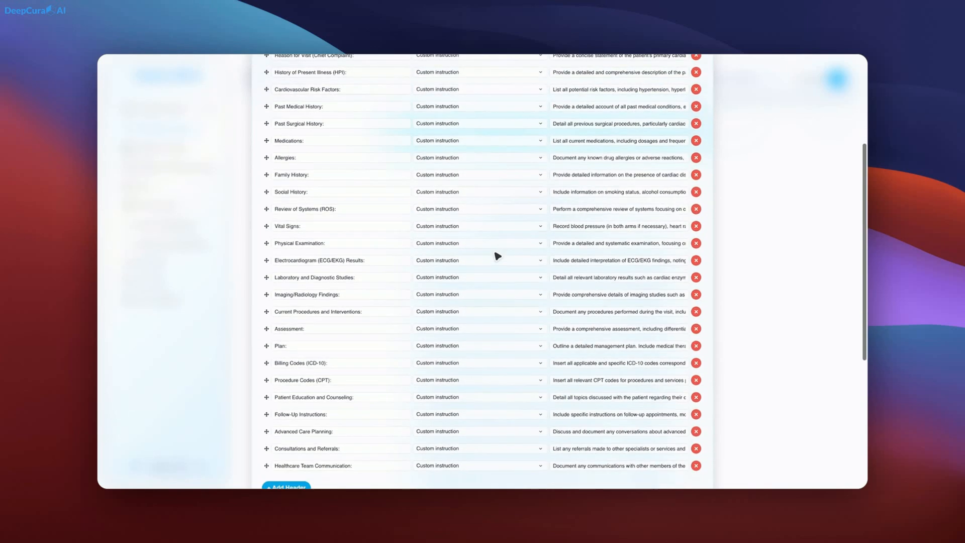
scroll(down, 3)
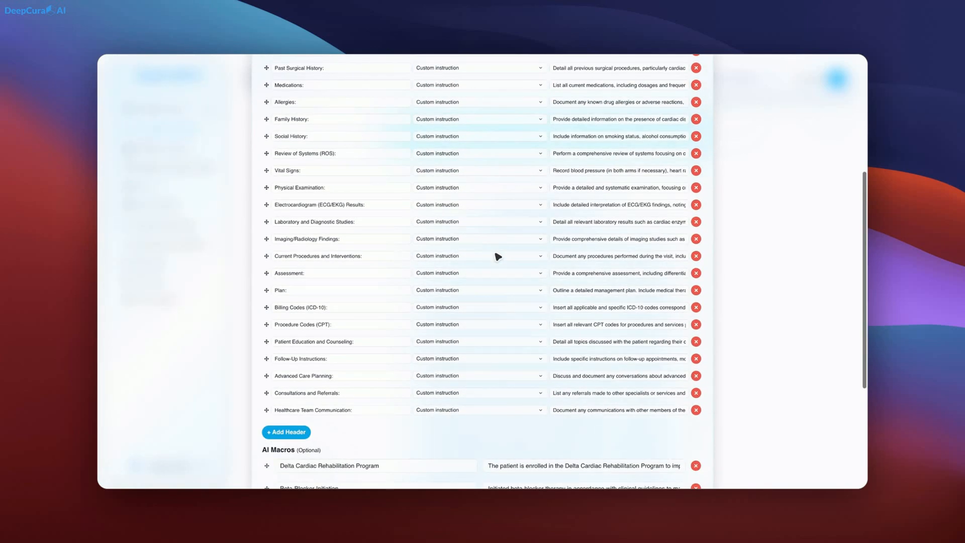
scroll(down, 3)
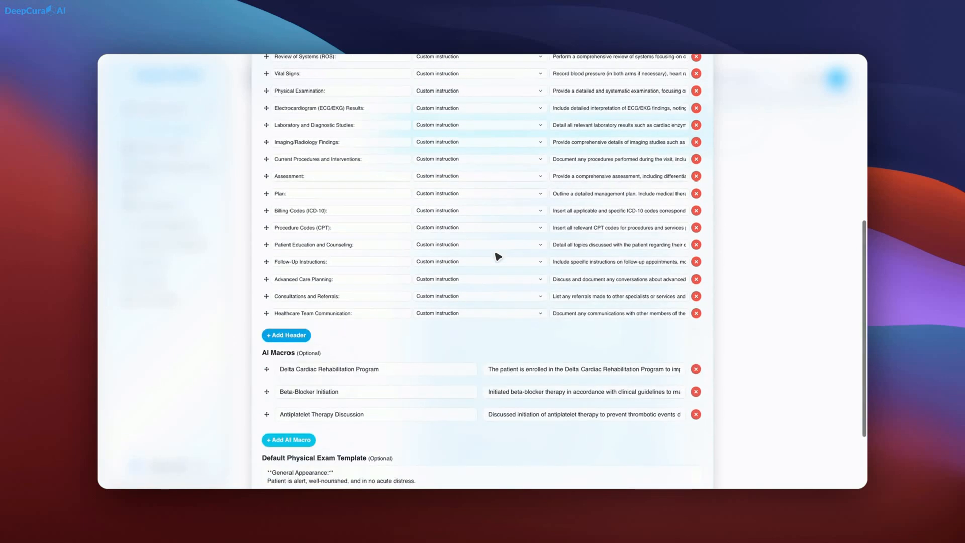
scroll(down, 3)
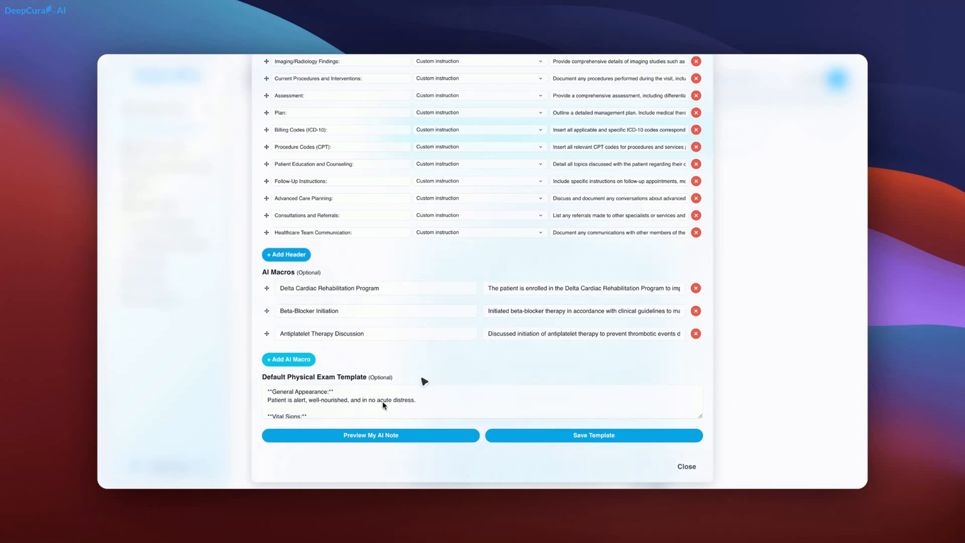
scroll(down, 3)
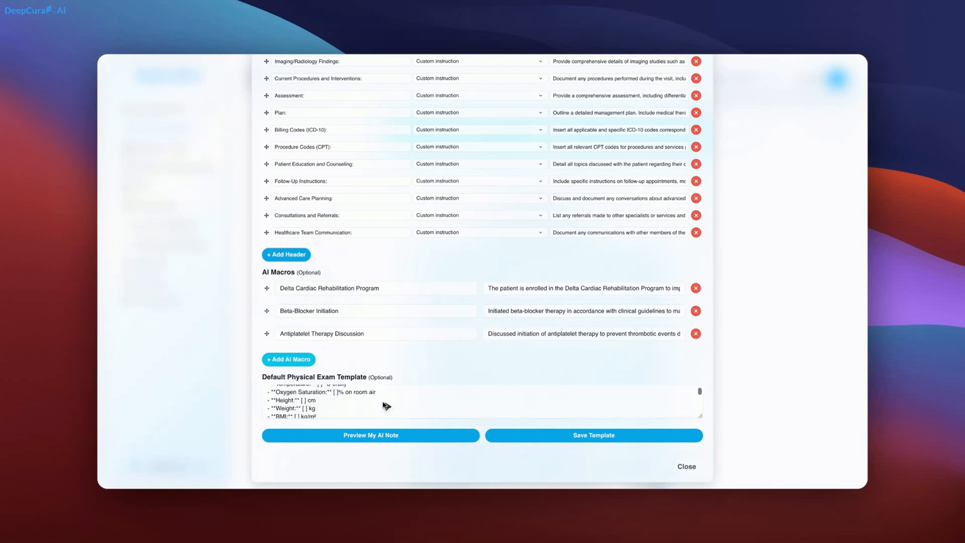
scroll(down, 3)
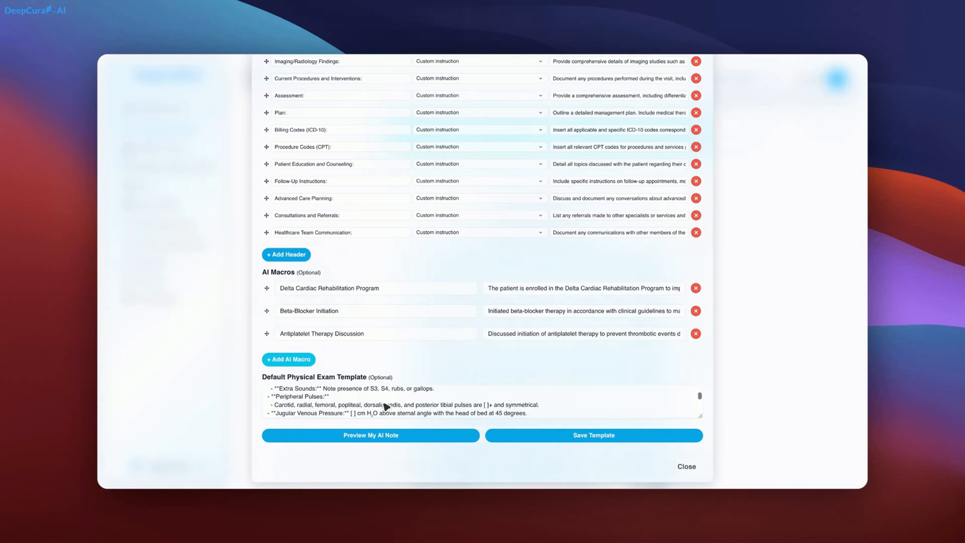
scroll(down, 3)
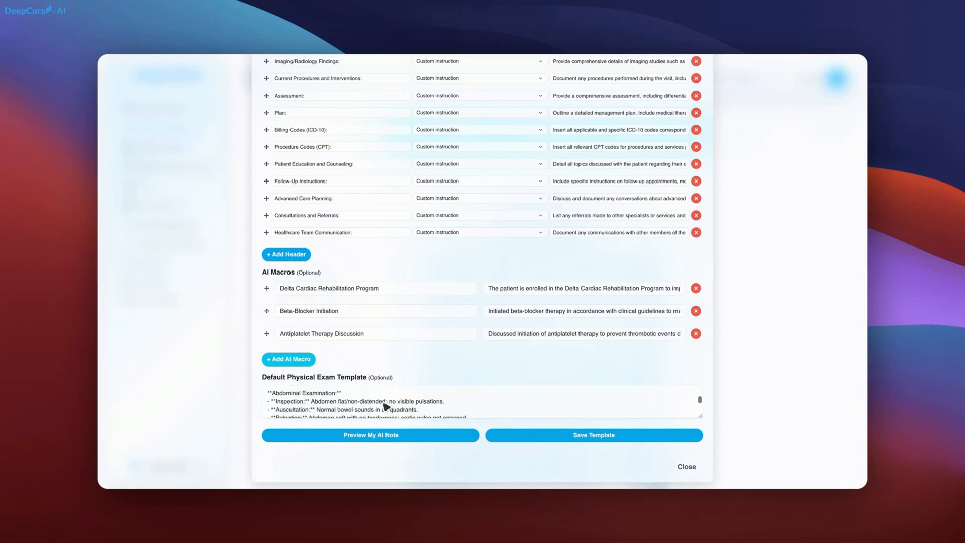
scroll(down, 3)
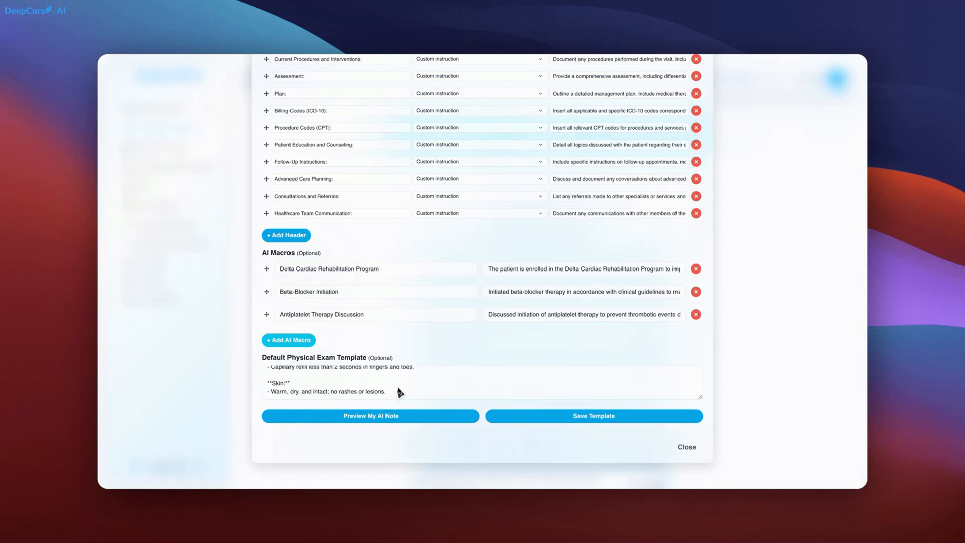
scroll(up, 3)
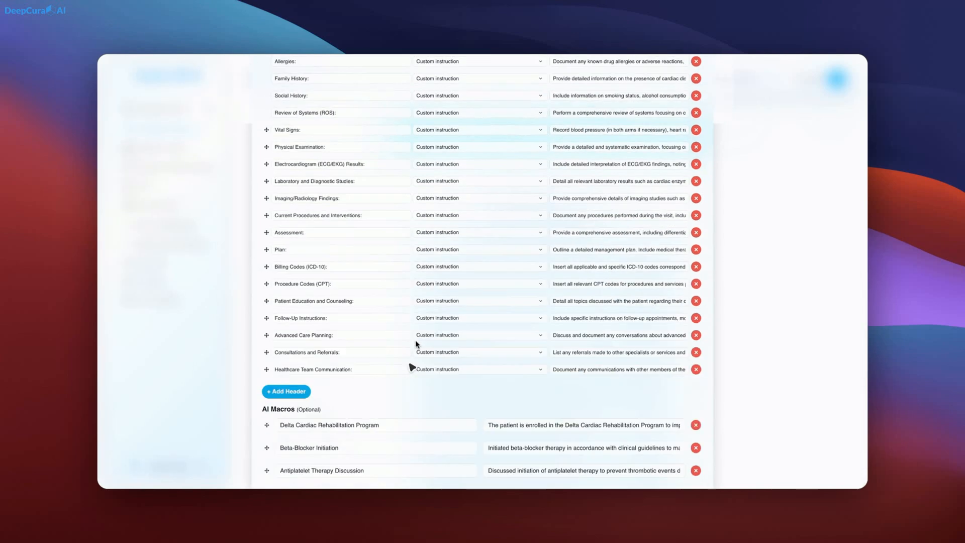
scroll(down, 3)
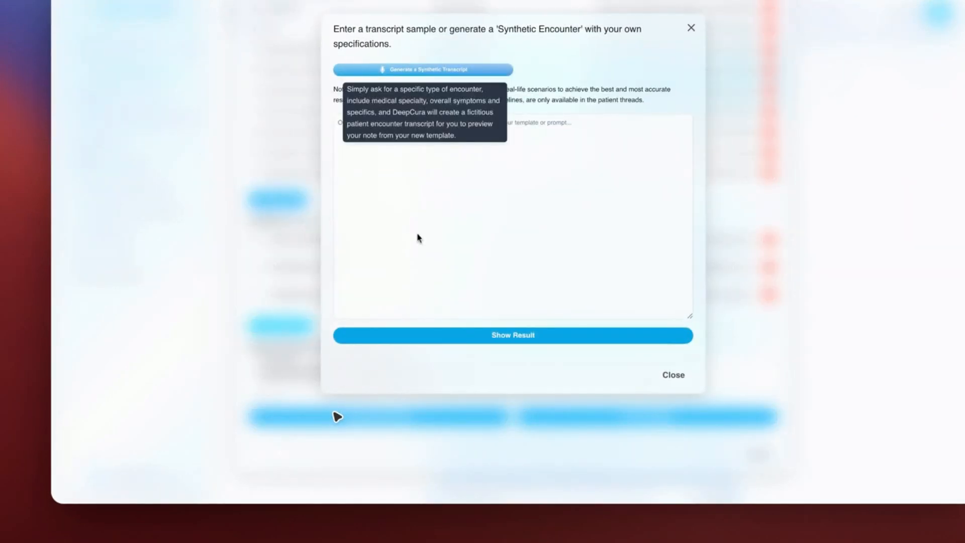
Request a synthetic cardiology encounter transcript by voice and start its generation
click(423, 69)
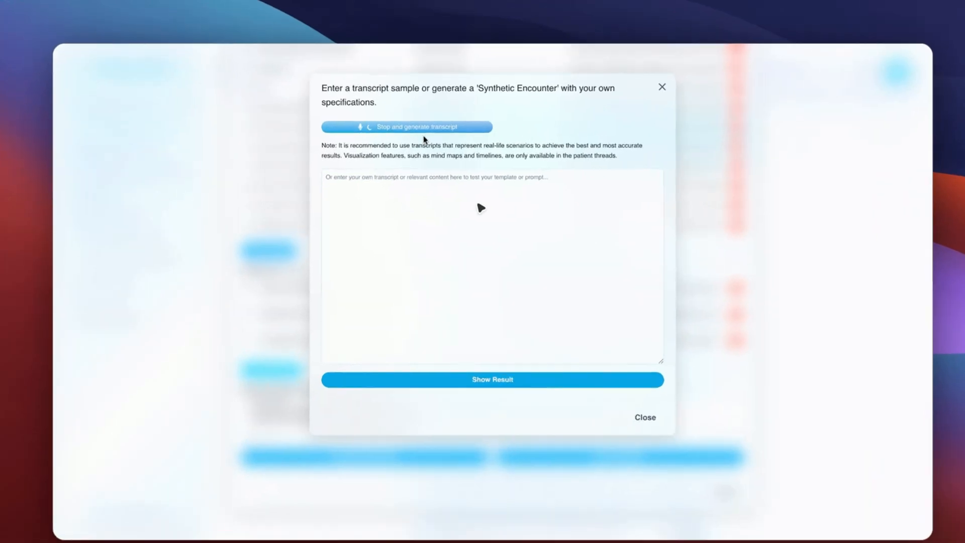
click(406, 126)
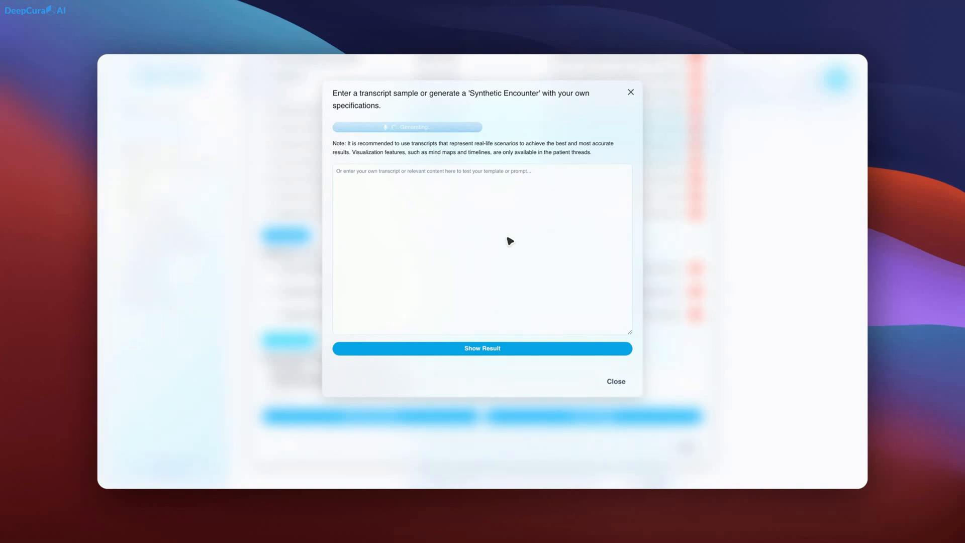
Read the opening of the synthetic chest-pain encounter transcript
click(407, 126)
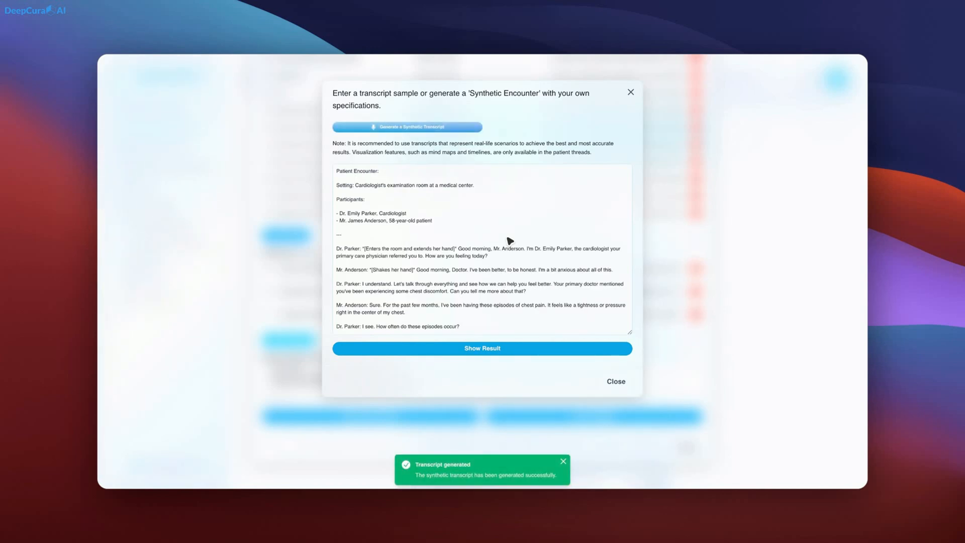
scroll(down, 3)
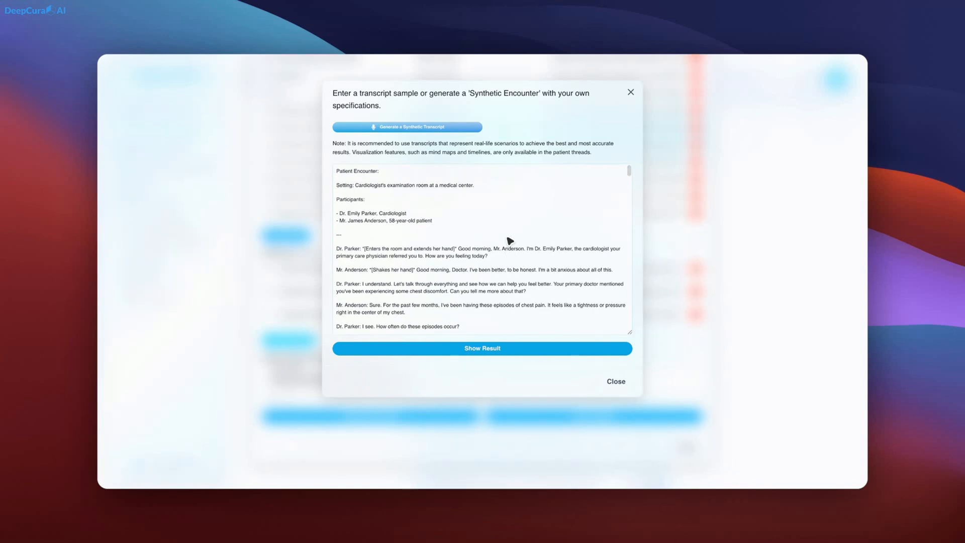
scroll(down, 3)
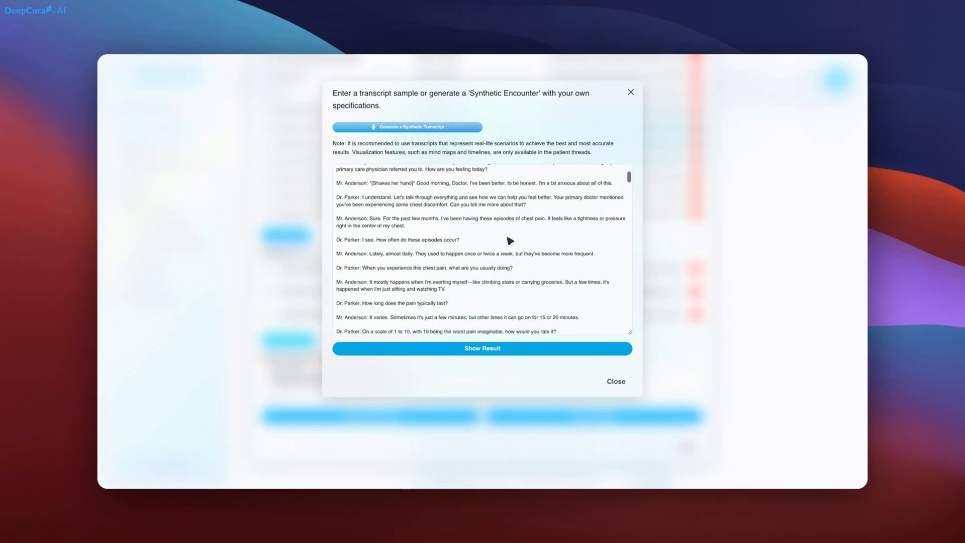
scroll(down, 3)
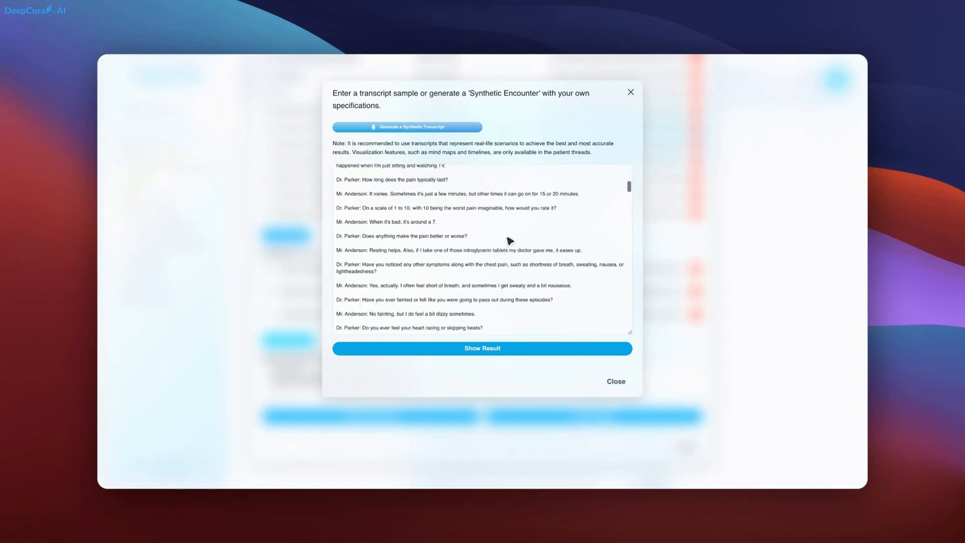
scroll(down, 3)
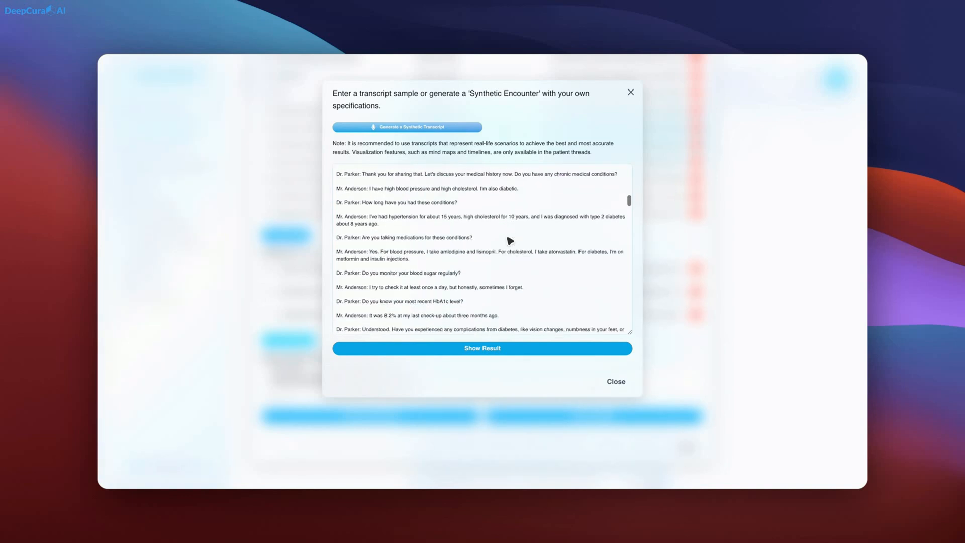
scroll(down, 3)
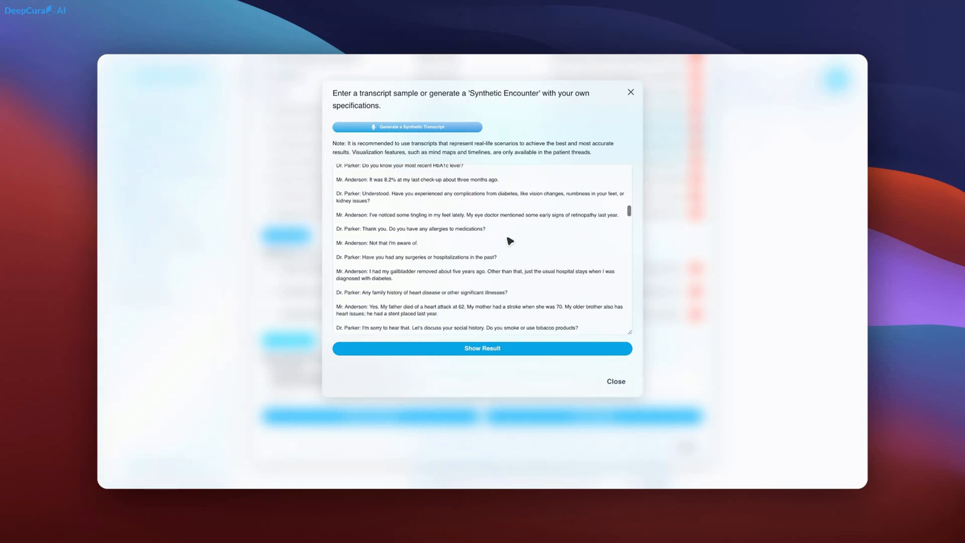
scroll(down, 3)
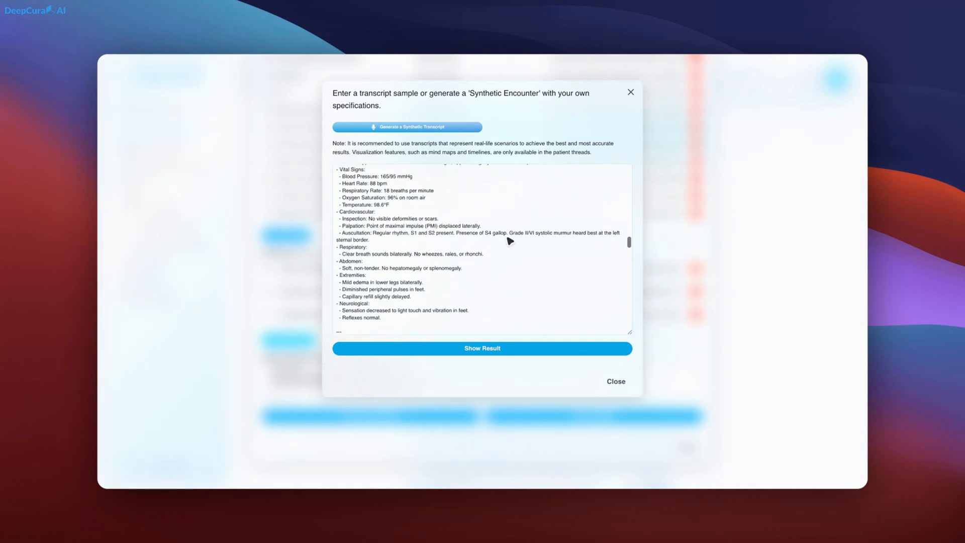
Read the rest of the transcript and its educational notes, then request the AI note
scroll(down, 3)
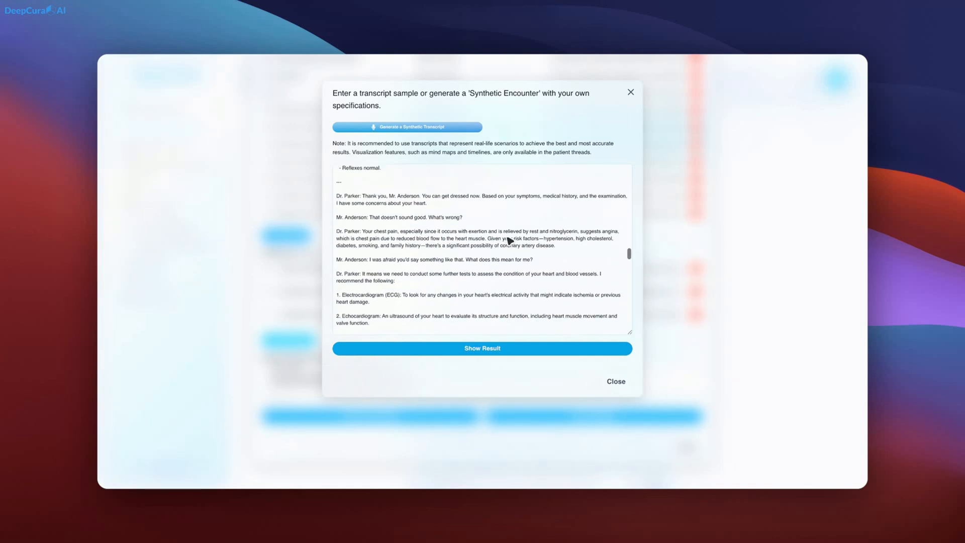
scroll(down, 3)
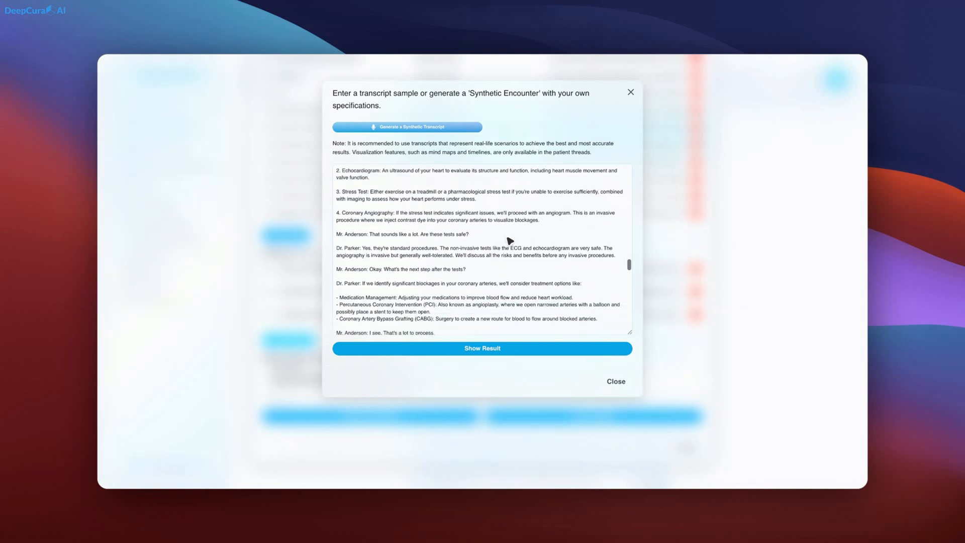
scroll(down, 3)
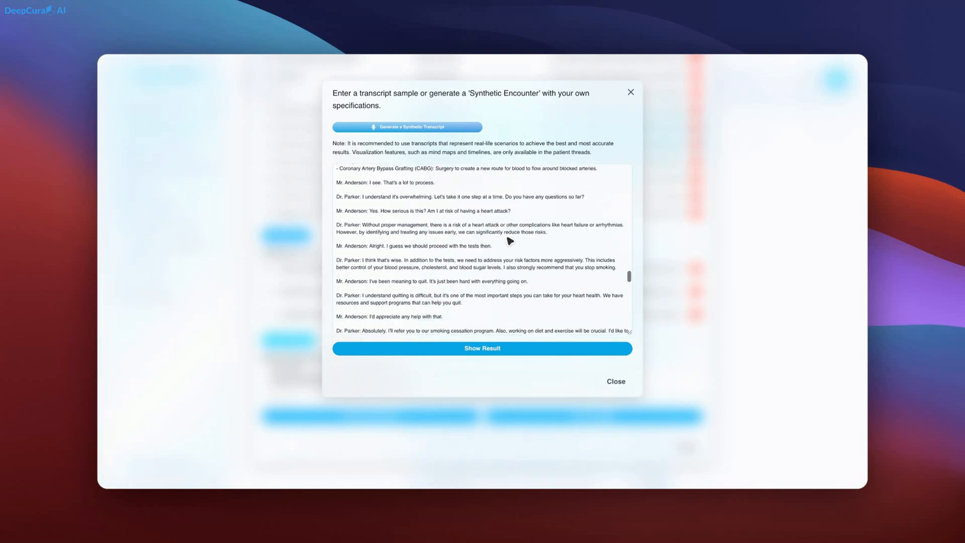
scroll(down, 3)
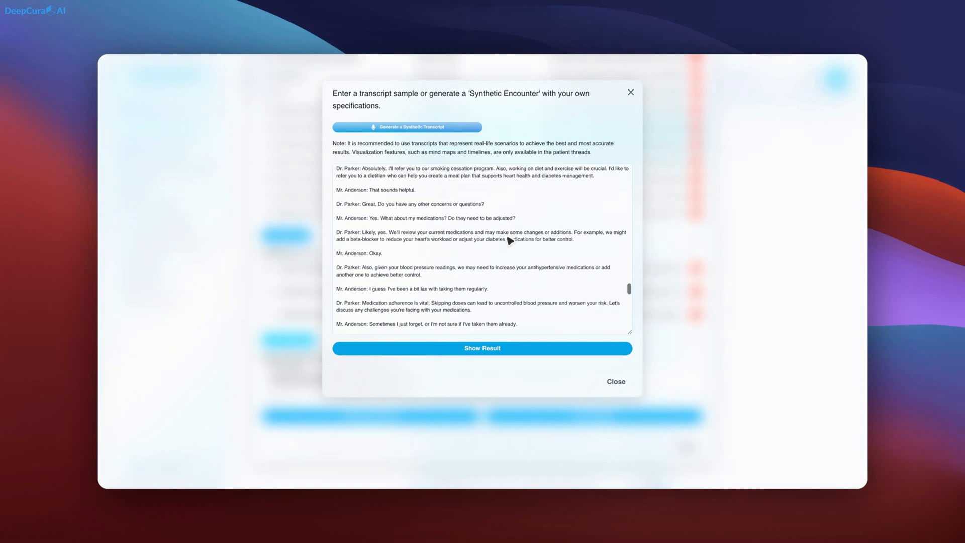
scroll(down, 3)
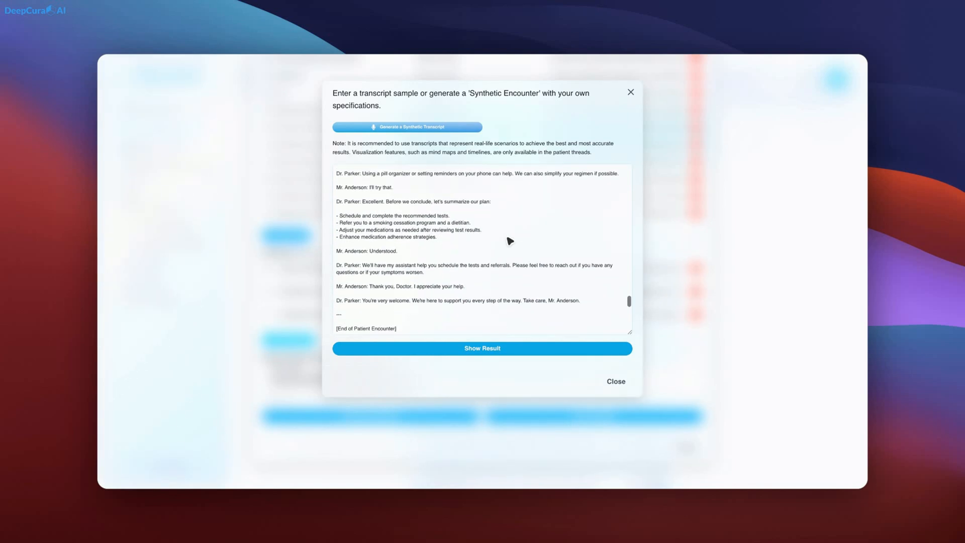
scroll(down, 3)
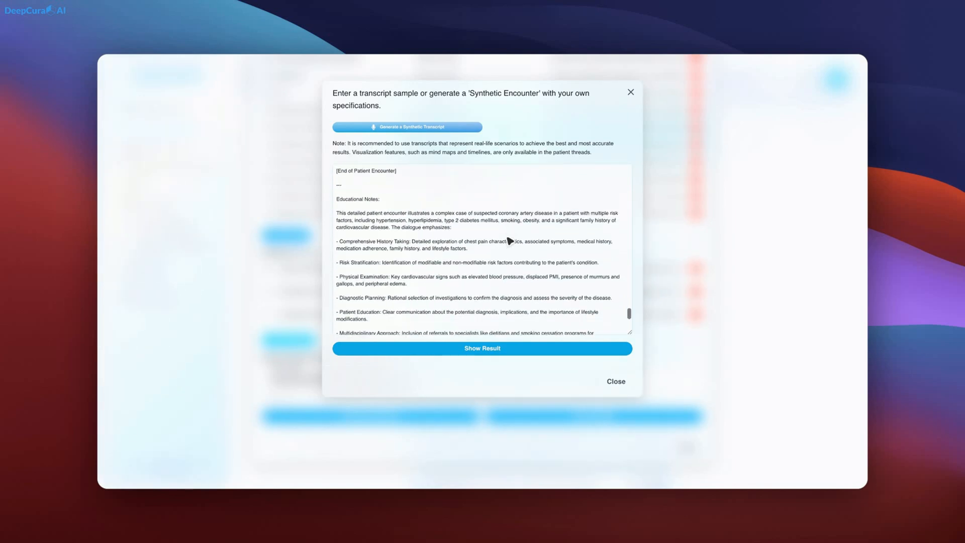
click(481, 348)
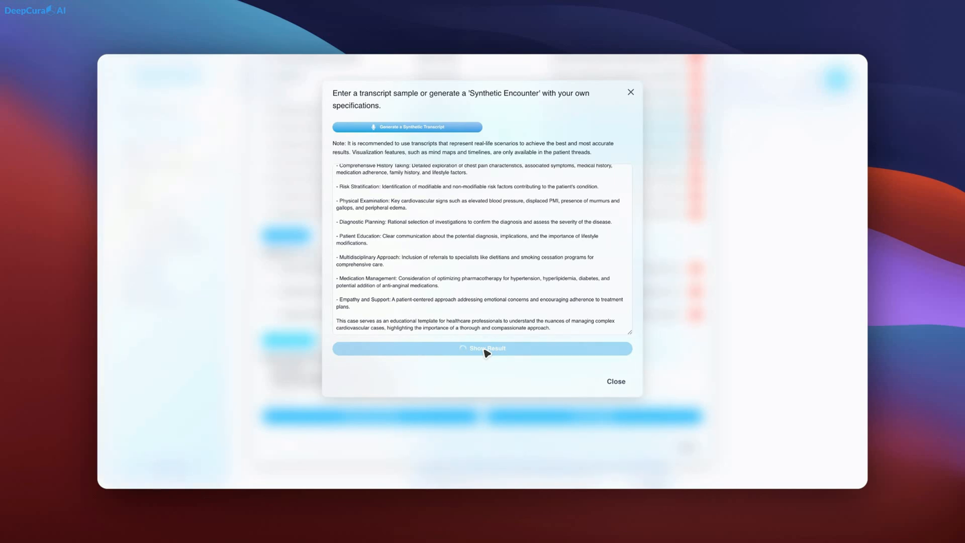
Read the cardiology preview note's first sections, starting with the chief complaint
click(482, 348)
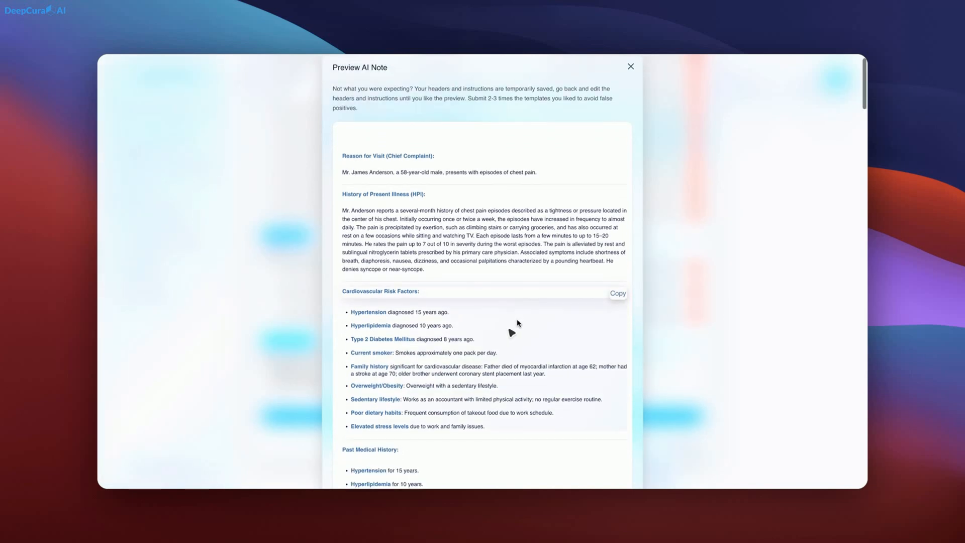
scroll(down, 3)
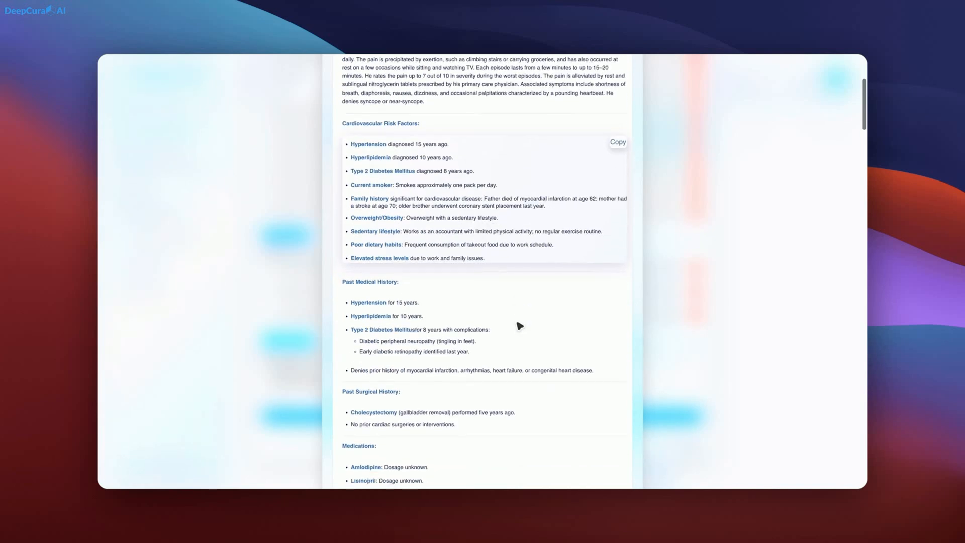
scroll(down, 3)
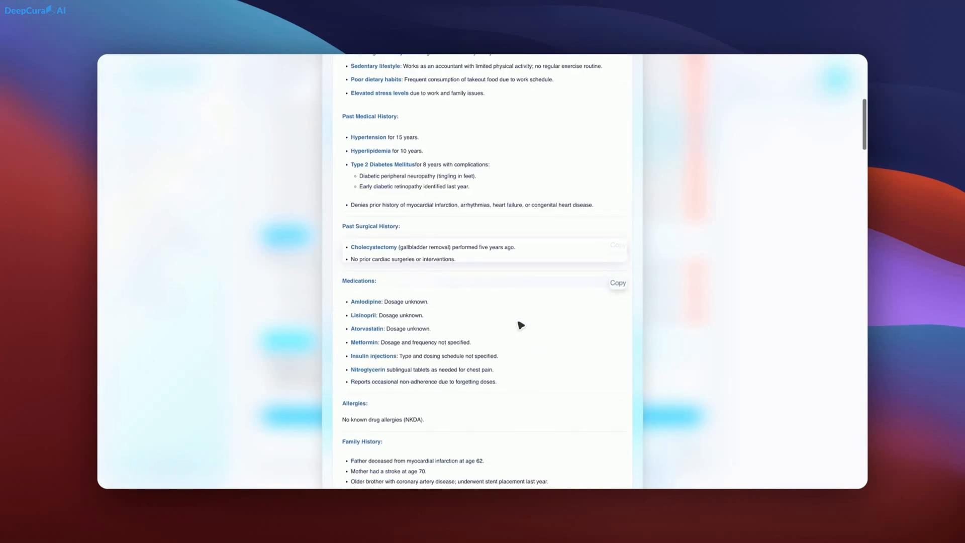
scroll(down, 3)
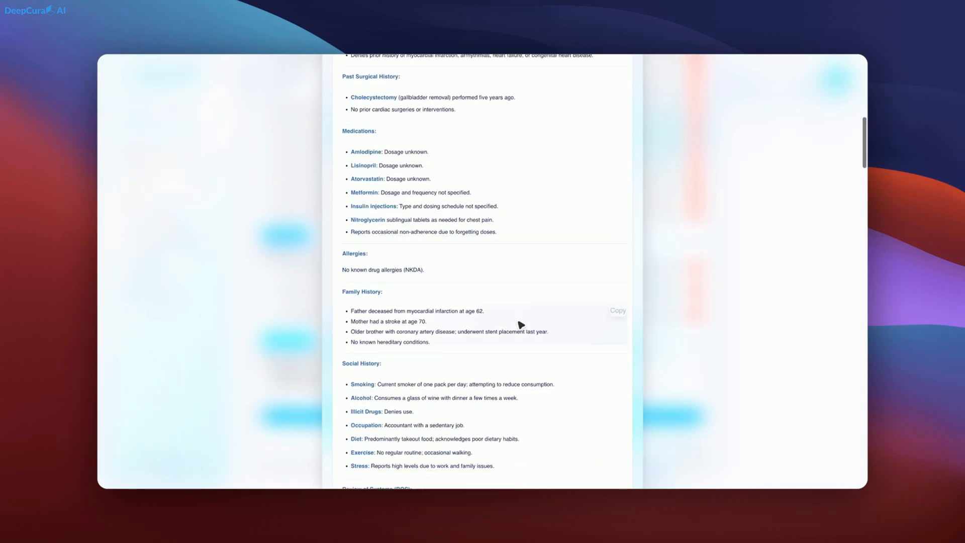
scroll(down, 3)
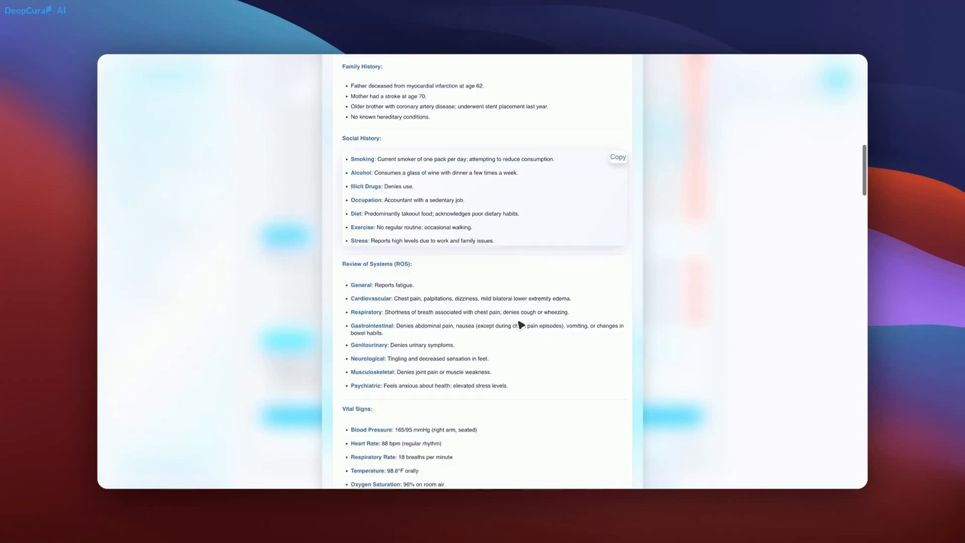
scroll(down, 3)
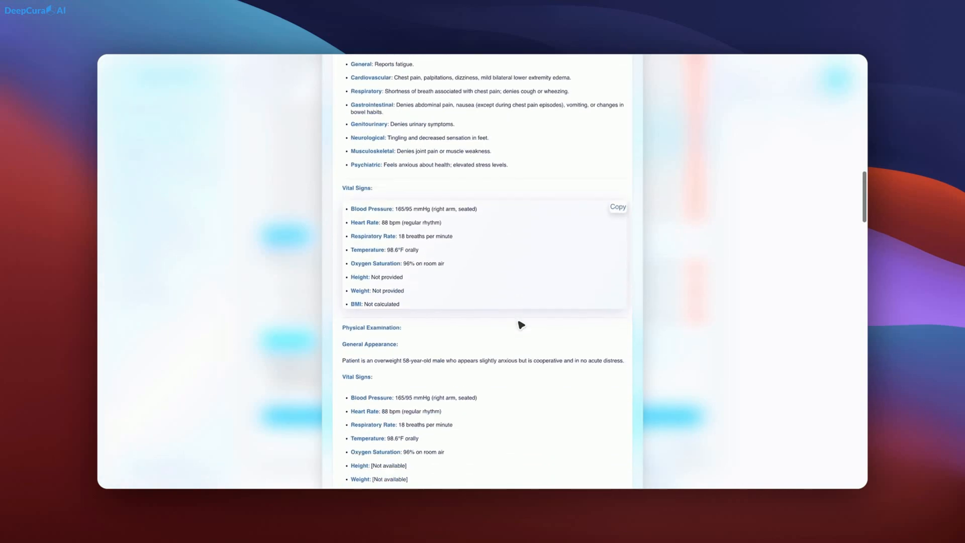
scroll(down, 3)
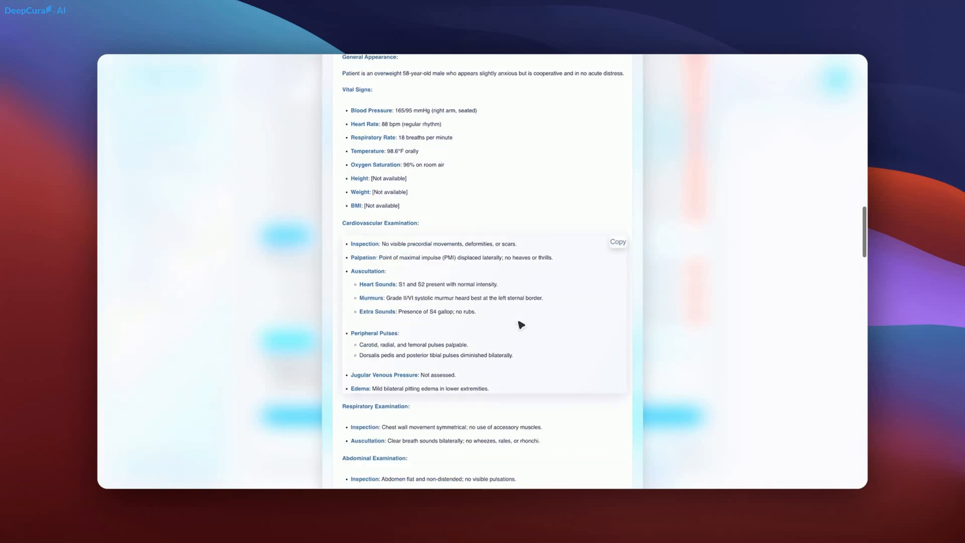
scroll(down, 3)
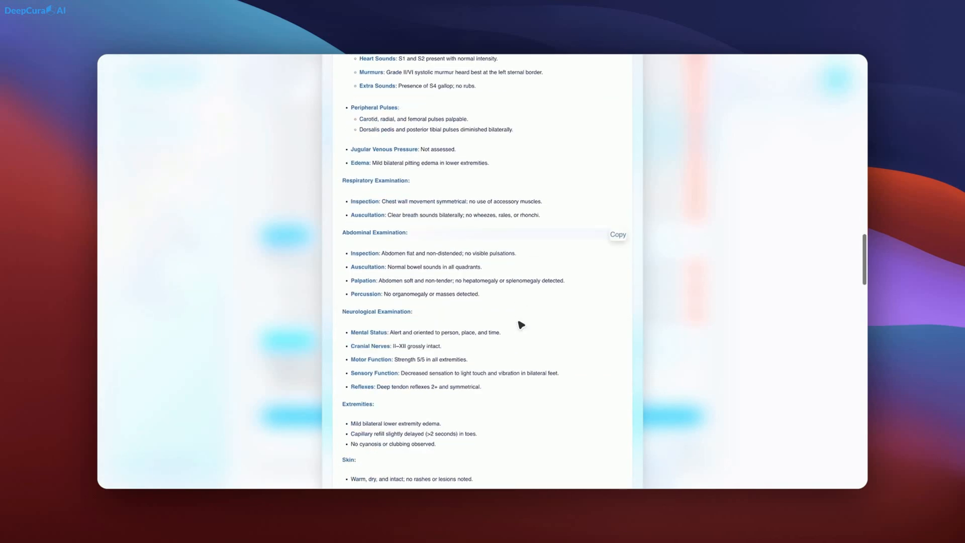
scroll(down, 3)
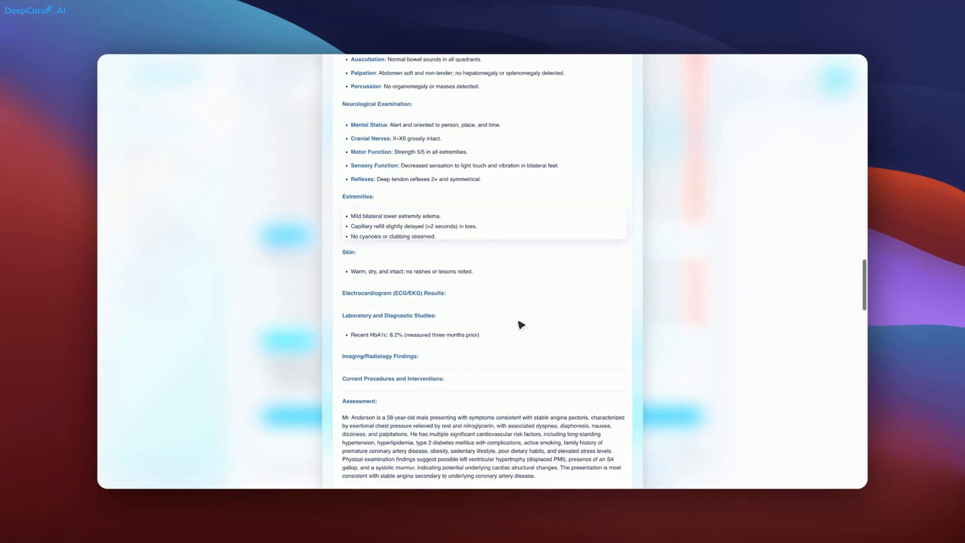
Continue reading the note down to the Healthcare Team Communication section
scroll(down, 3)
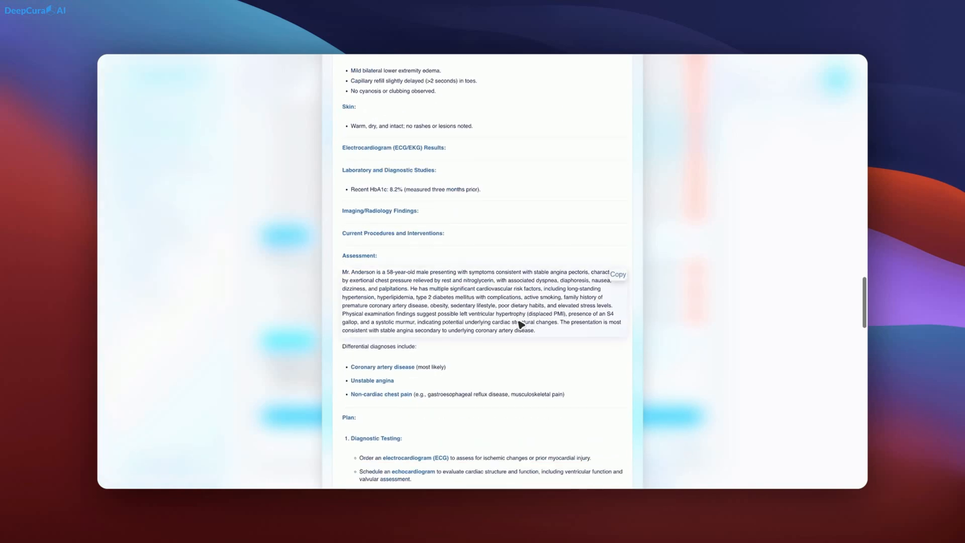
scroll(down, 3)
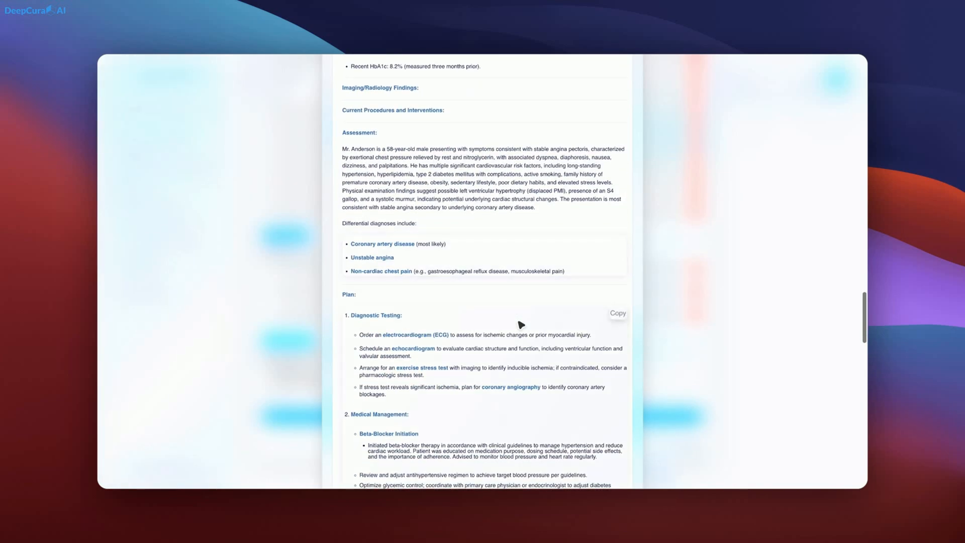
scroll(down, 3)
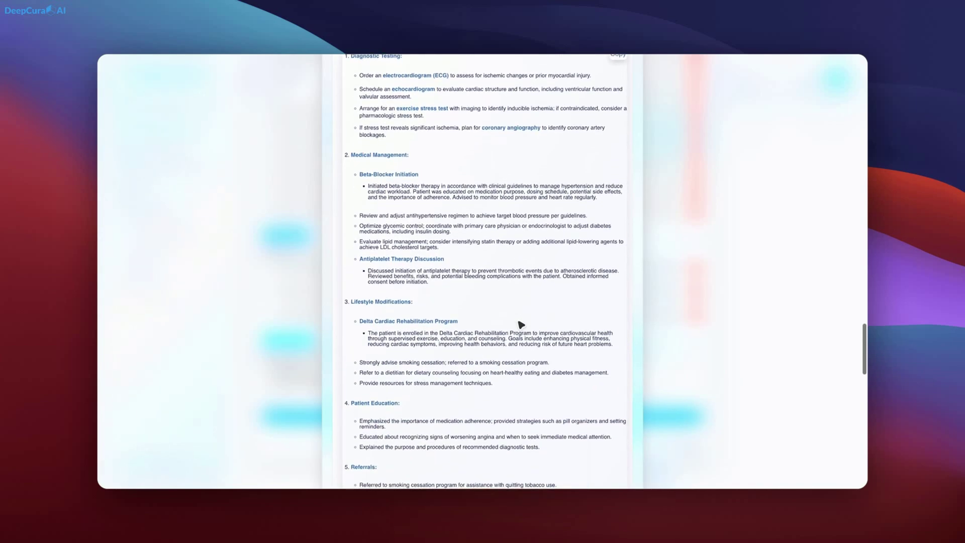
scroll(down, 3)
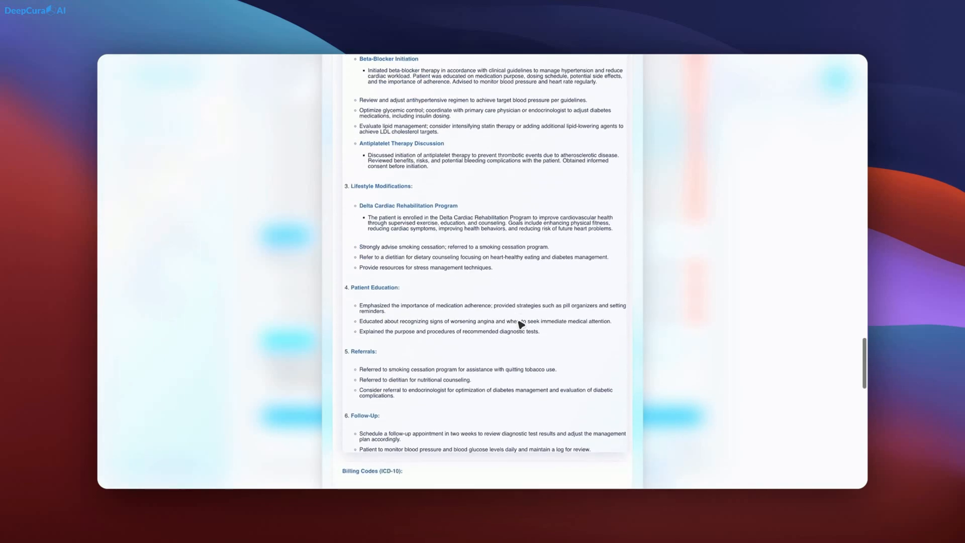
scroll(down, 3)
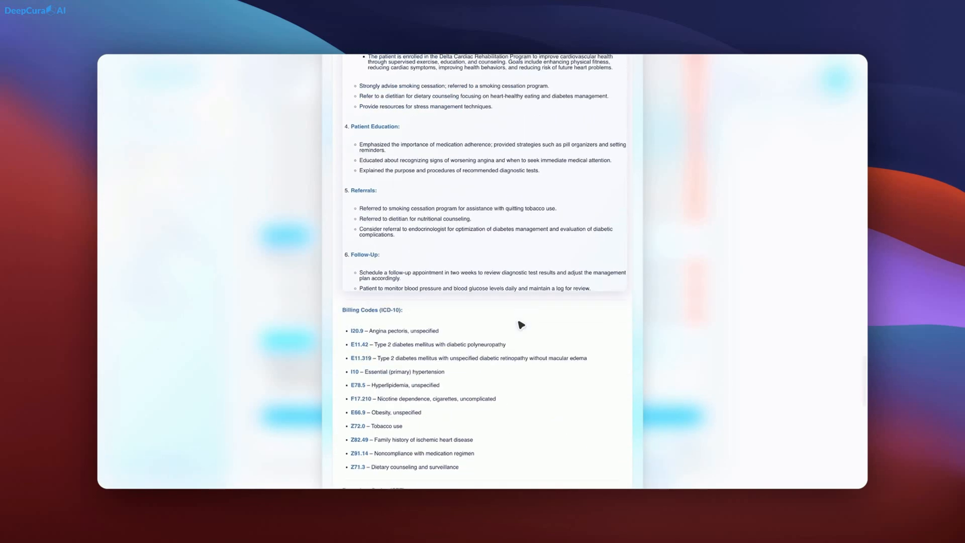
scroll(down, 3)
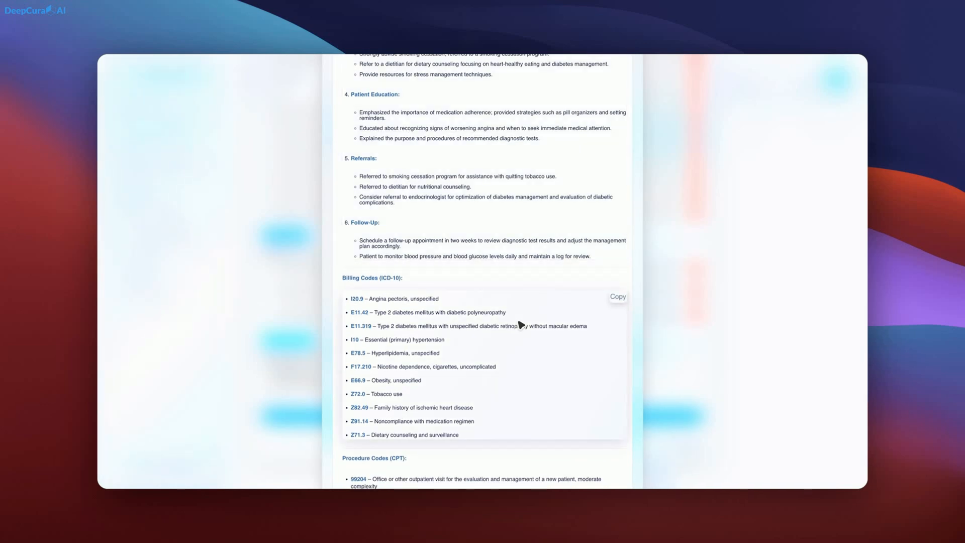
scroll(down, 3)
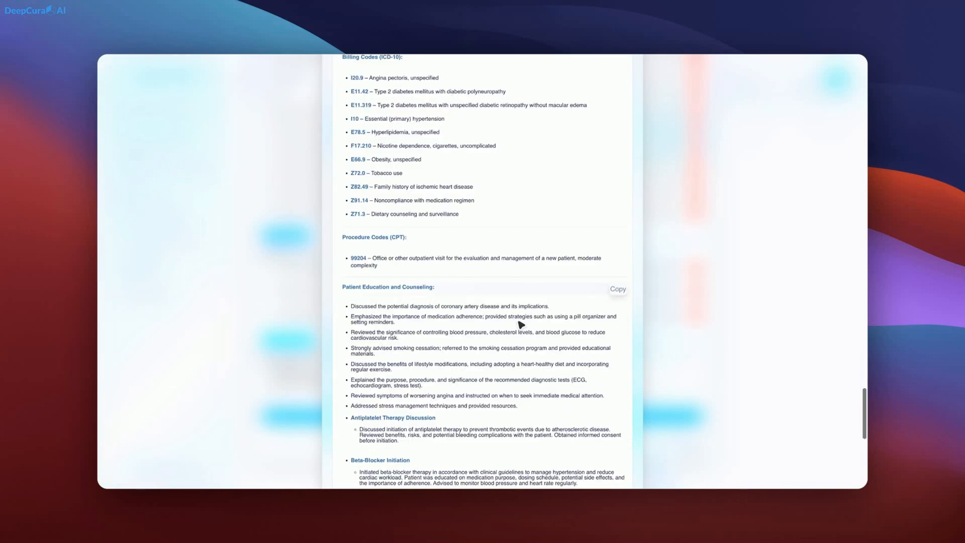
scroll(down, 3)
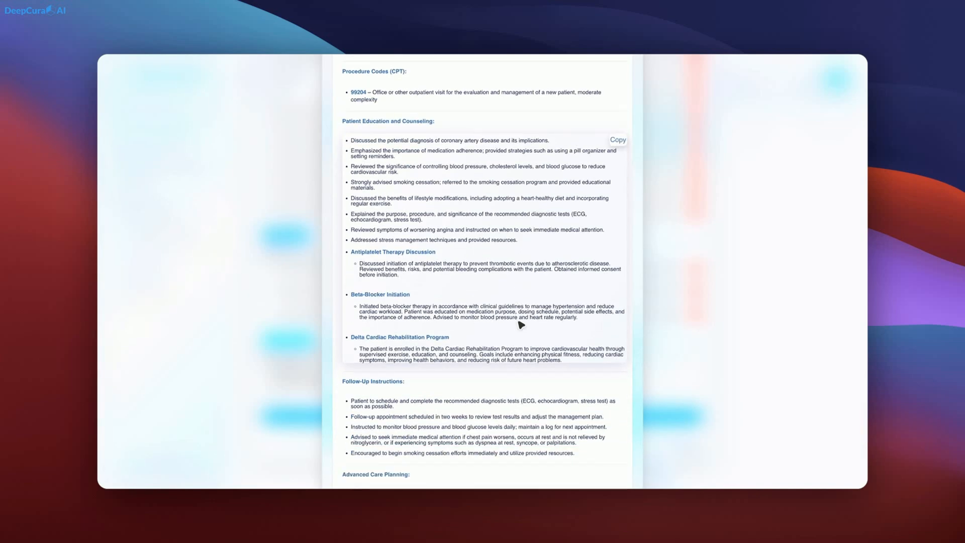
scroll(down, 3)
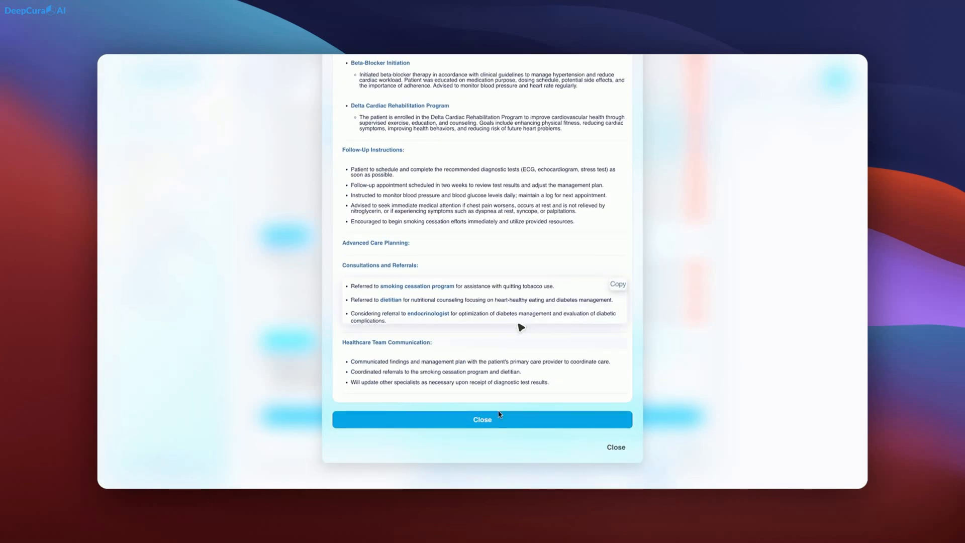
Close the cardiology note preview and return to the template builder form
click(482, 419)
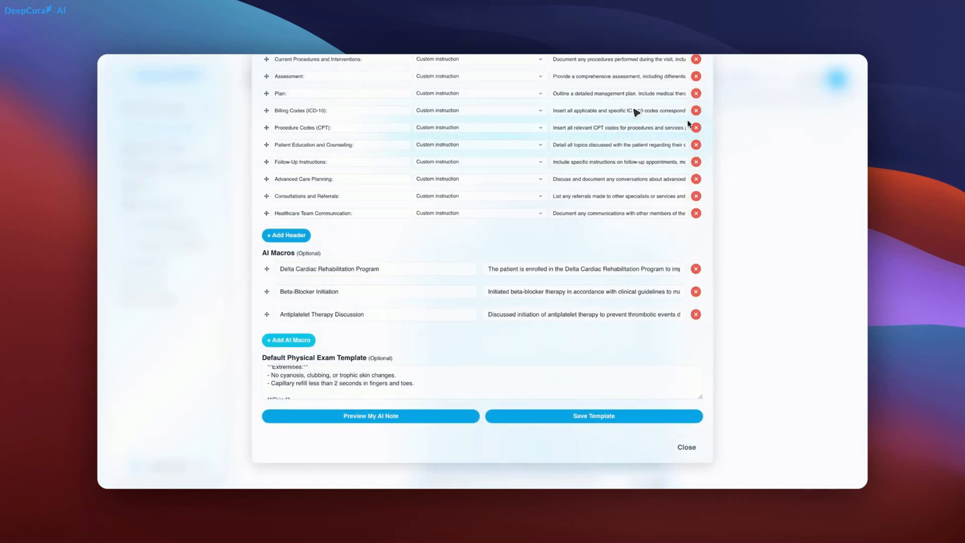
click(686, 447)
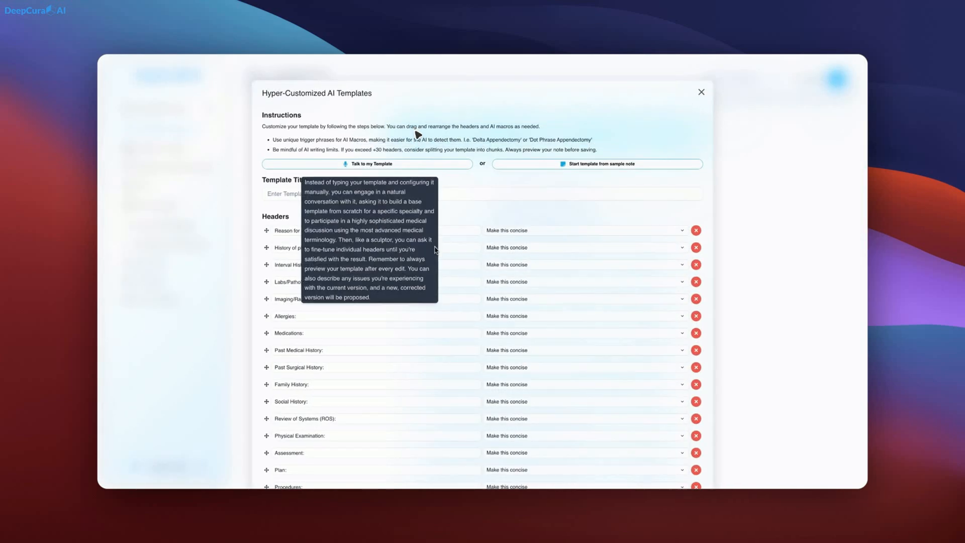
mouse_move(347, 174)
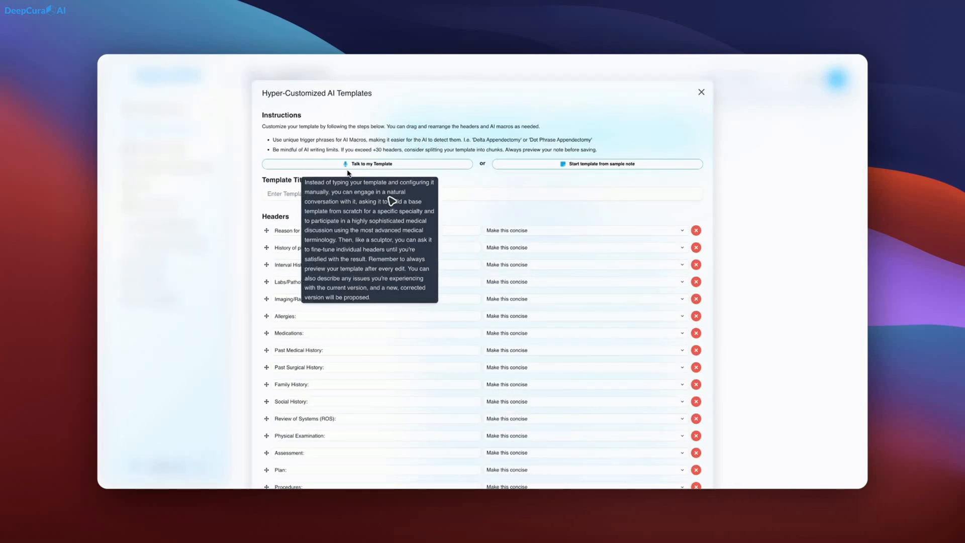
Describe a psychiatry template aloud to generate headers like Past Psychiatric and Substance Use History
click(370, 164)
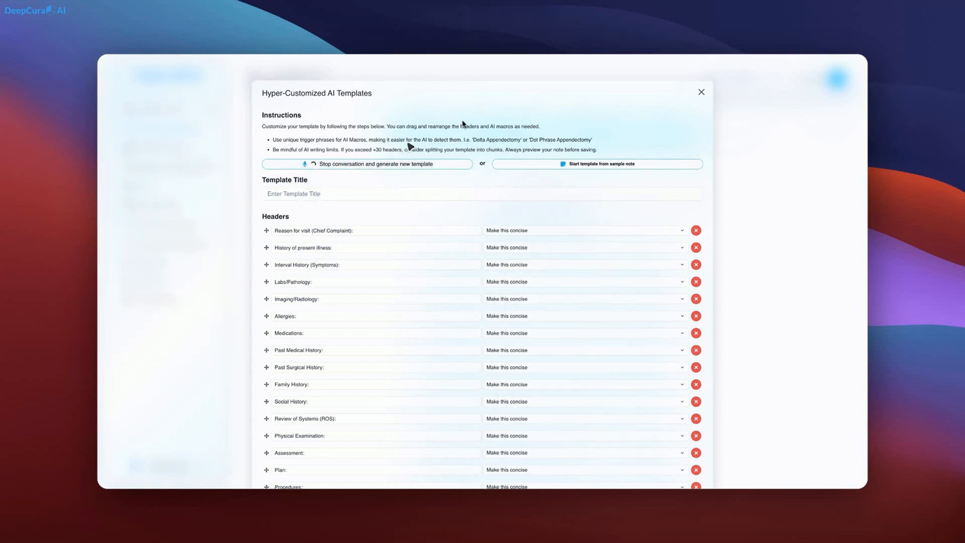
mouse_move(468, 125)
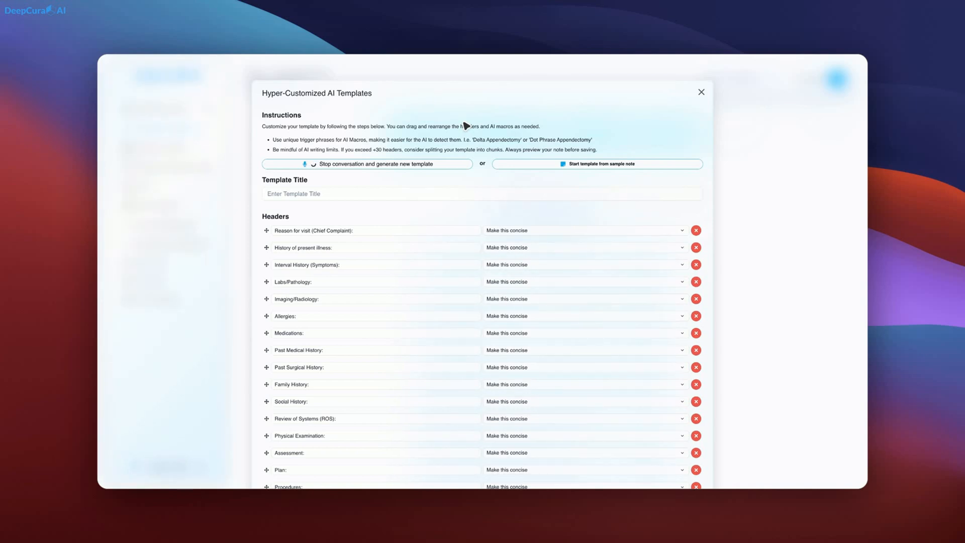
click(313, 164)
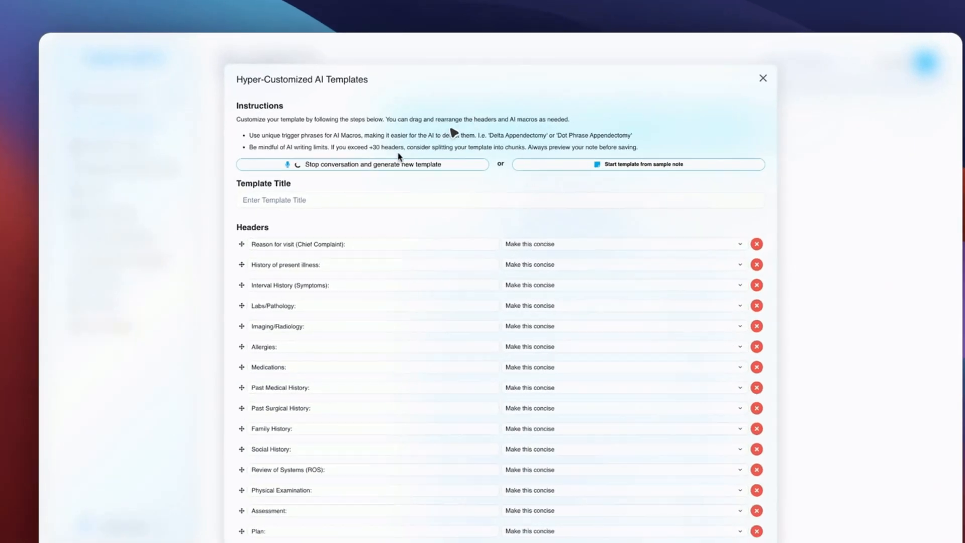
click(362, 163)
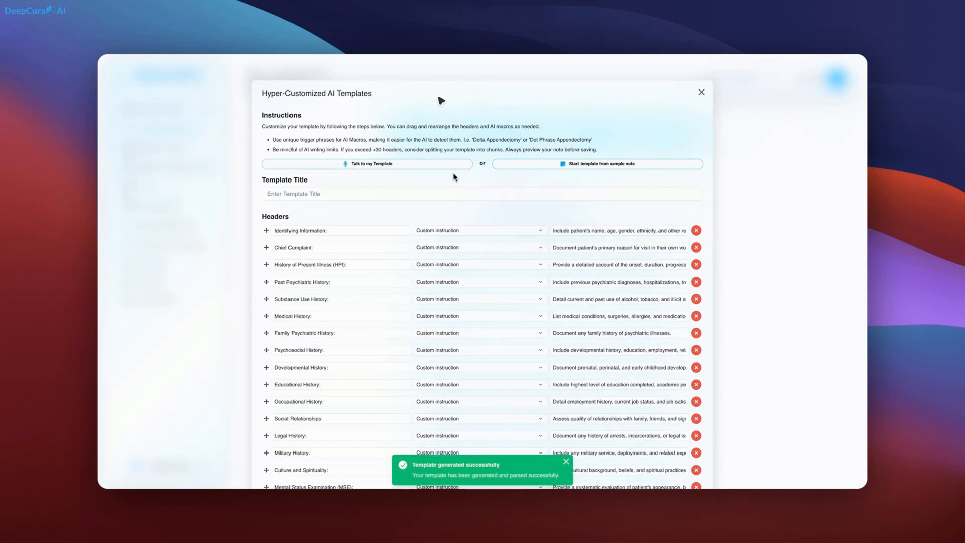
scroll(down, 3)
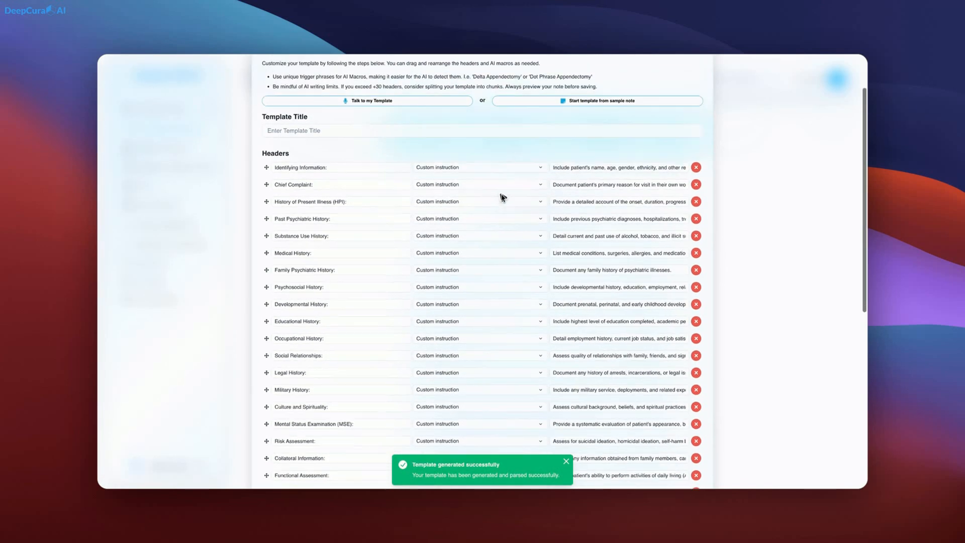
scroll(down, 3)
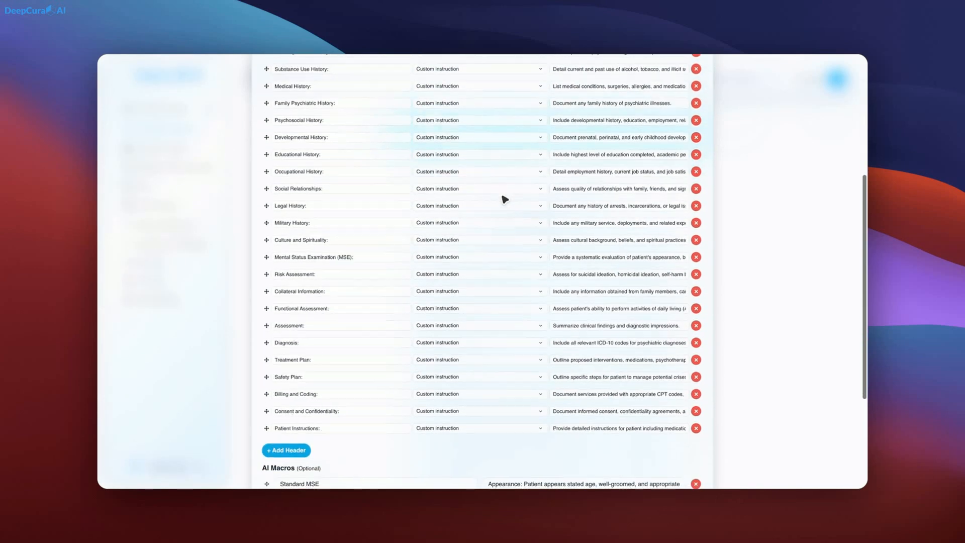
scroll(up, 3)
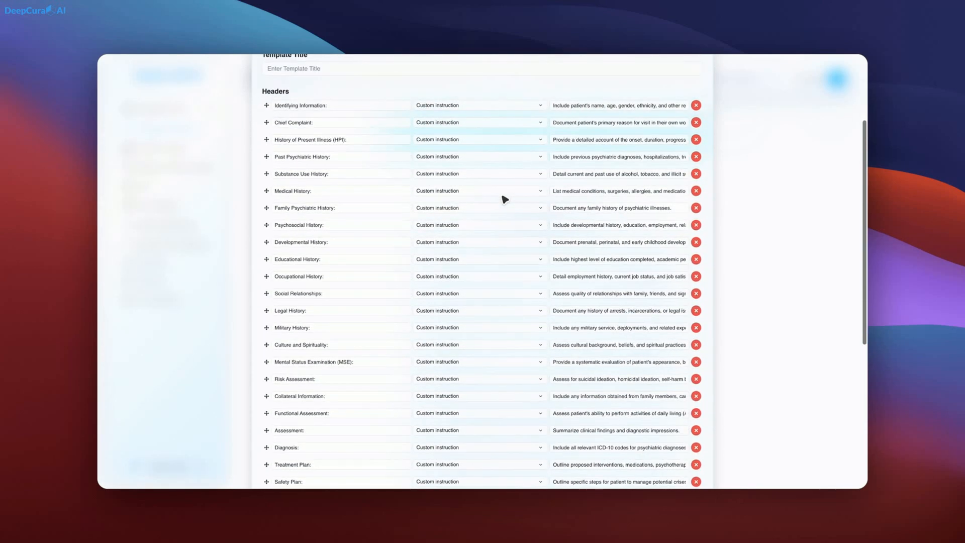
scroll(down, 3)
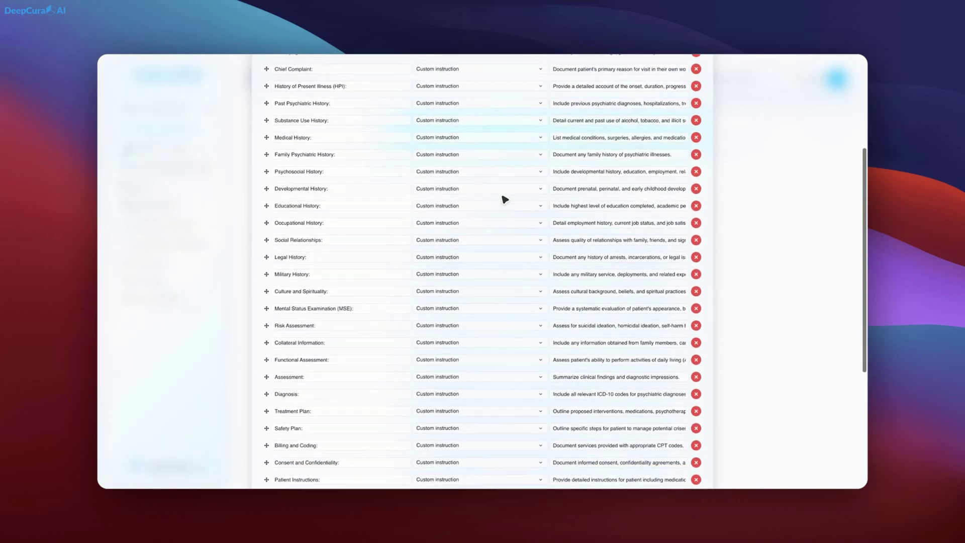
scroll(down, 3)
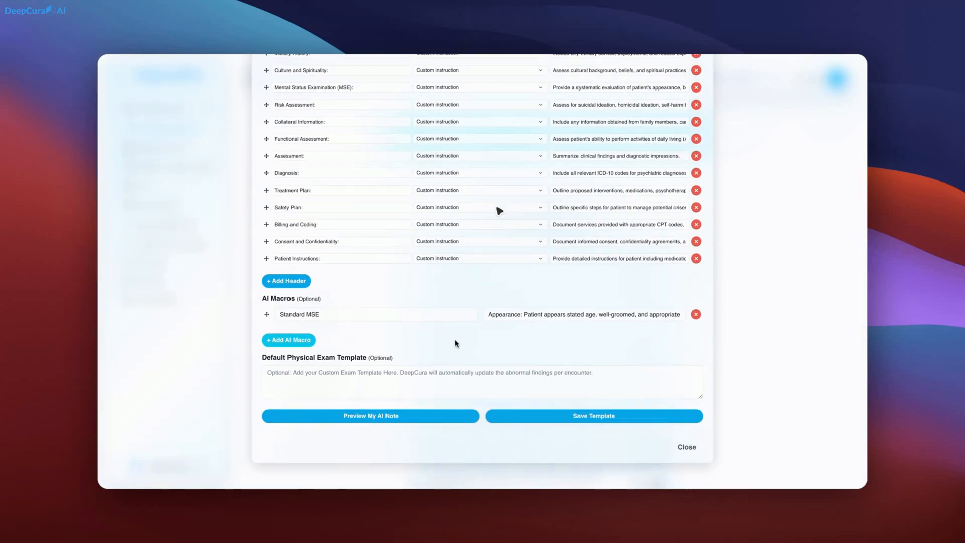
scroll(up, 3)
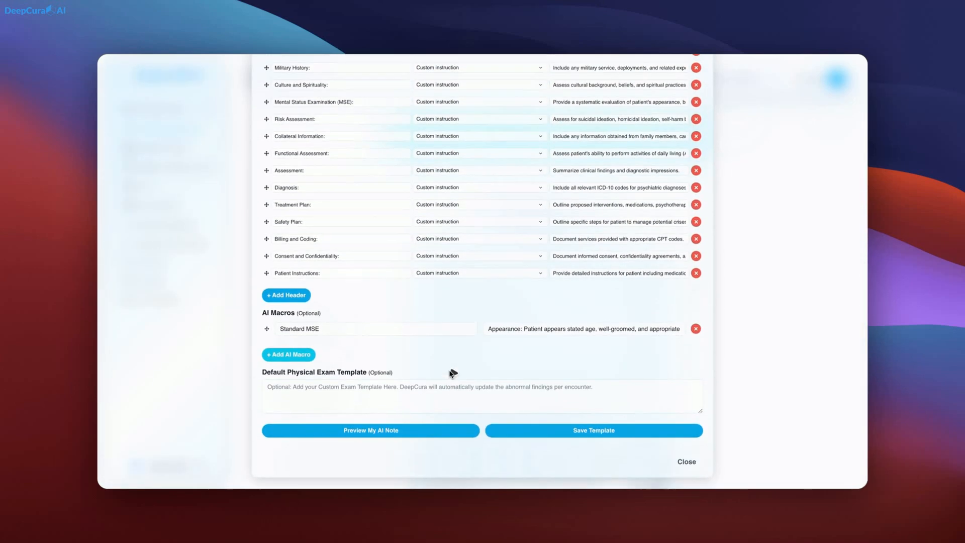
scroll(up, 3)
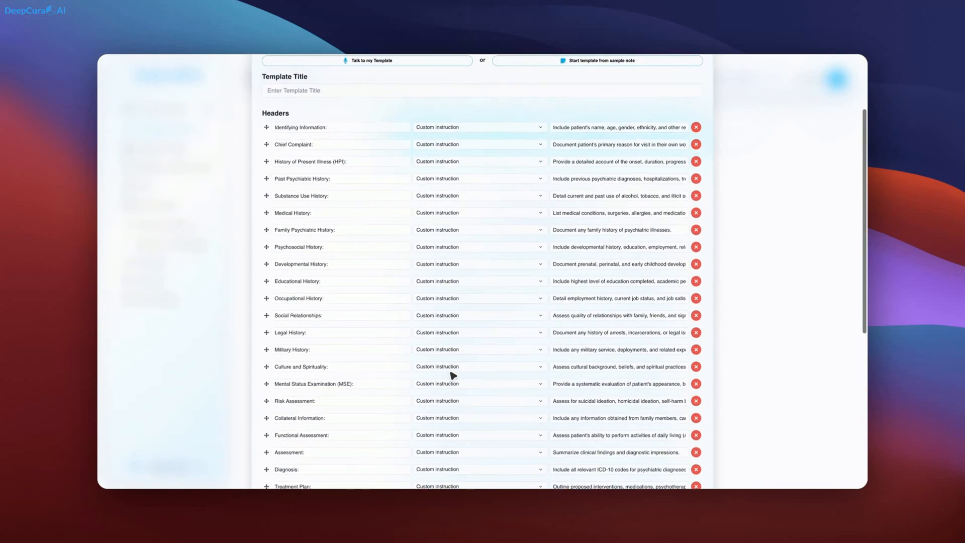
scroll(down, 3)
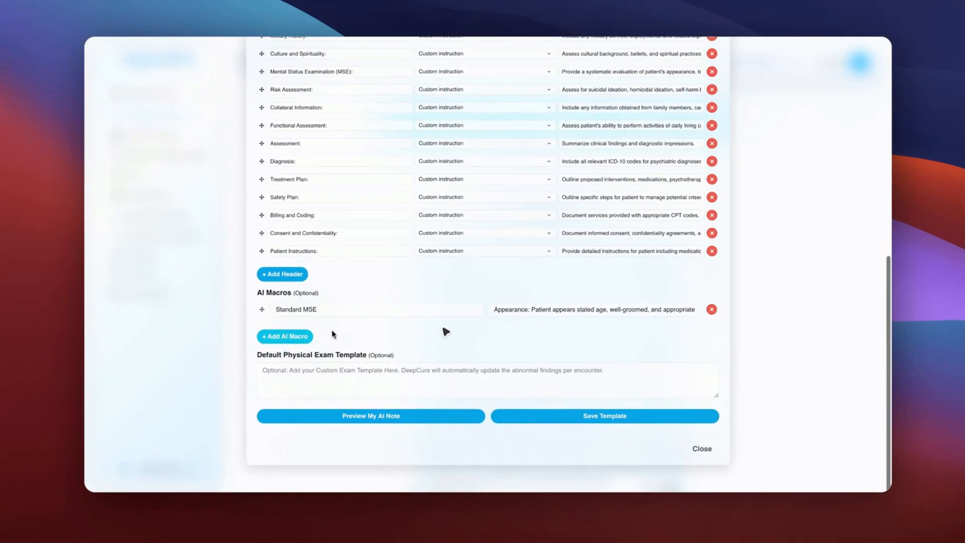
Open the note preview and generate a synthetic psychiatric encounter transcript by voice
click(370, 415)
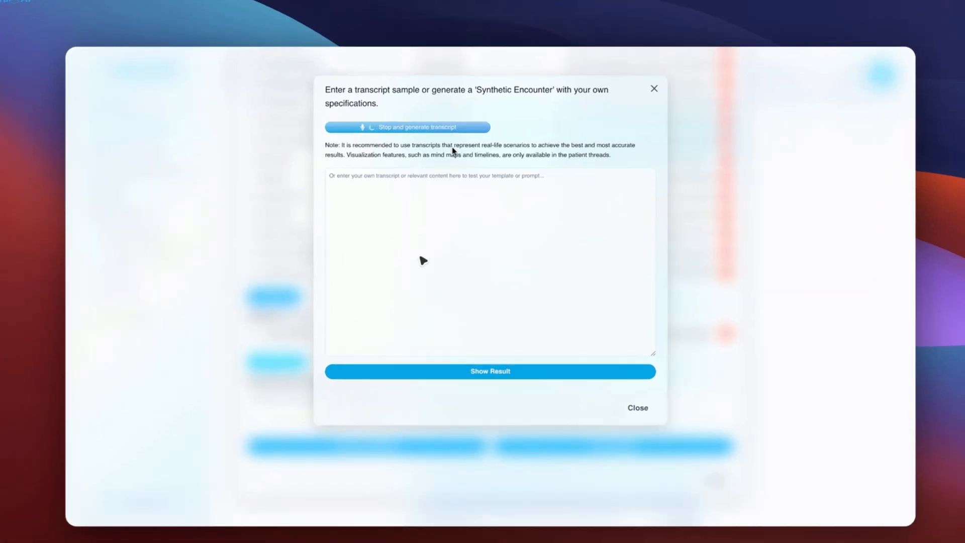
click(406, 127)
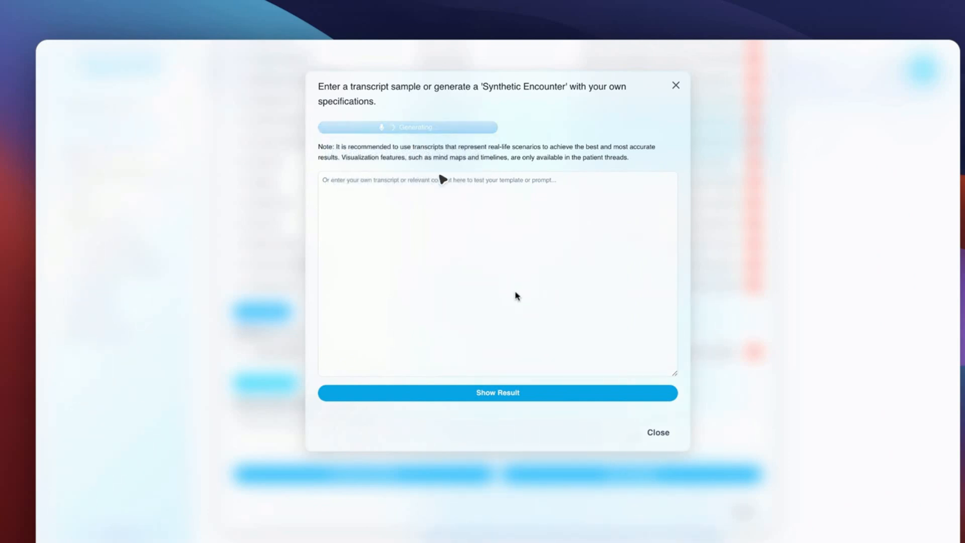
click(408, 127)
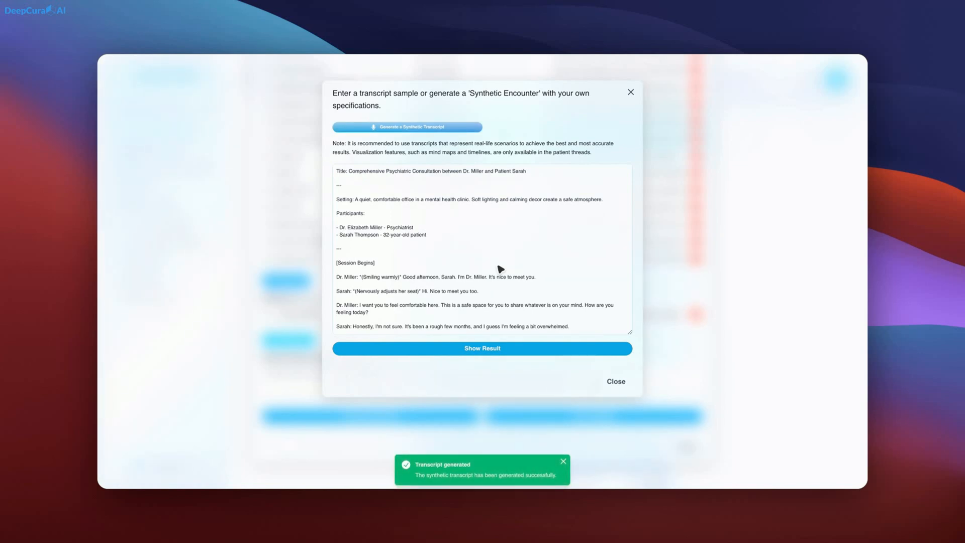
Read the psychiatric transcript down to its bipolar disorder session summary
scroll(down, 3)
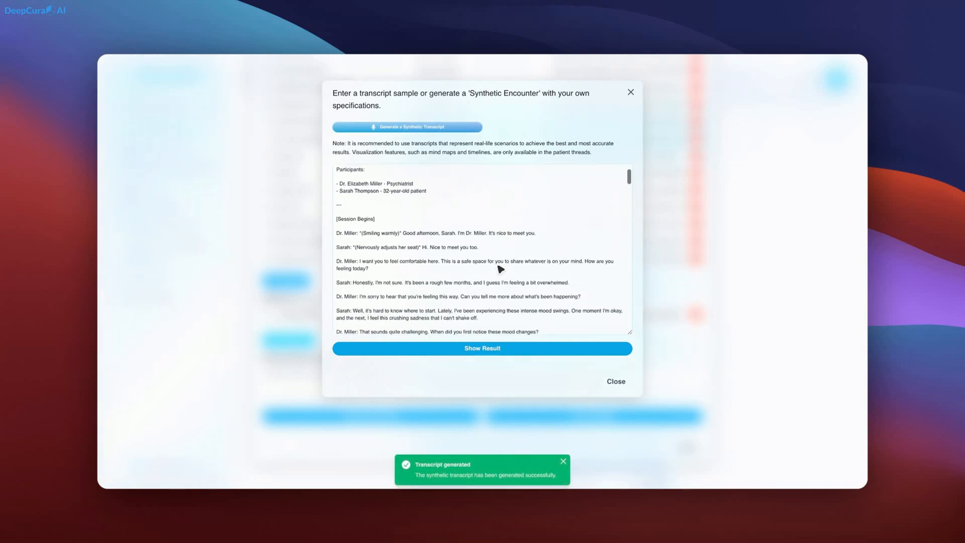
scroll(down, 3)
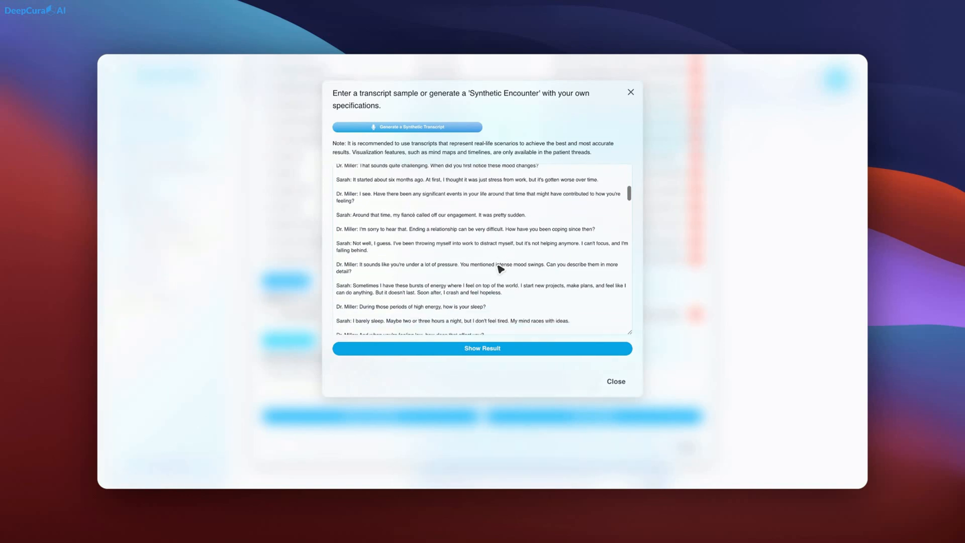
scroll(down, 3)
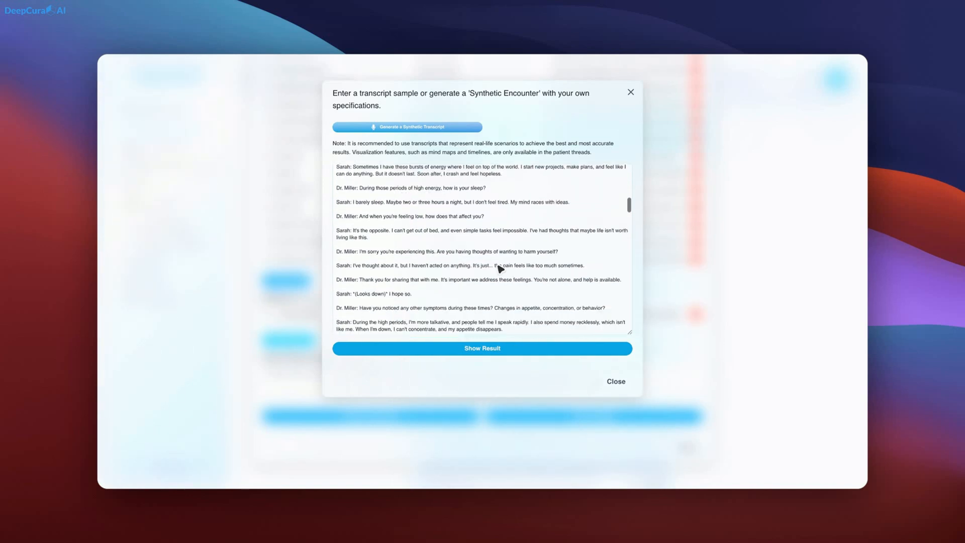
scroll(down, 3)
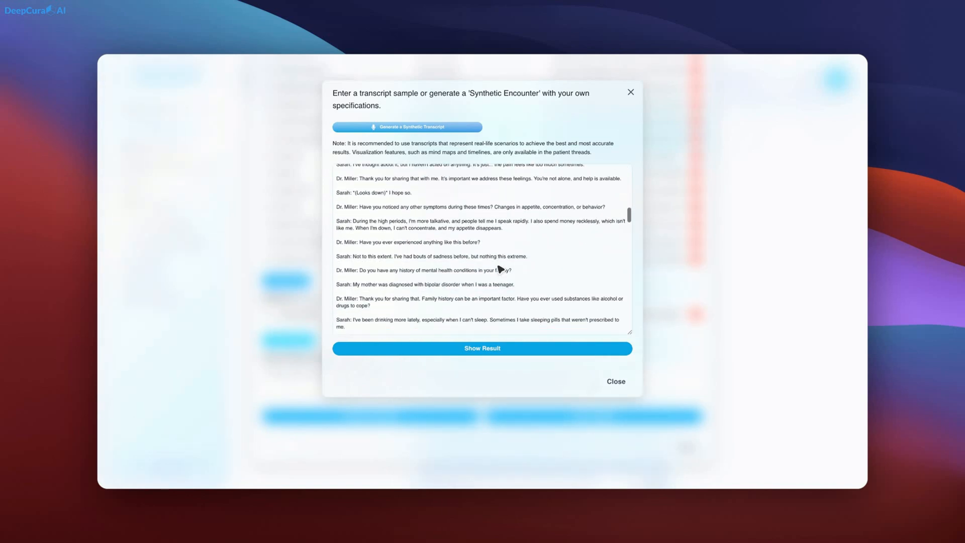
scroll(down, 3)
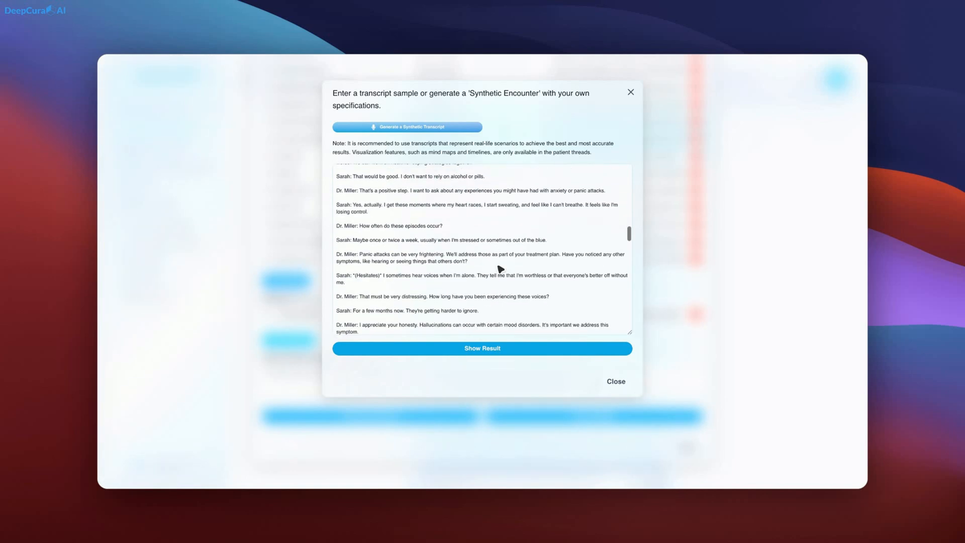
scroll(down, 3)
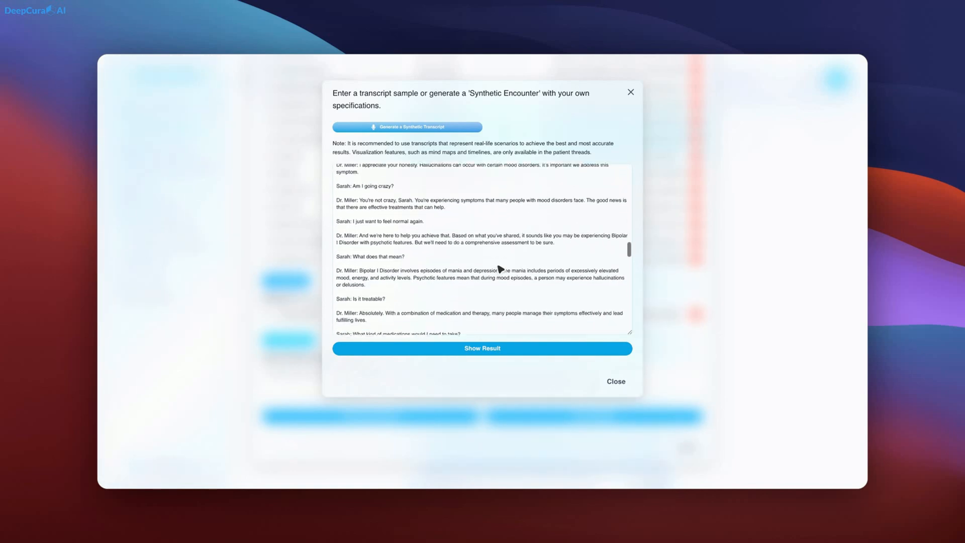
scroll(down, 3)
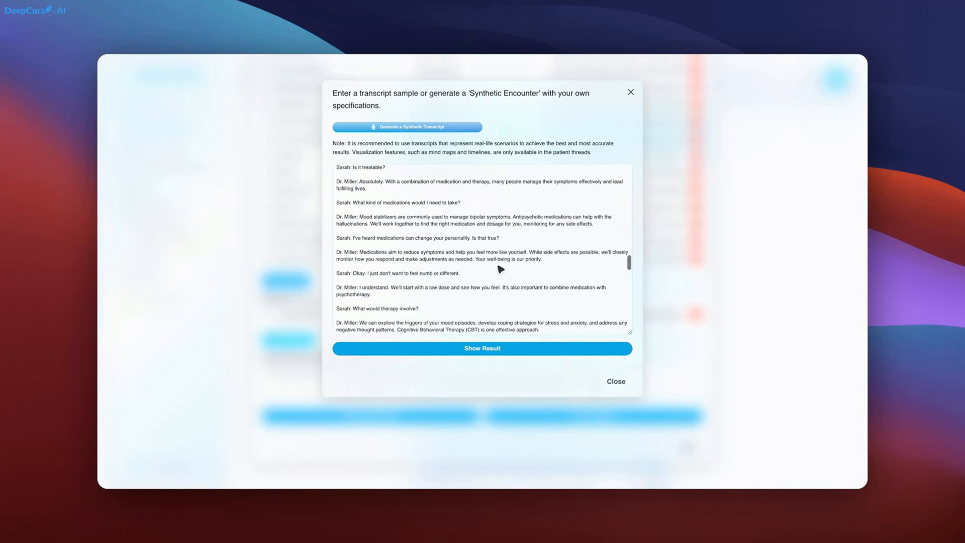
scroll(down, 3)
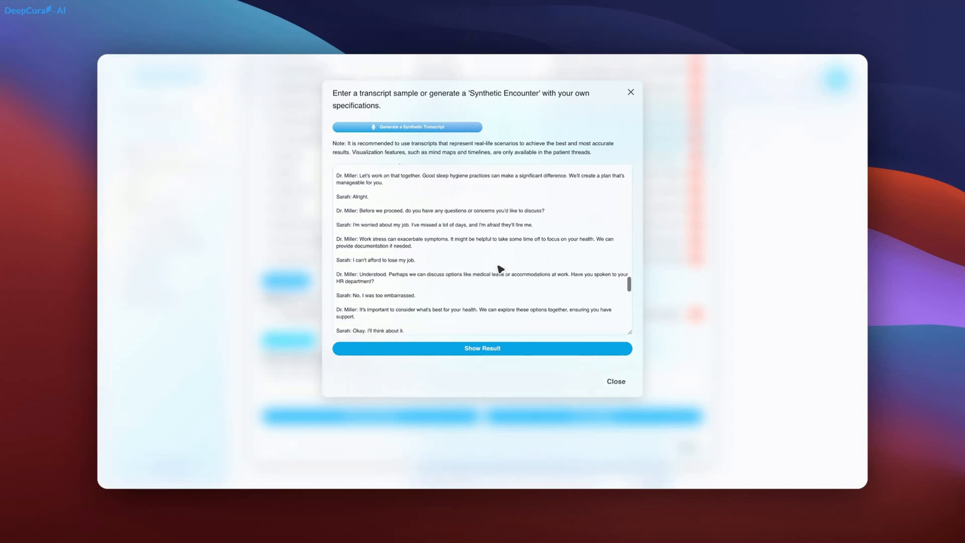
scroll(down, 3)
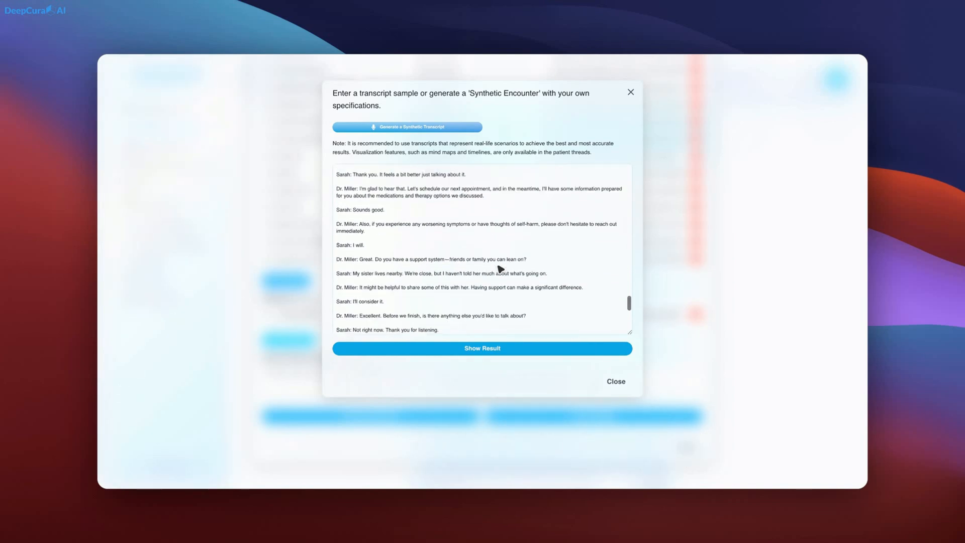
scroll(down, 3)
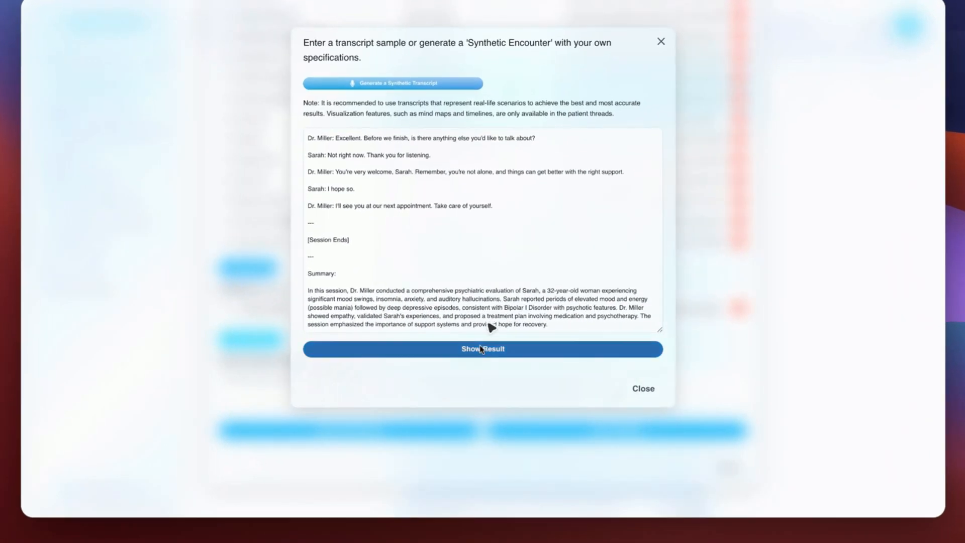
Generate the psychiatric note preview, opening with identifying information, chief complaint and HPI
click(482, 349)
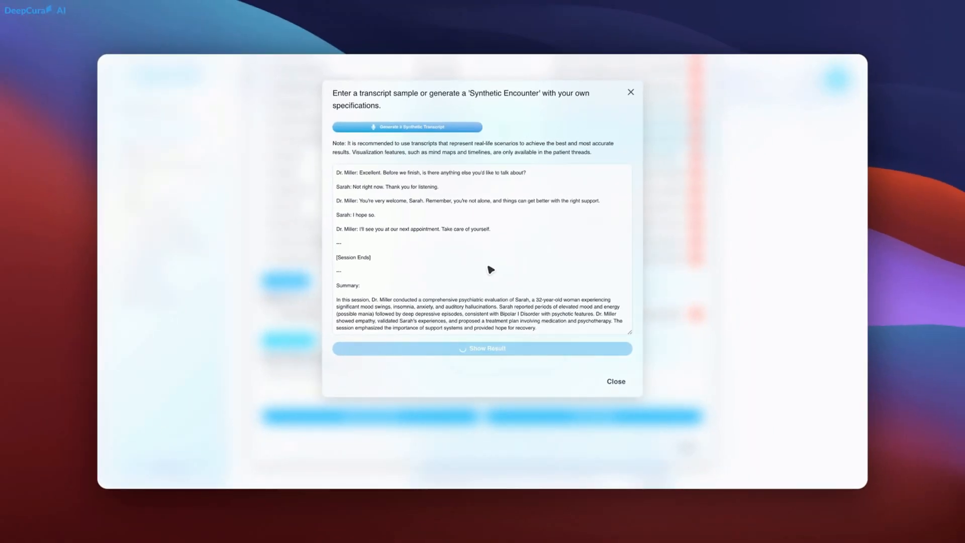
scroll(up, 3)
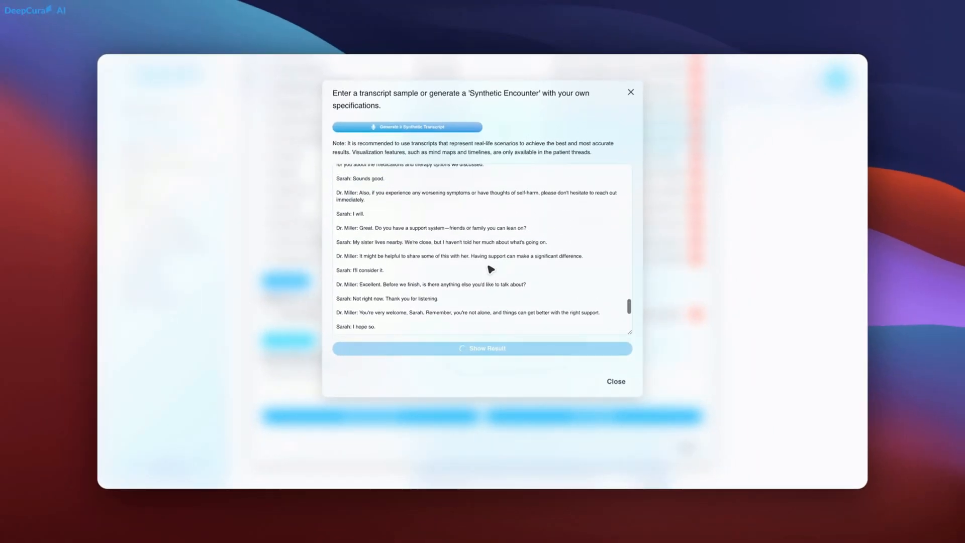
scroll(up, 3)
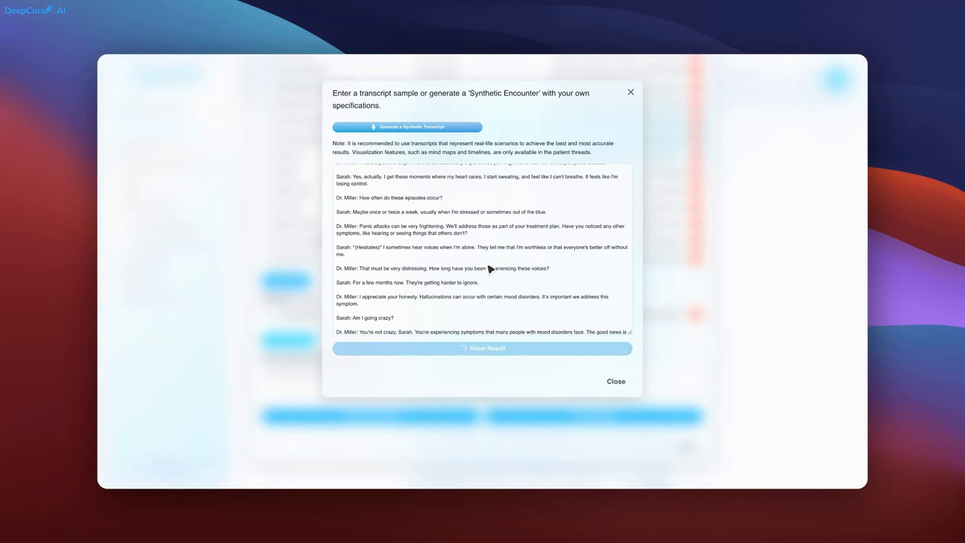
click(482, 348)
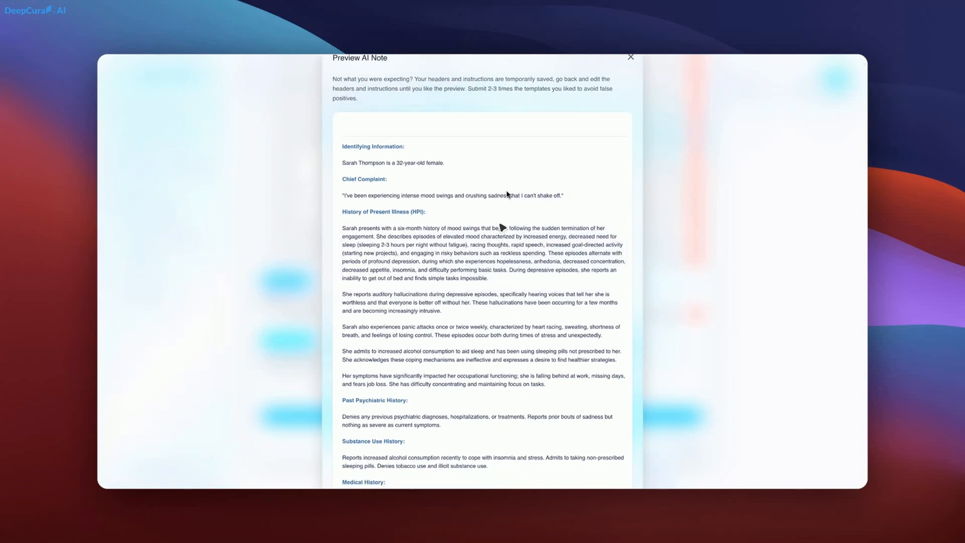
scroll(down, 3)
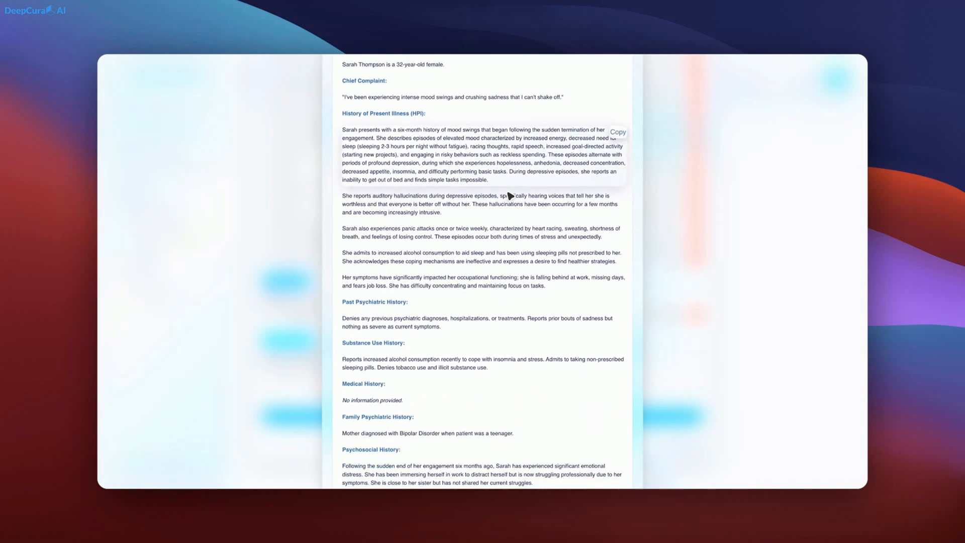
scroll(down, 3)
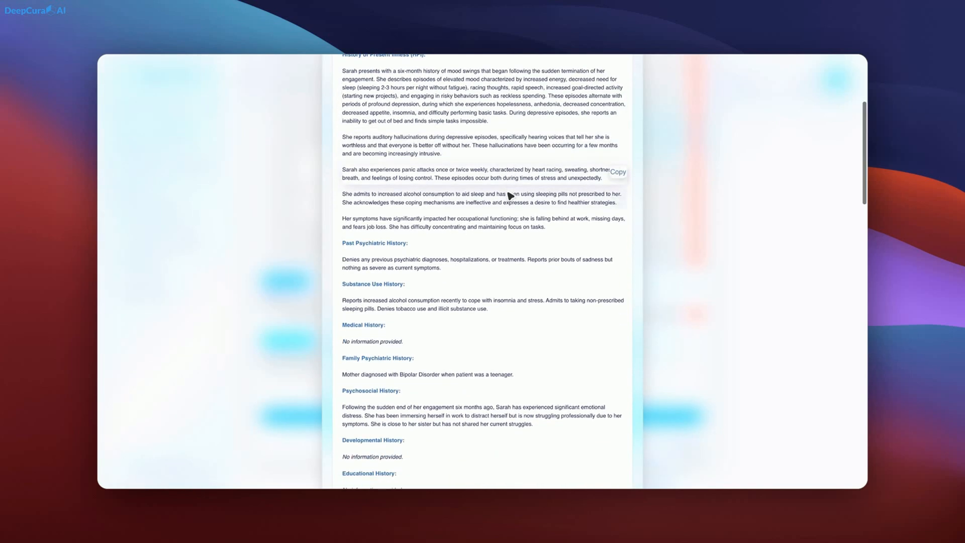
scroll(down, 3)
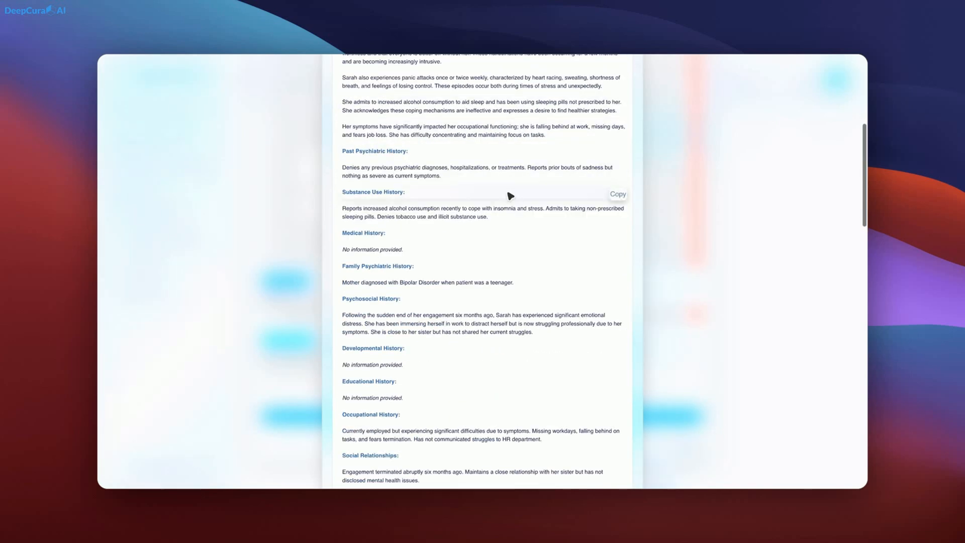
scroll(down, 3)
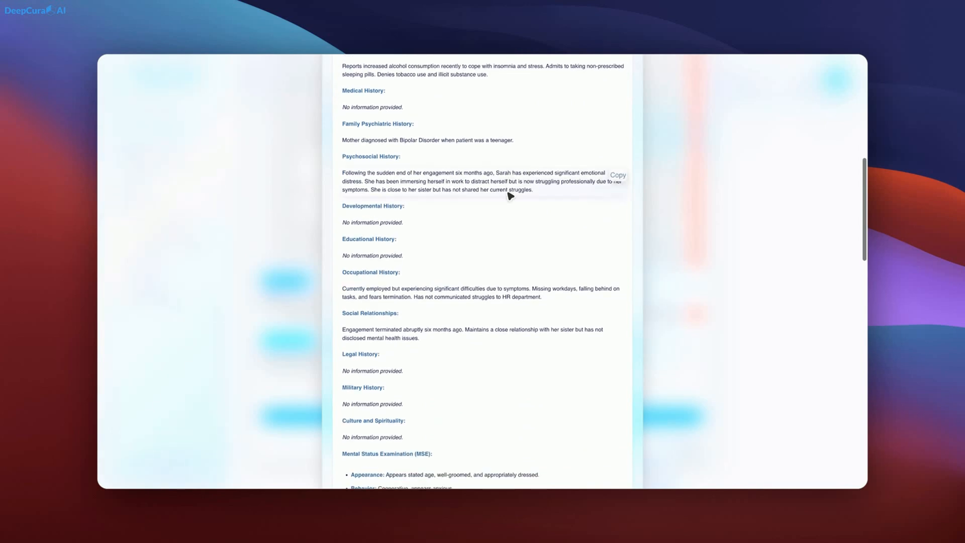
scroll(down, 3)
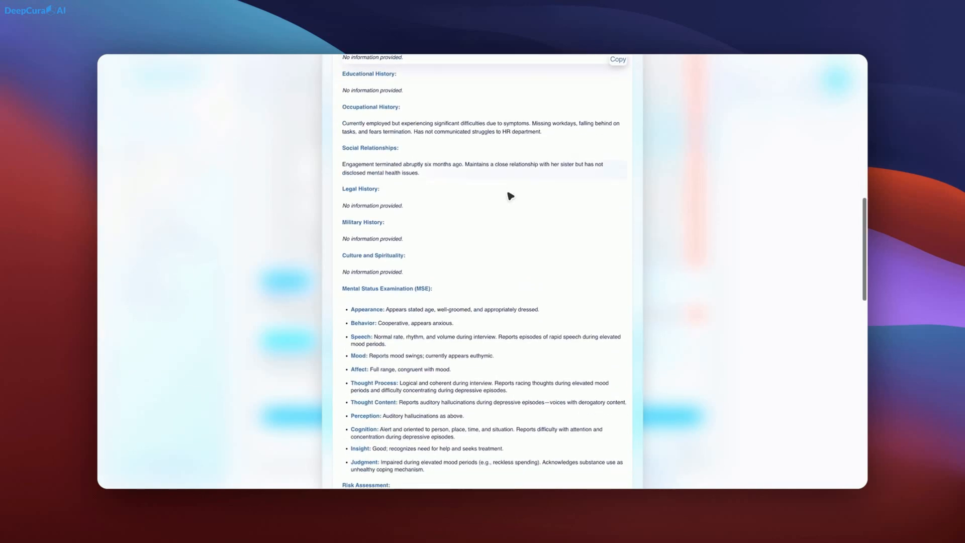
scroll(down, 3)
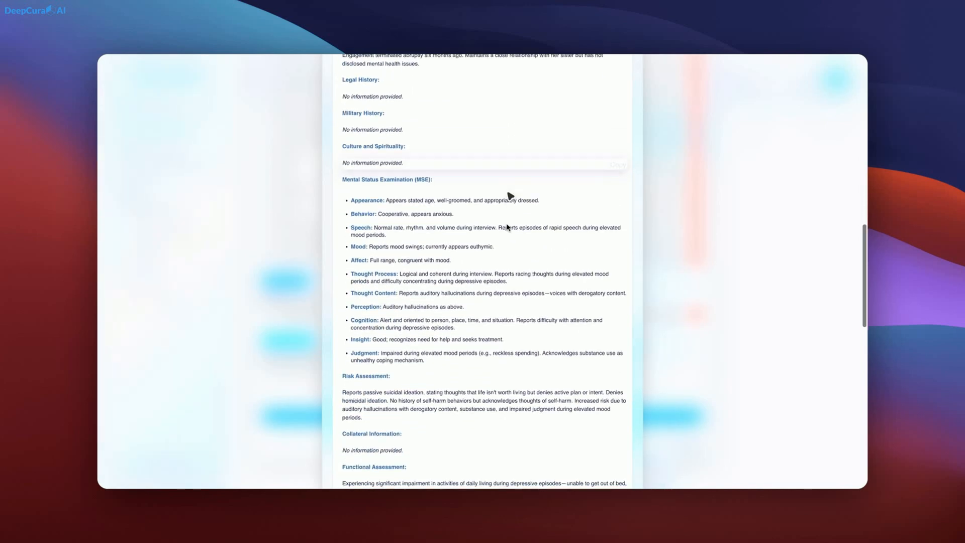
scroll(down, 3)
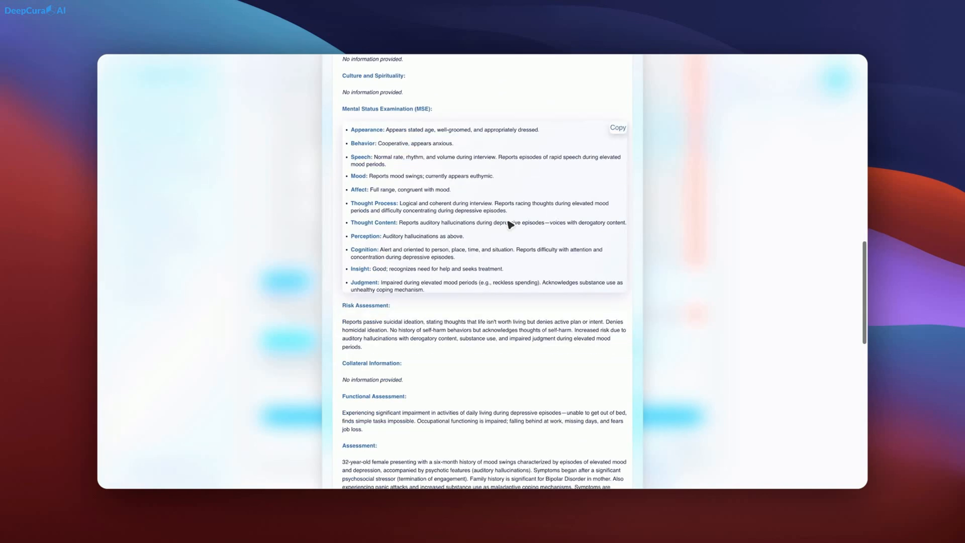
scroll(up, 3)
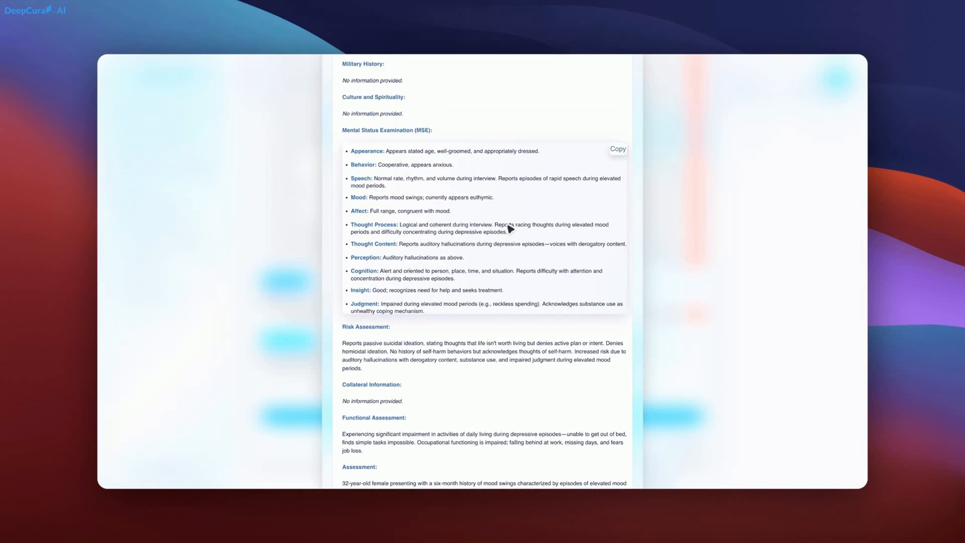
scroll(down, 3)
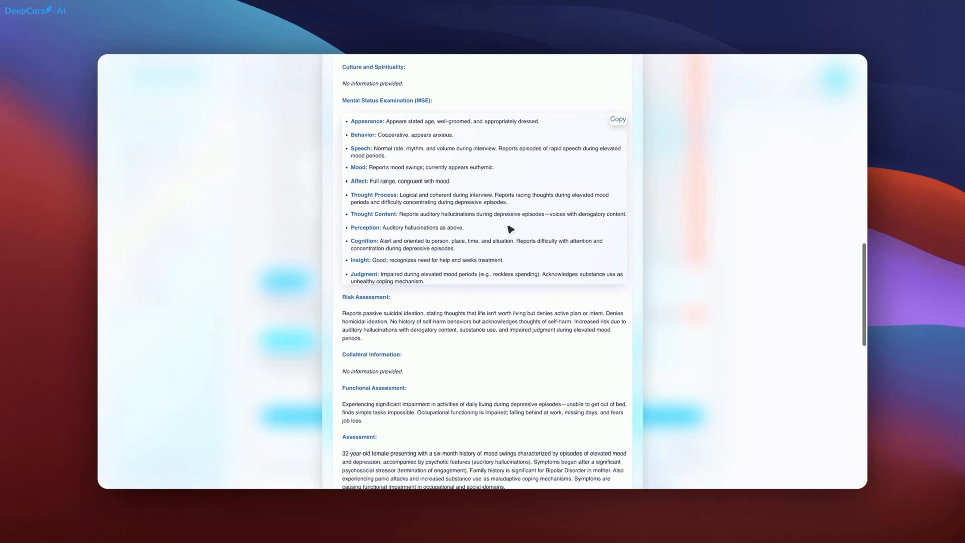
scroll(down, 3)
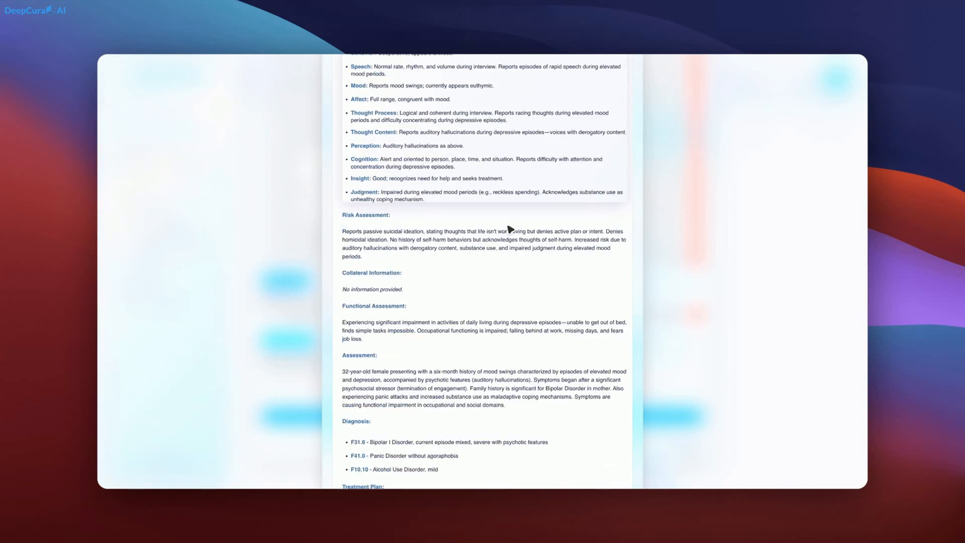
scroll(down, 3)
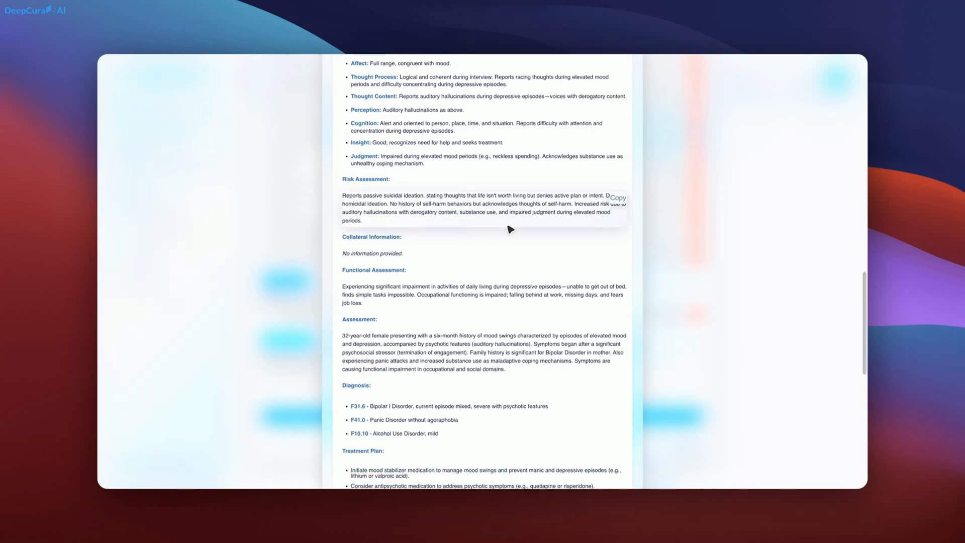
scroll(down, 3)
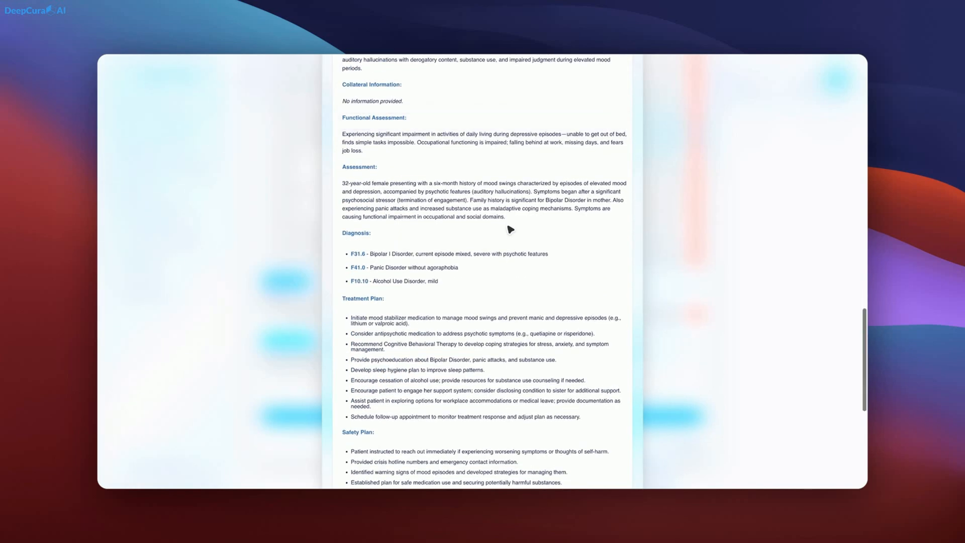
scroll(down, 3)
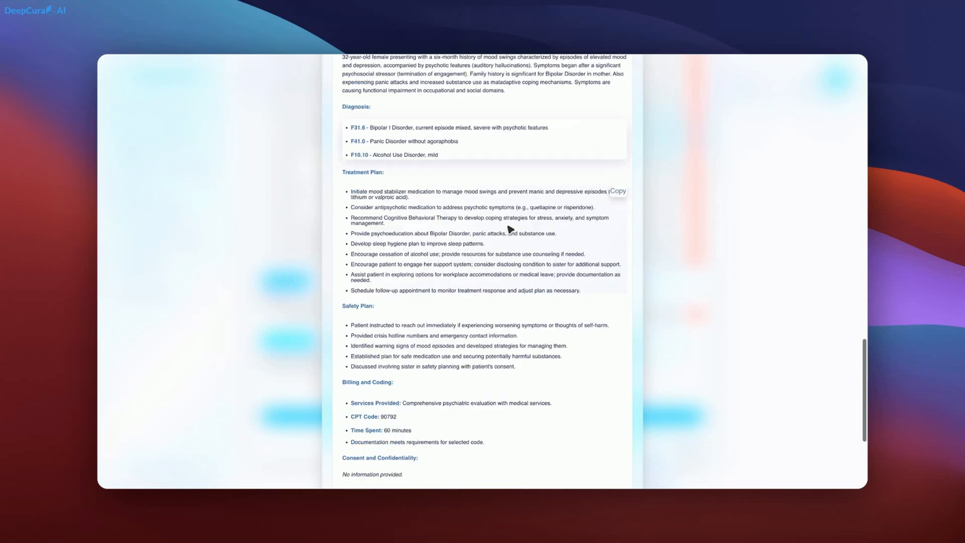
scroll(down, 3)
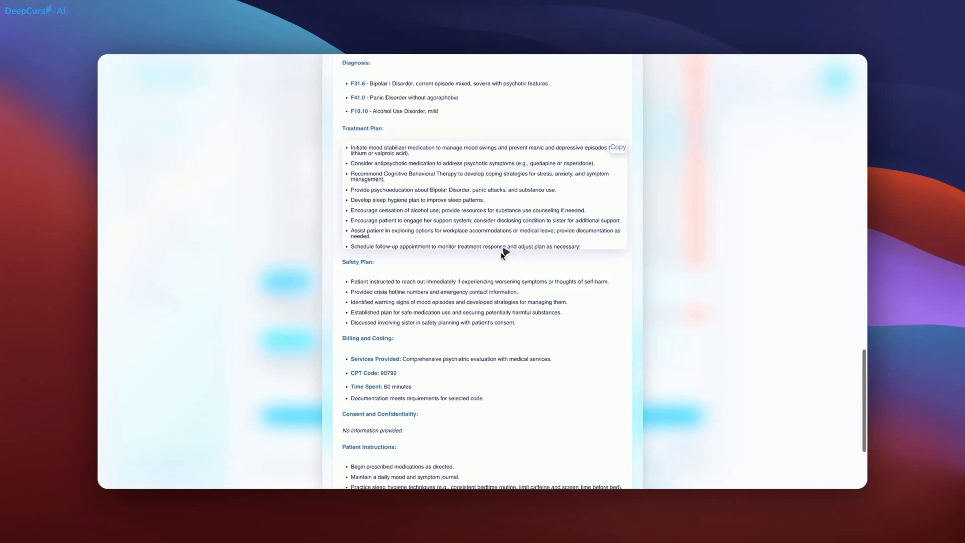
scroll(down, 3)
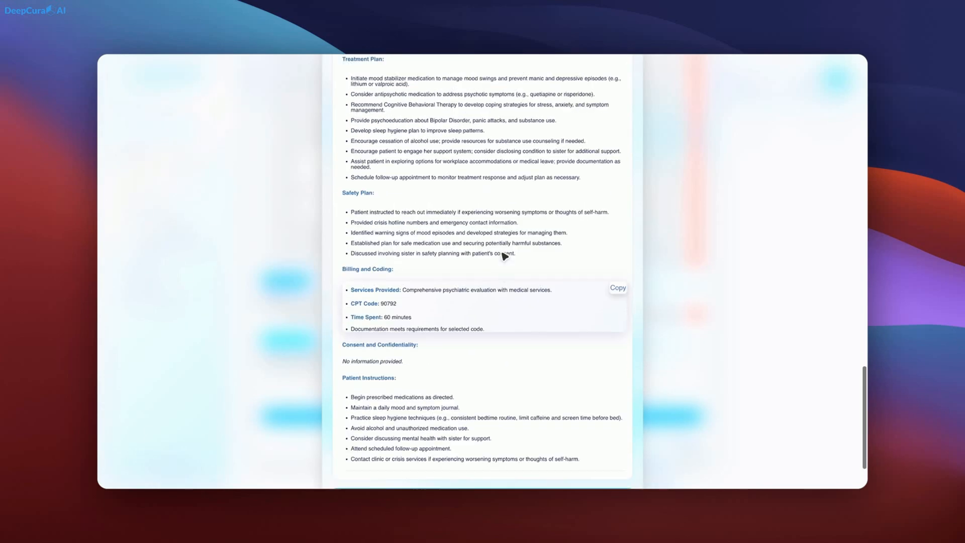
scroll(up, 3)
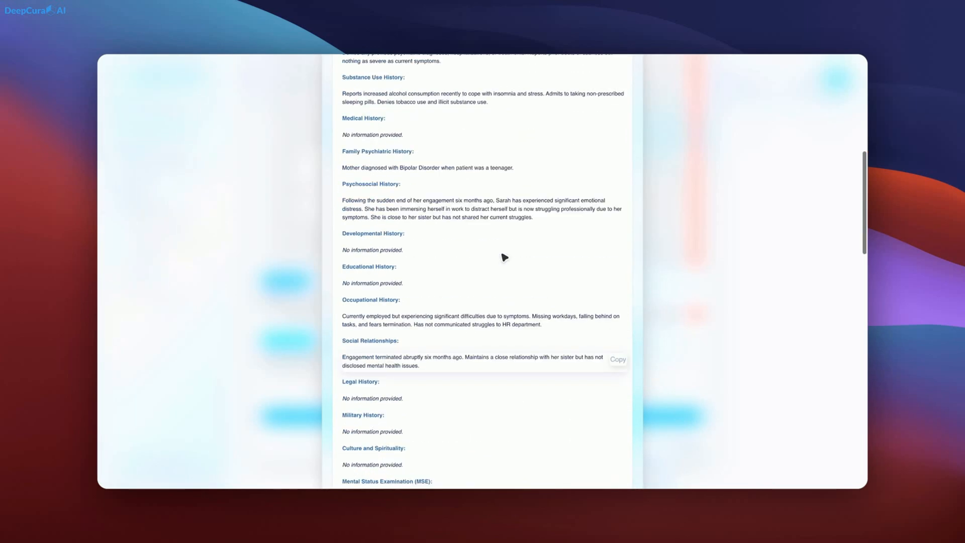
scroll(up, 3)
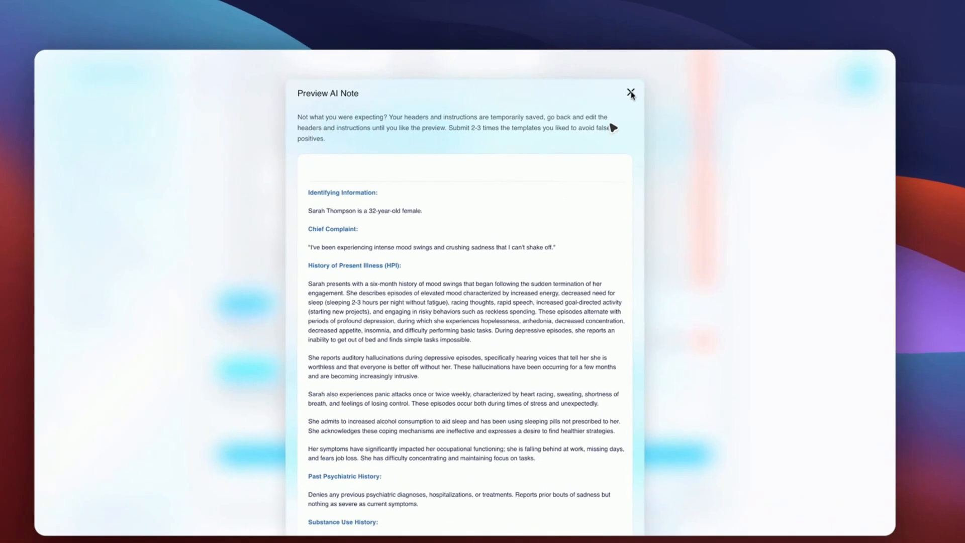
Close the psychiatric note preview and look over the generated headers and instructions
click(630, 93)
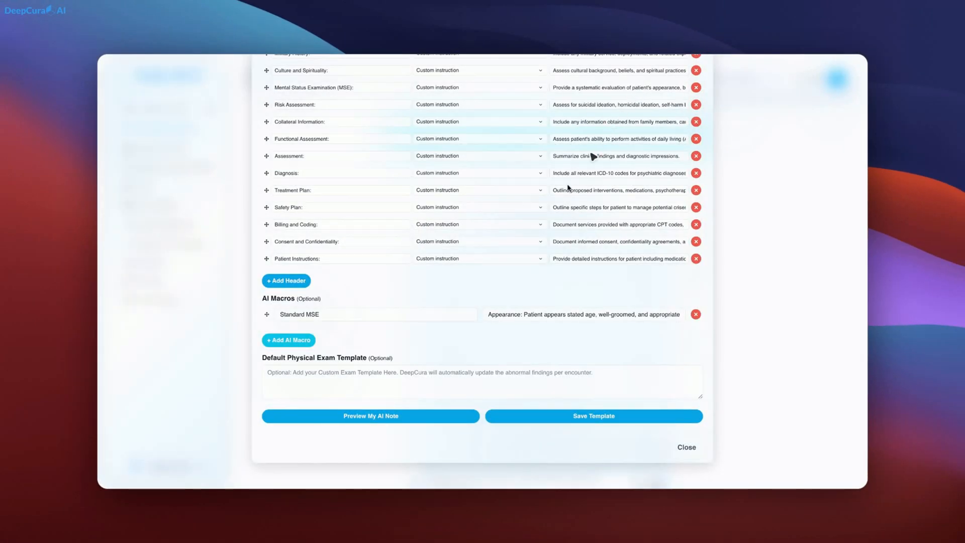
scroll(up, 3)
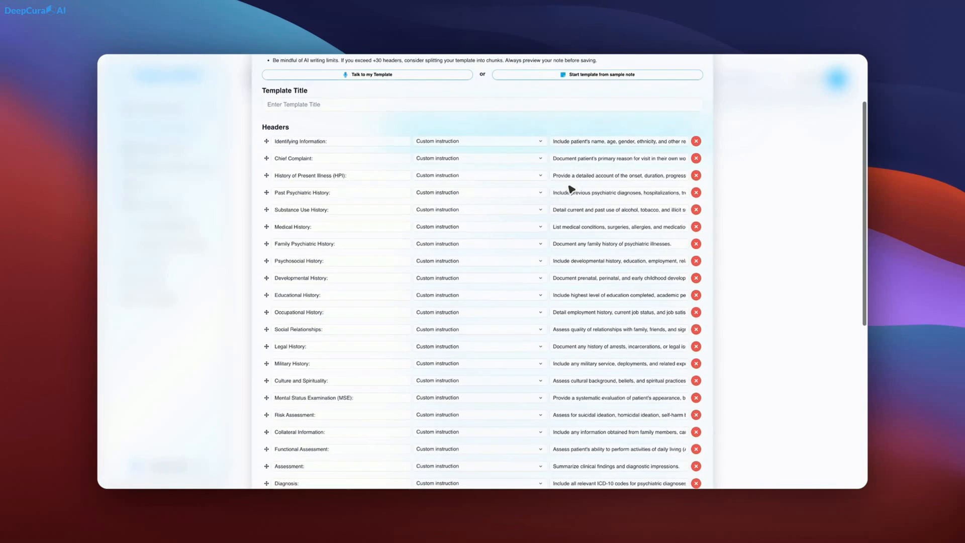
scroll(down, 3)
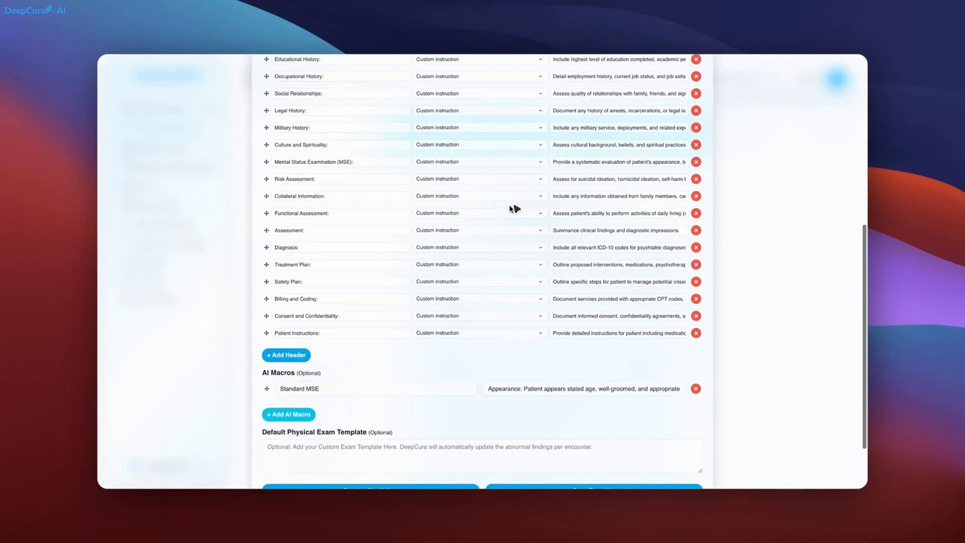
scroll(up, 3)
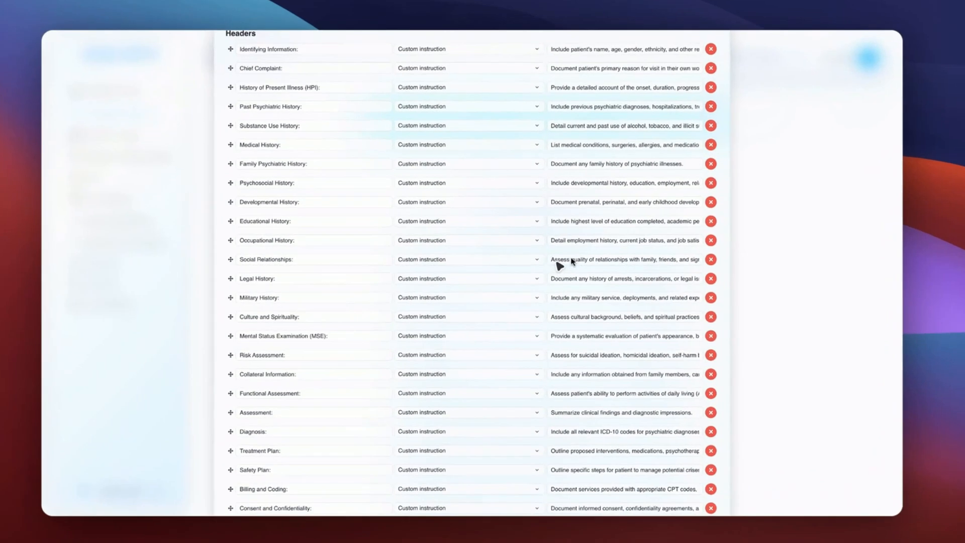
scroll(up, 3)
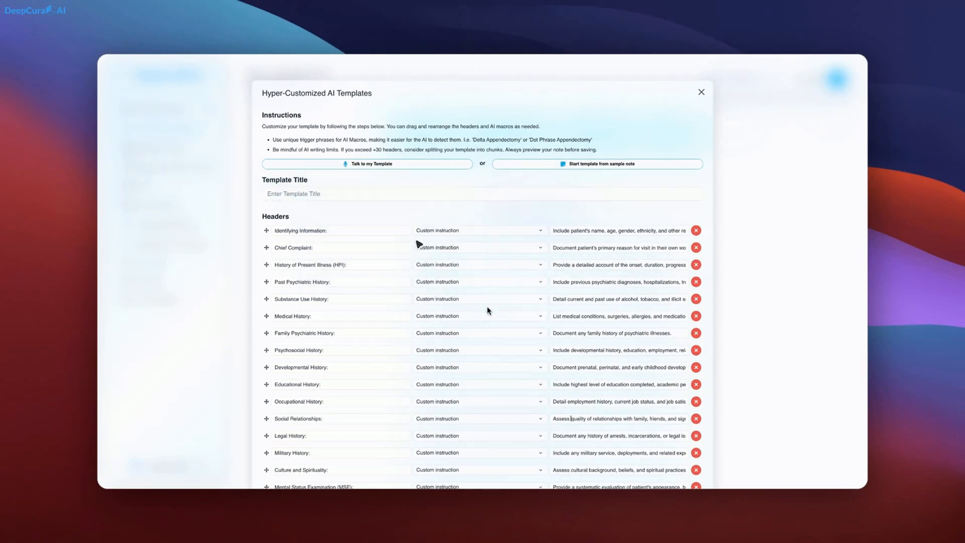
scroll(down, 3)
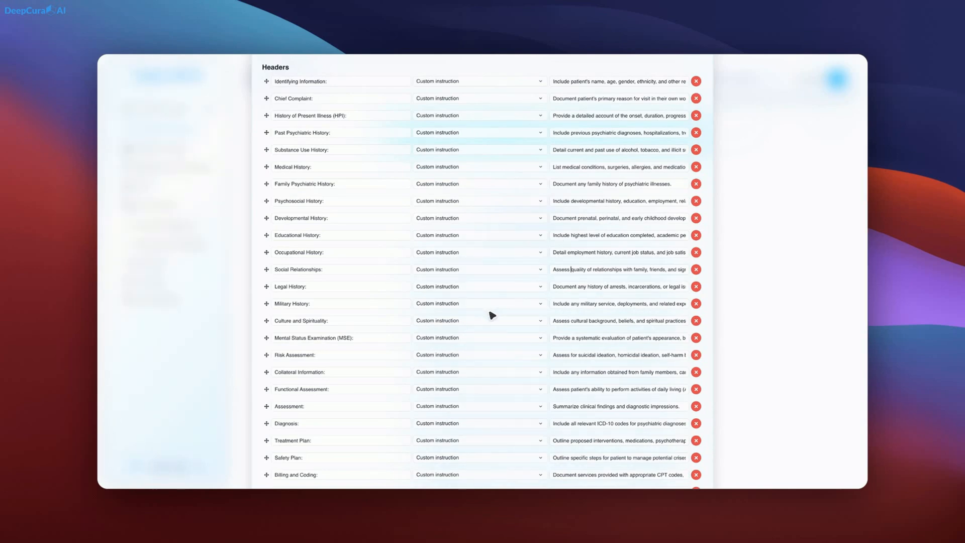
scroll(down, 3)
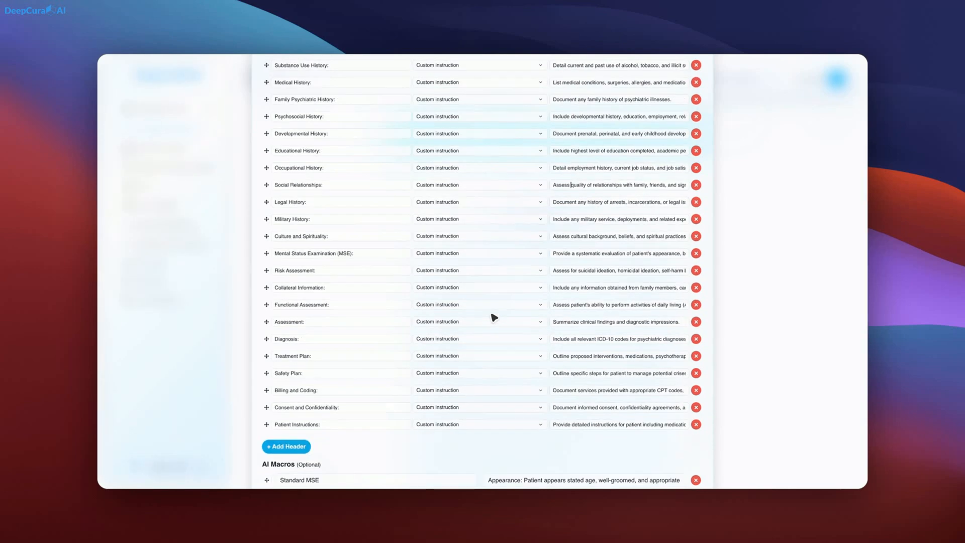
scroll(up, 3)
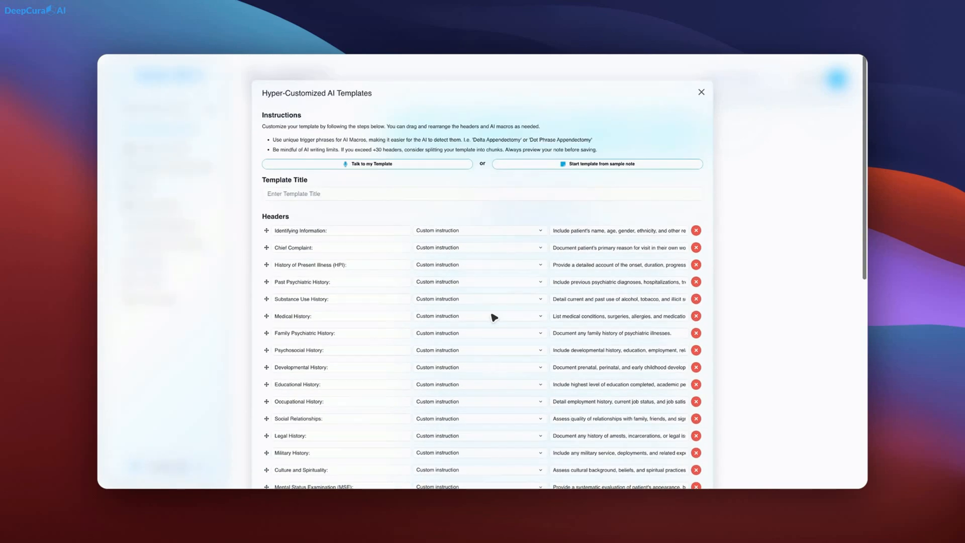